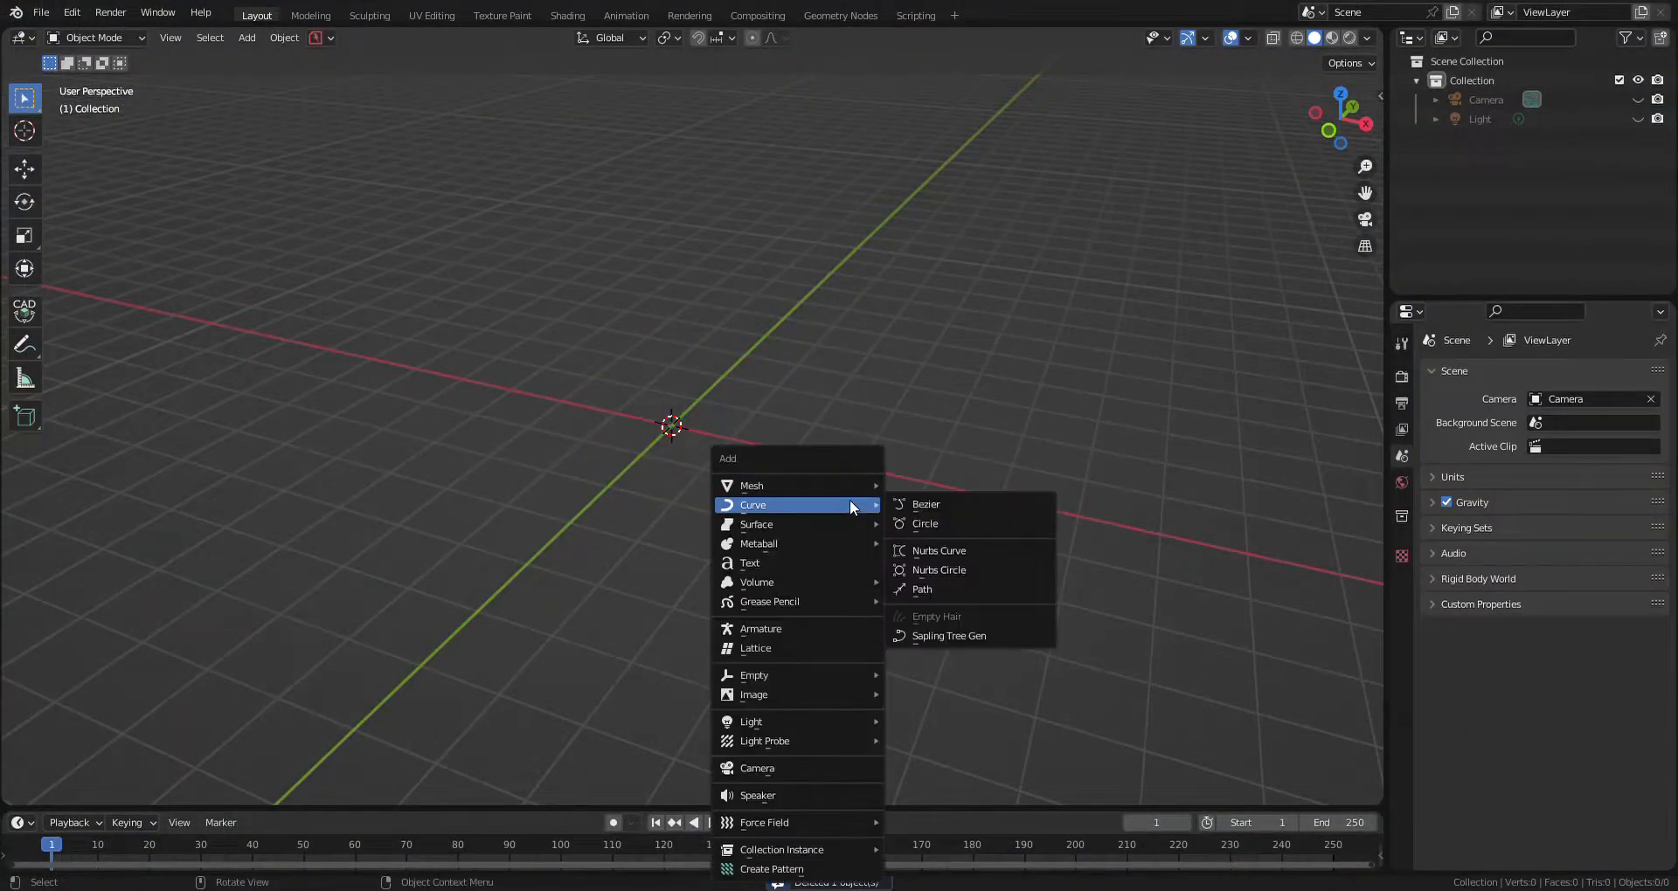
Step: Add a plane with a Displace modifier using a new logo image texture, then enter Edit Mode
click(752, 485)
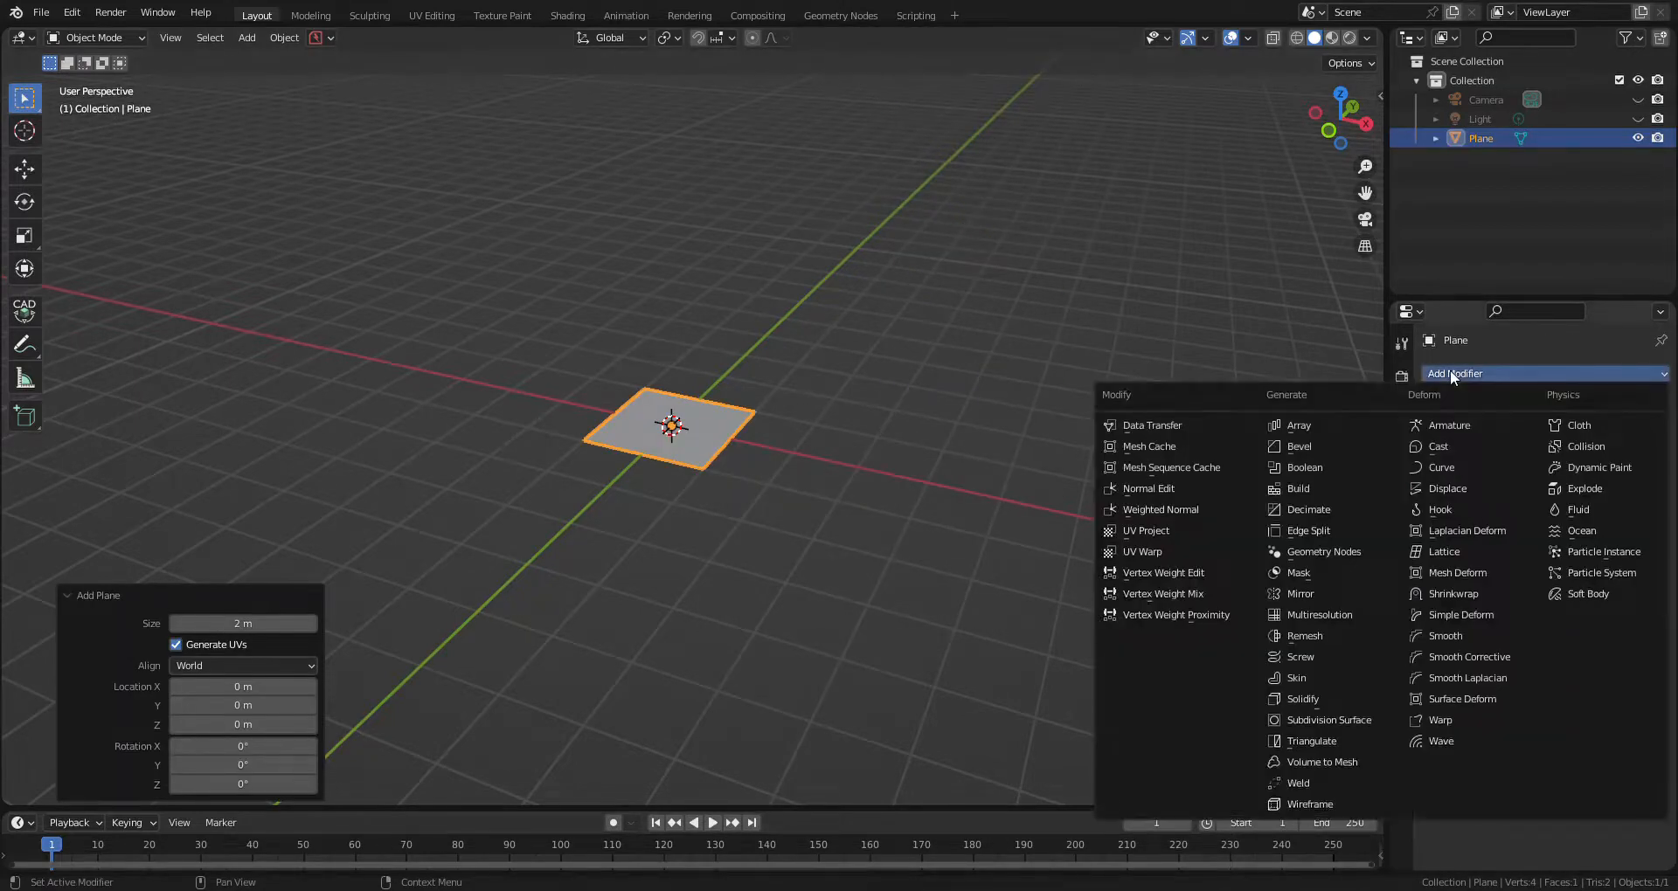
click(1447, 487)
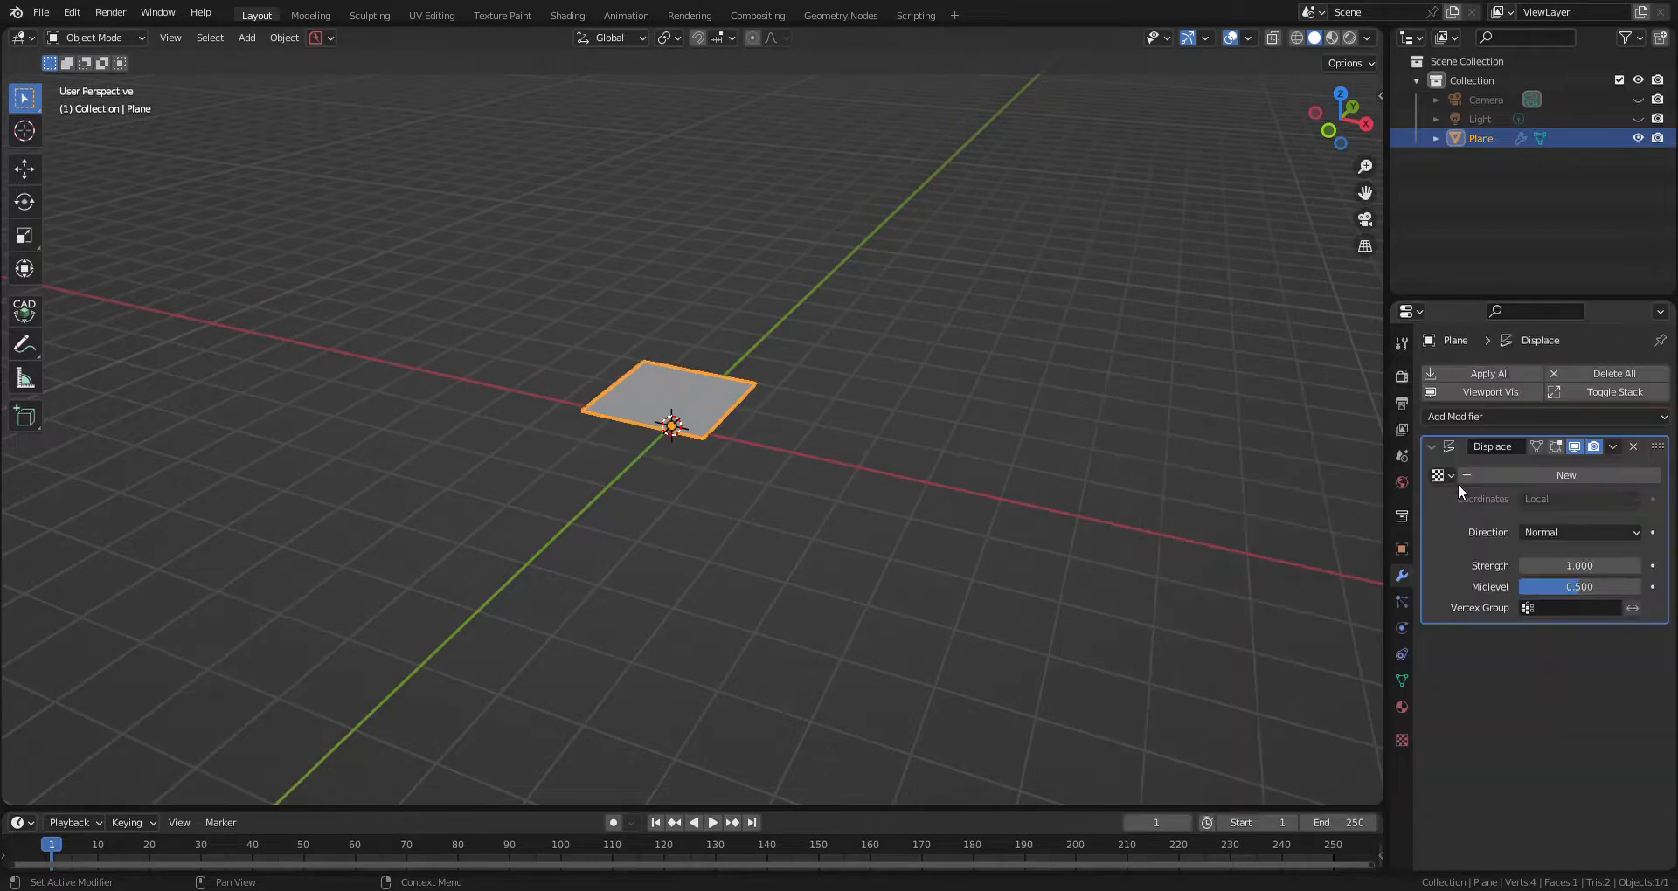
click(1565, 475)
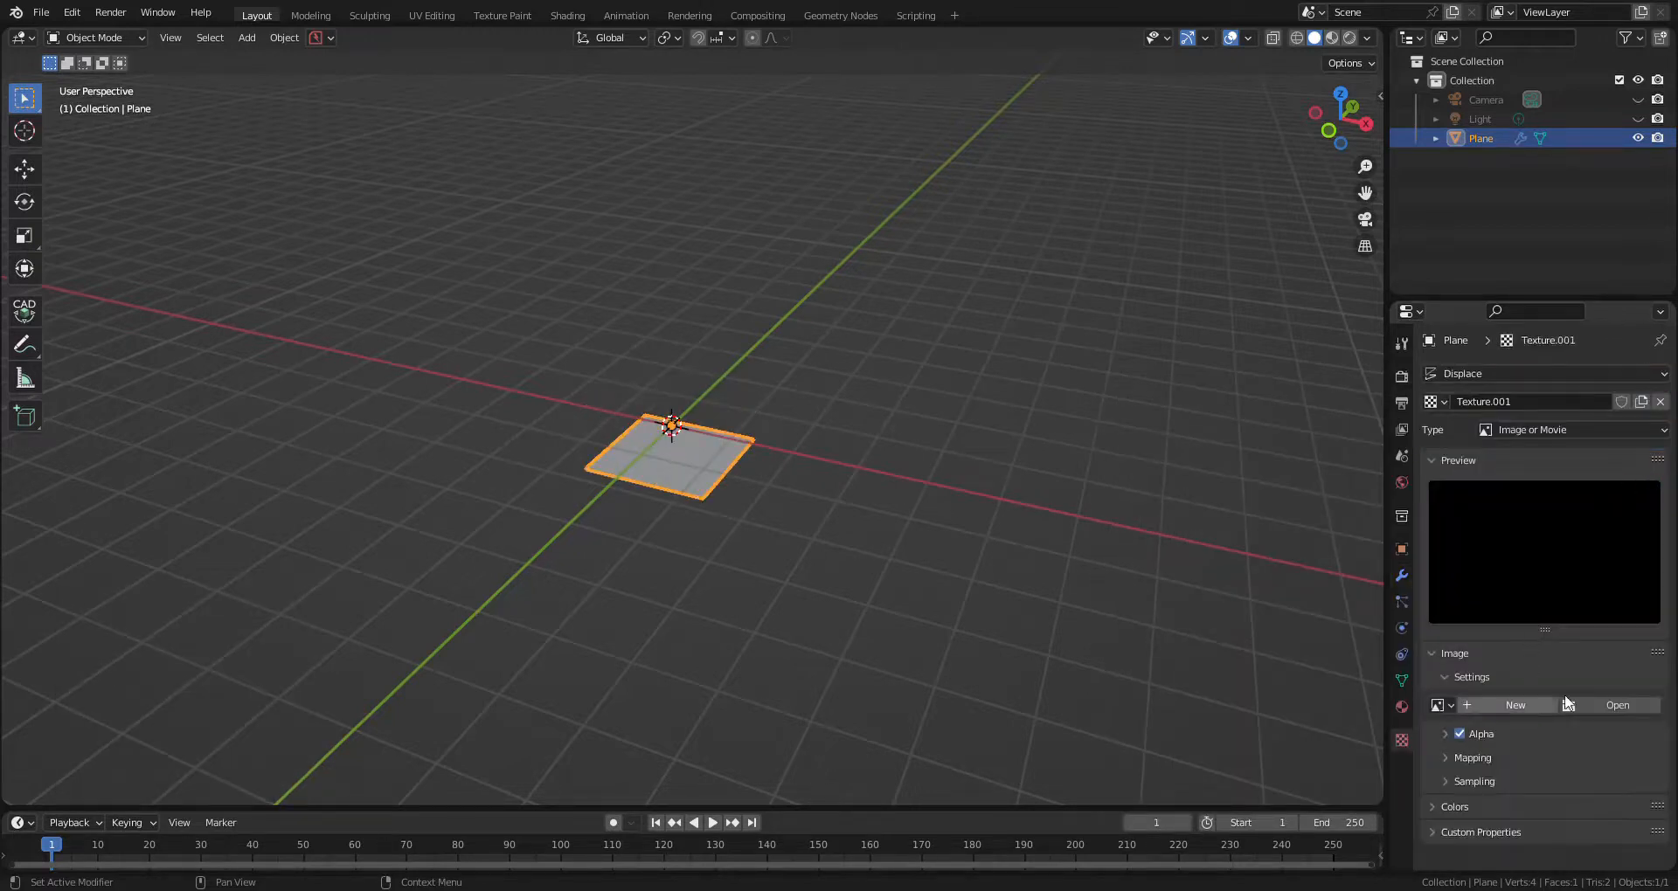
mouse_move(894, 465)
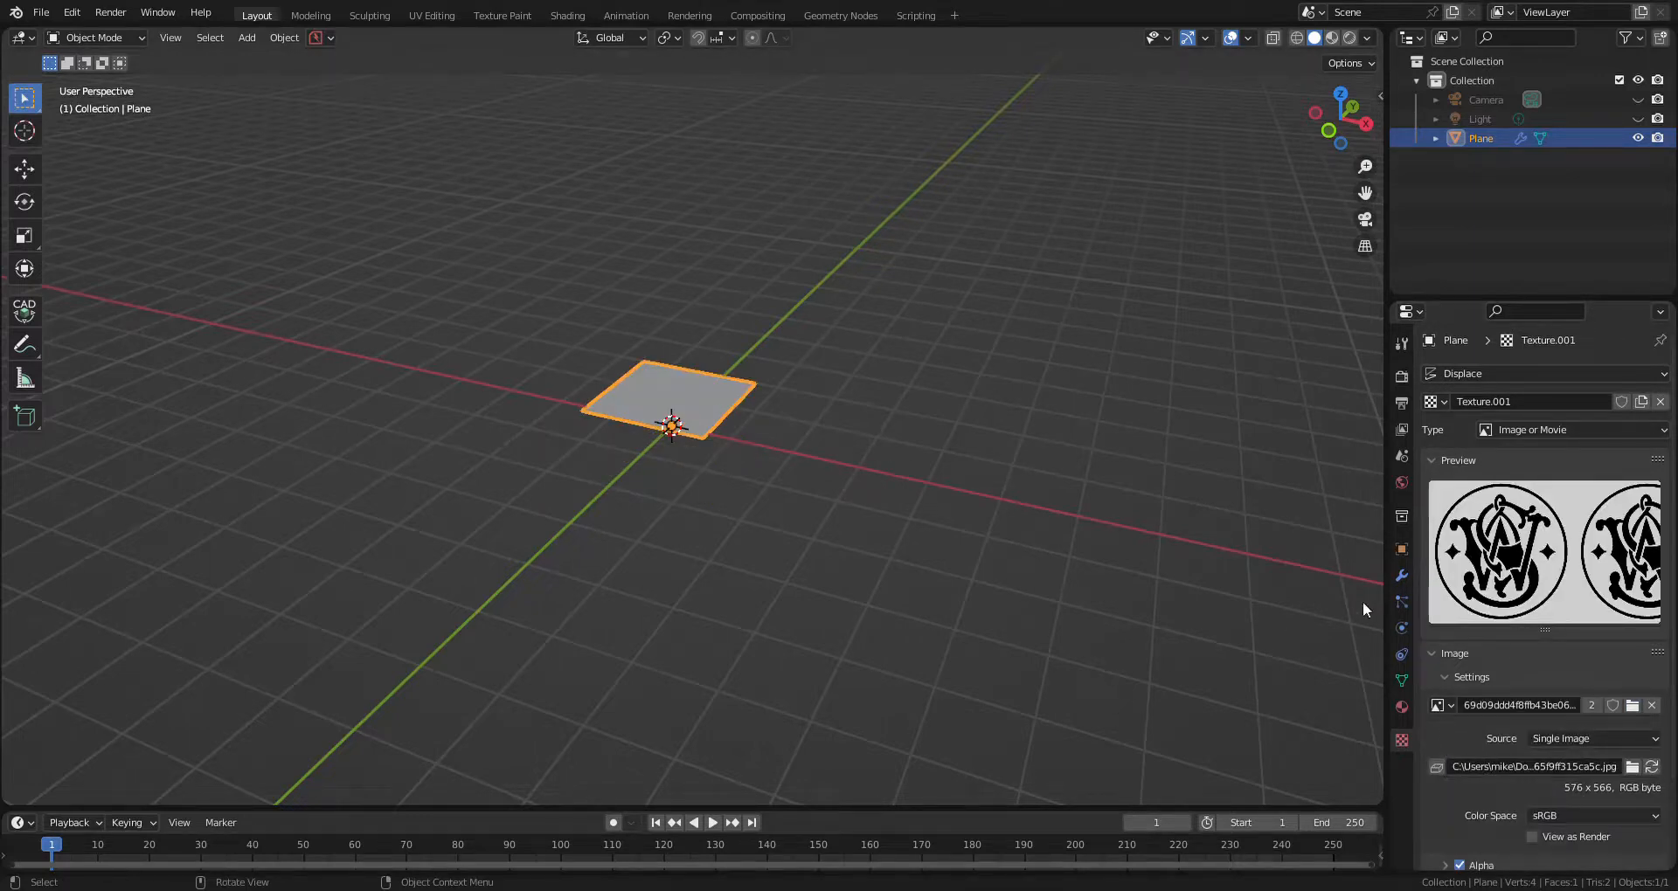
key(Tab)
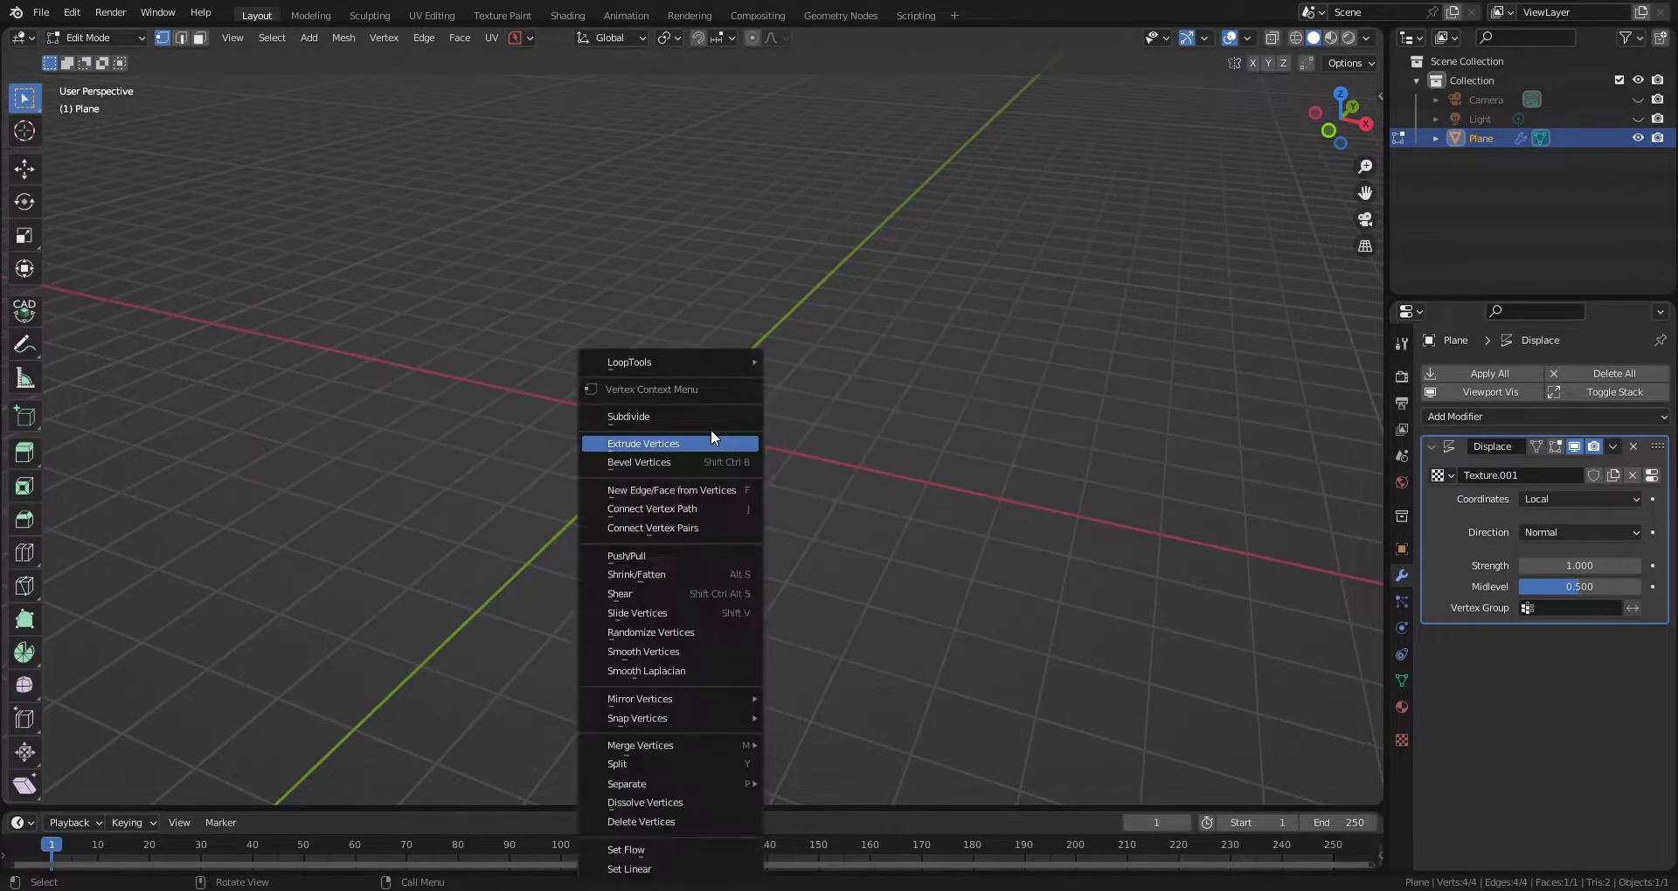
Step: Subdivide the plane with 100 cuts and set the Displace strength to 0.020
click(629, 416)
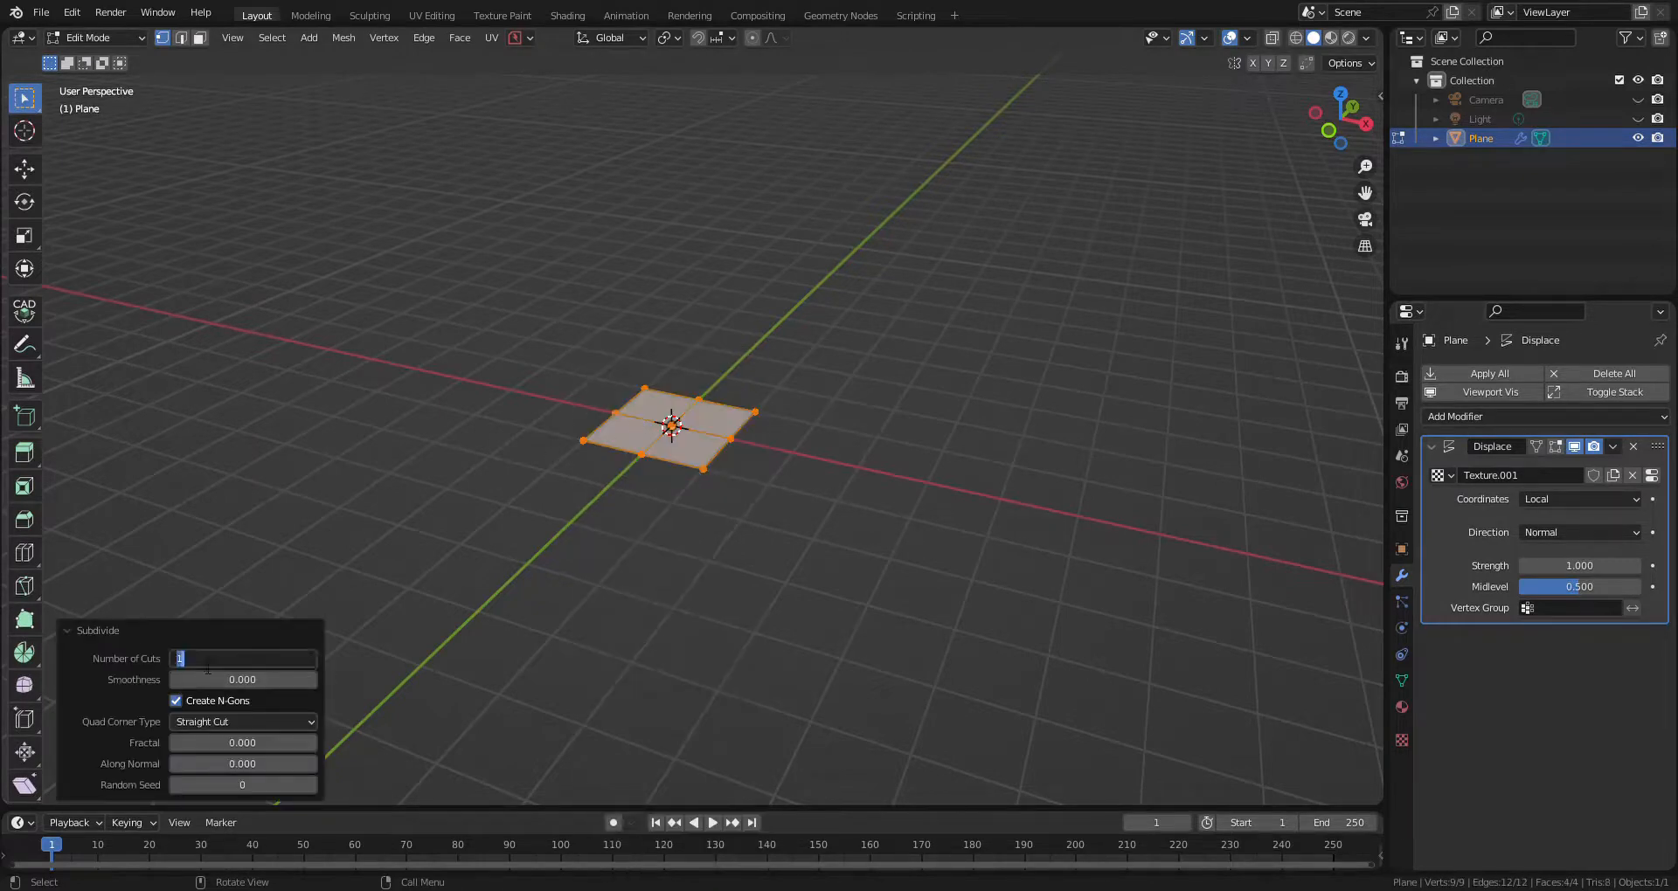
text(100)
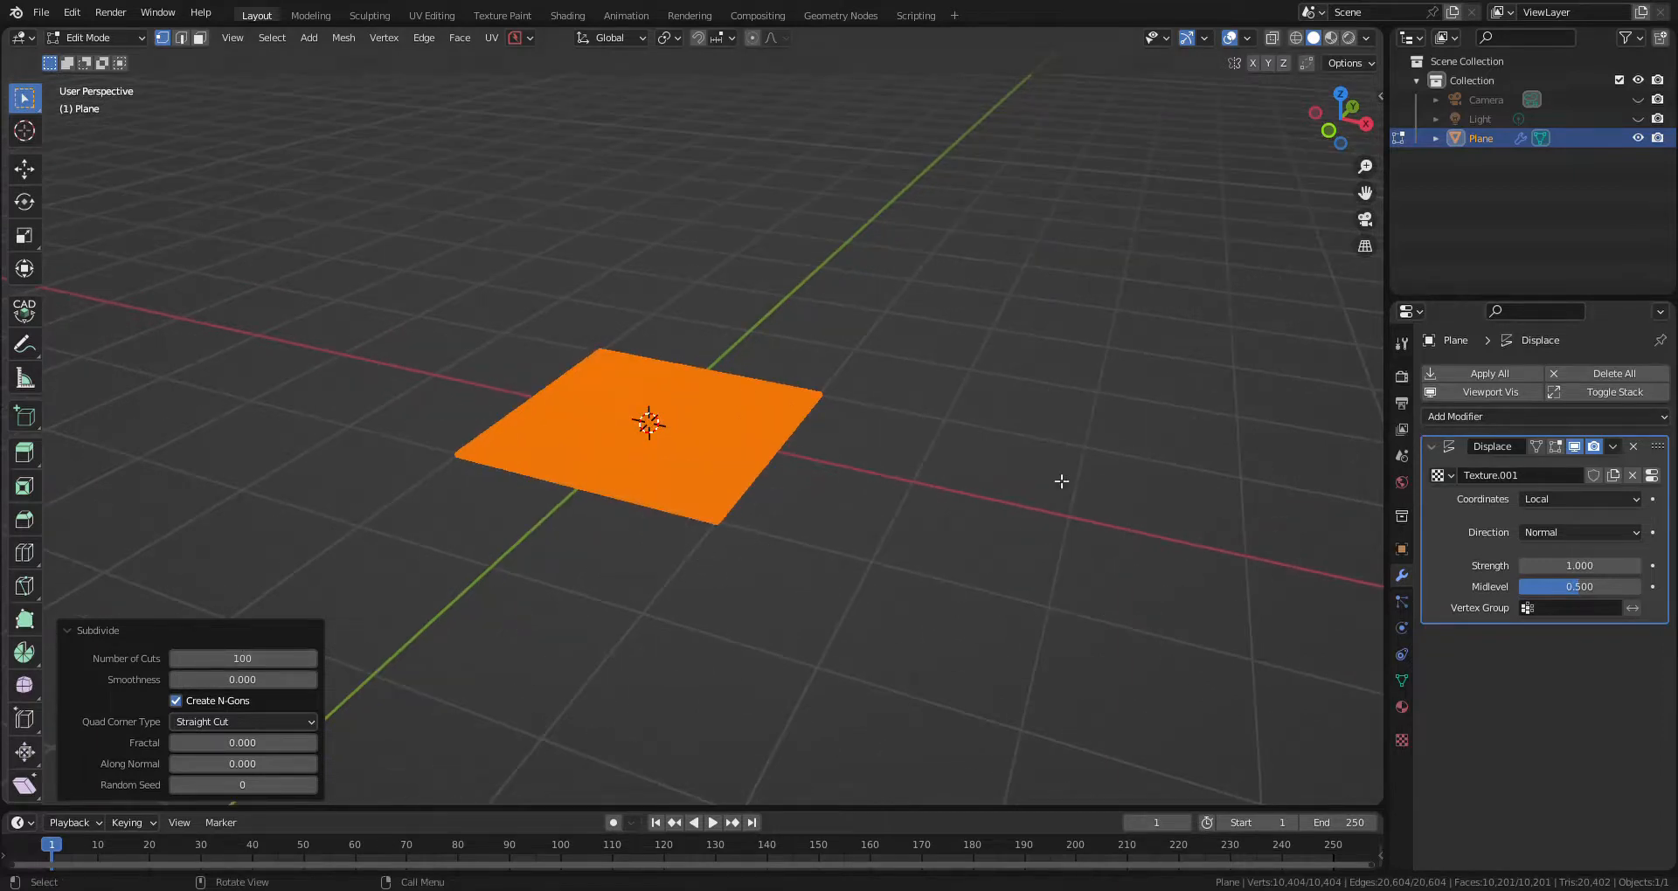
click(96, 38)
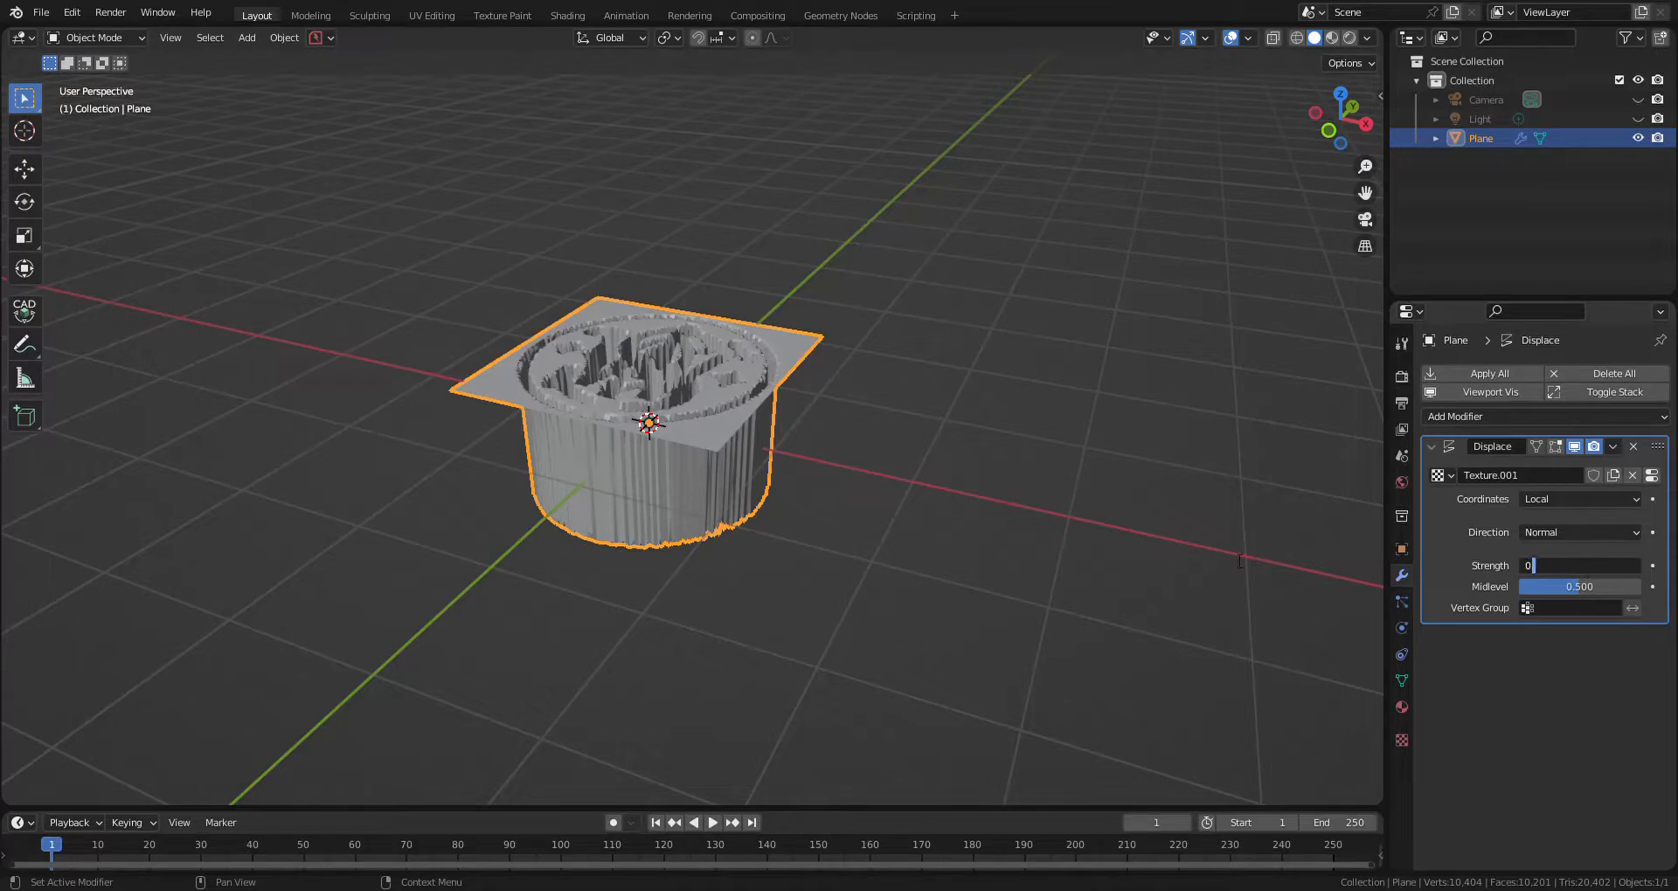
text(0.020)
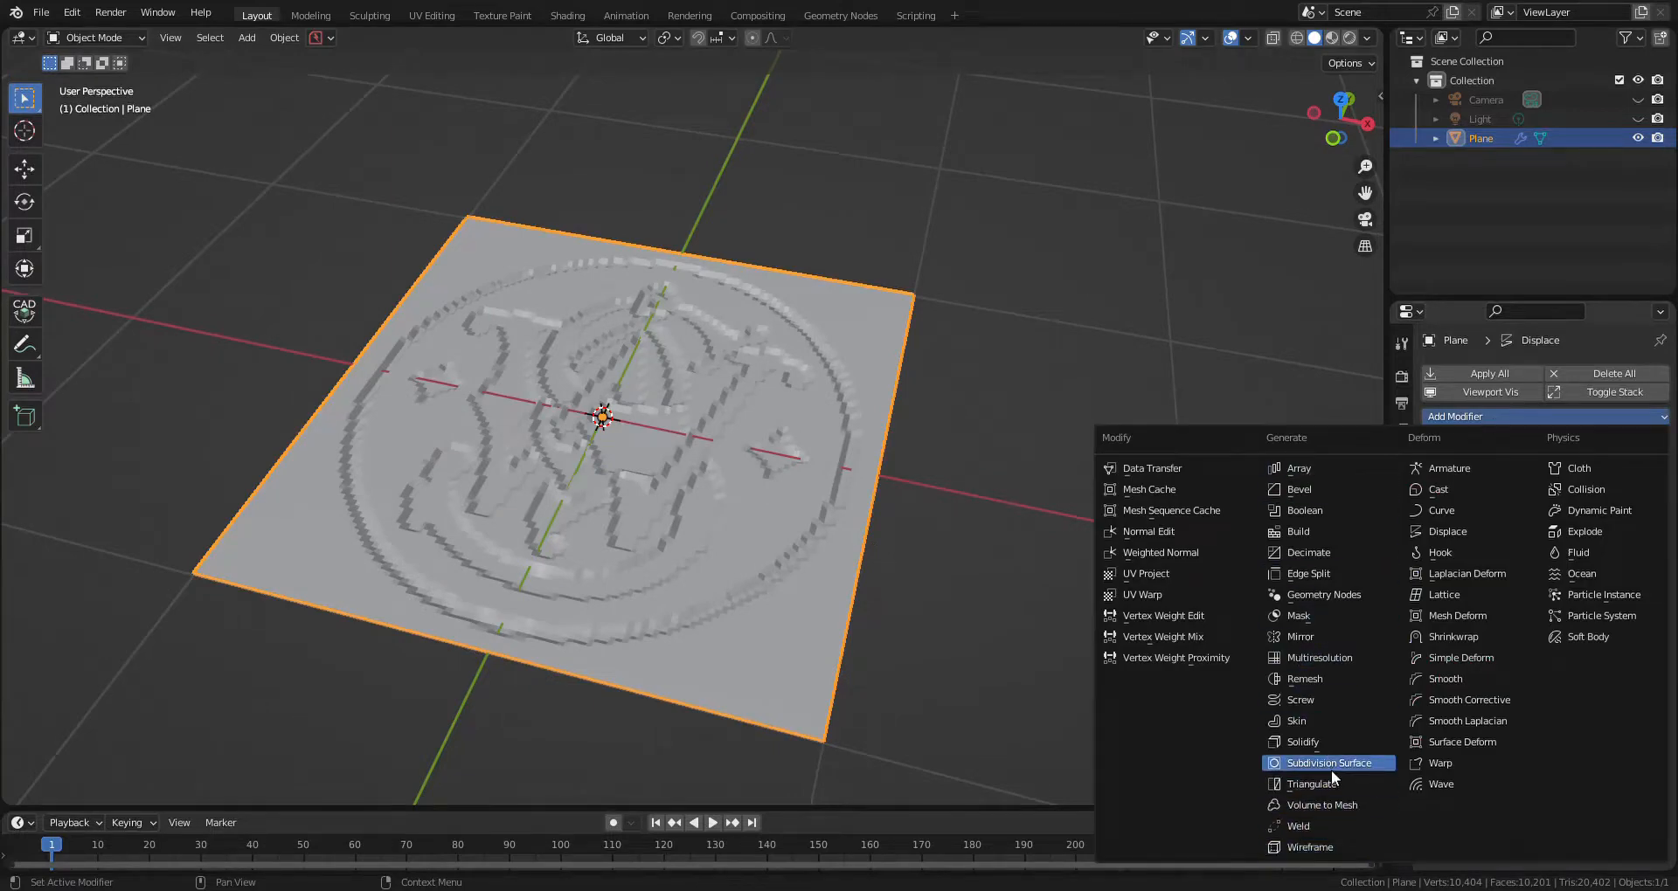
Step: Add a Subdivision Surface modifier, subdivide the plane again, and shade it smooth
click(1329, 763)
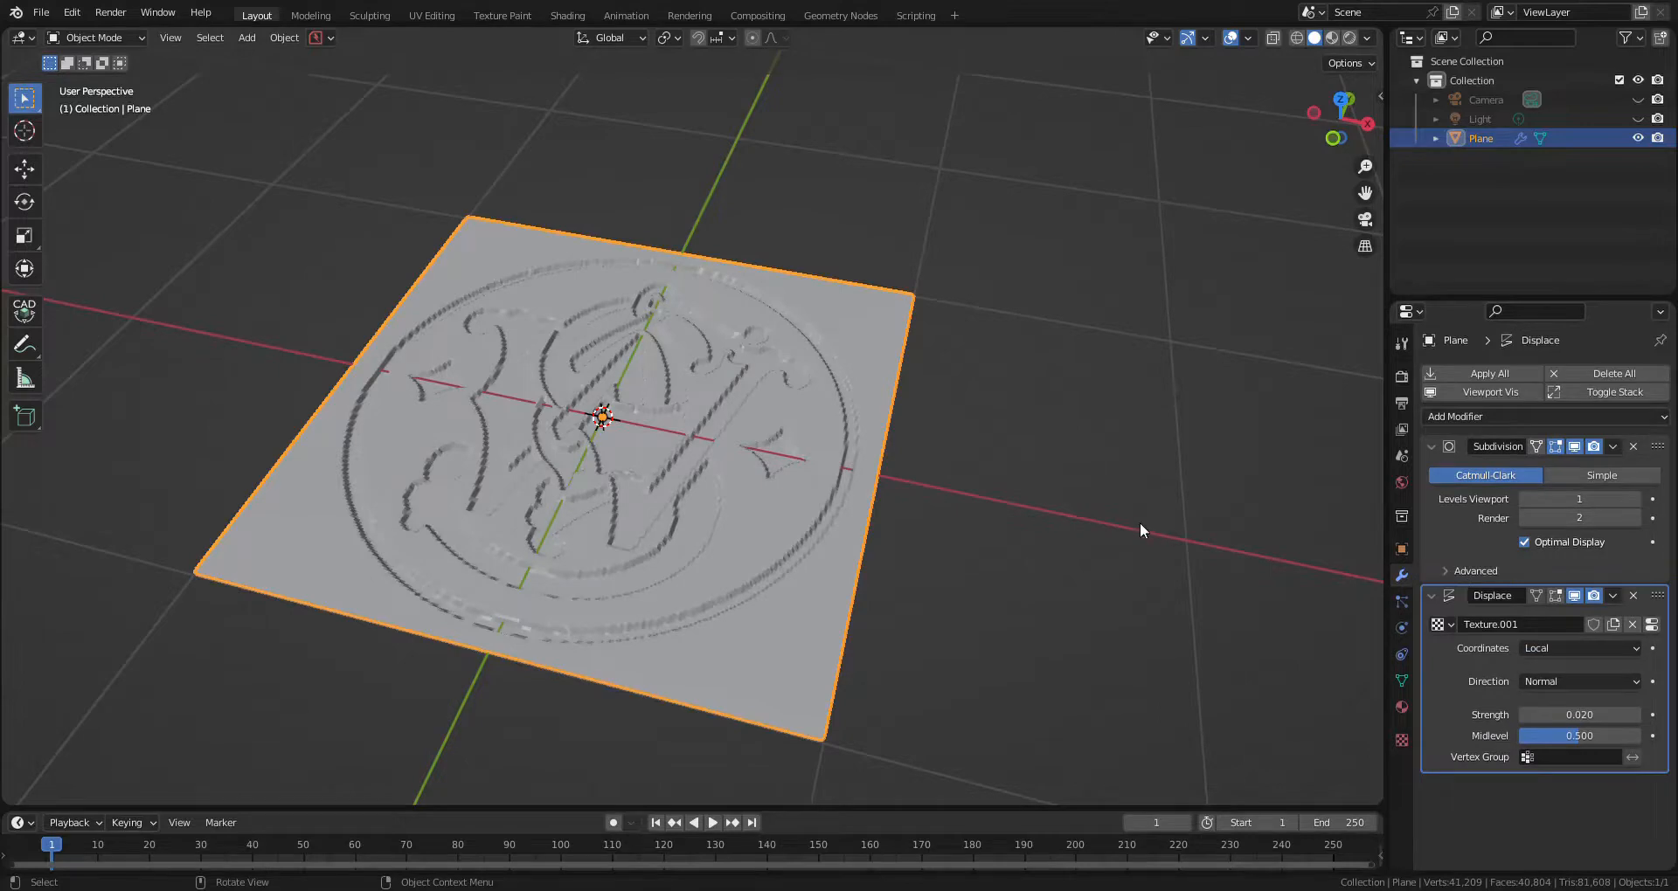
key(Tab)
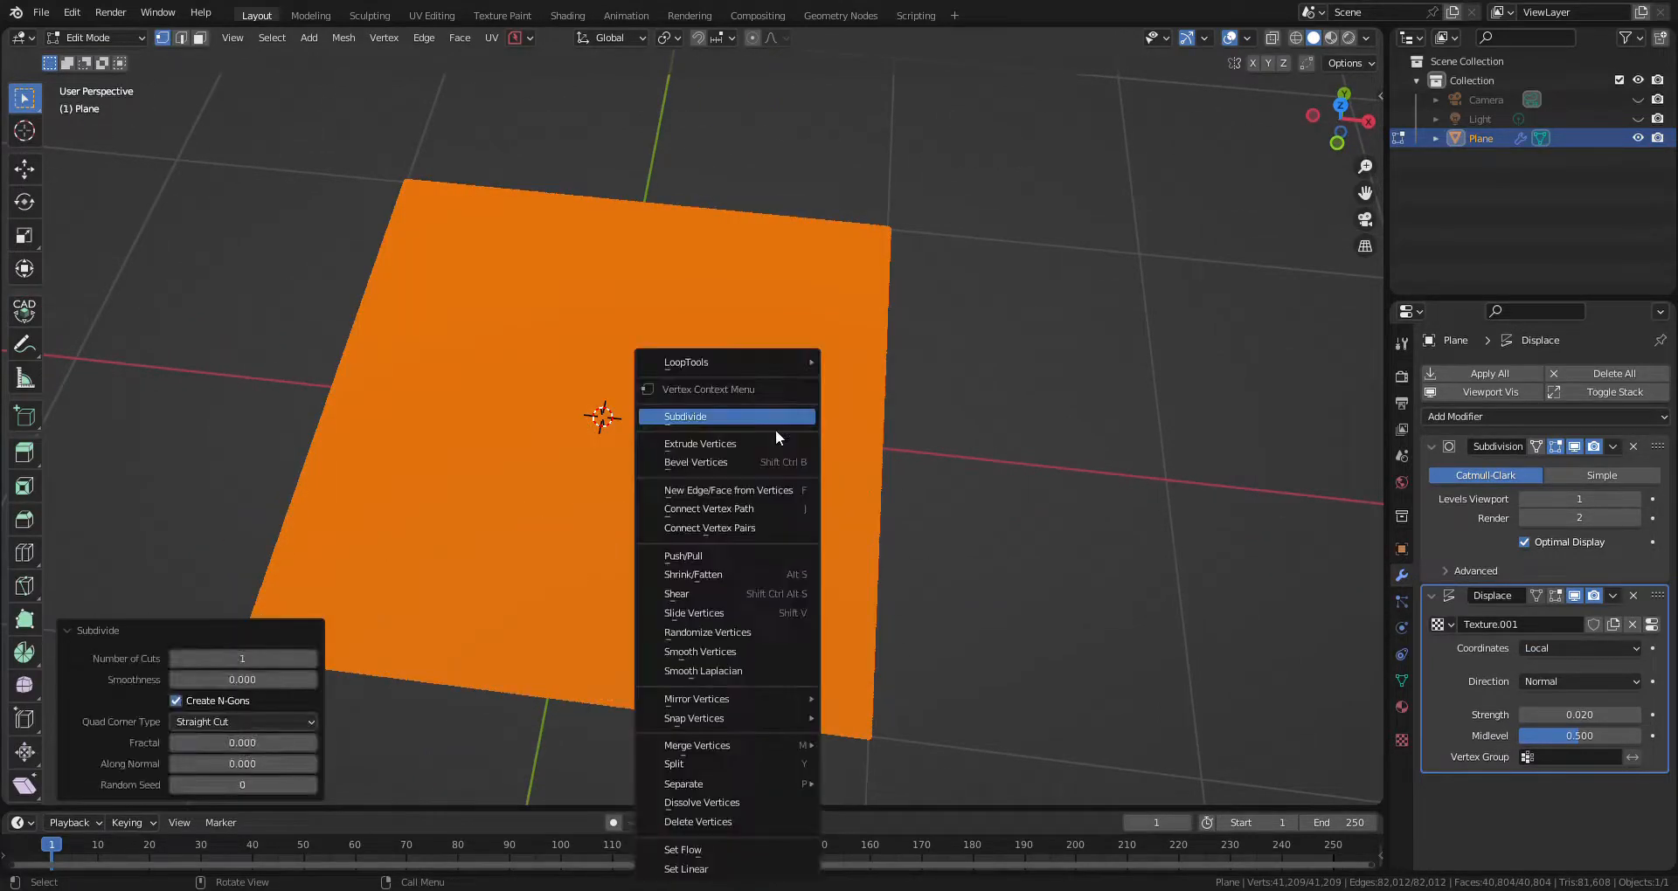
mouse_move(985, 524)
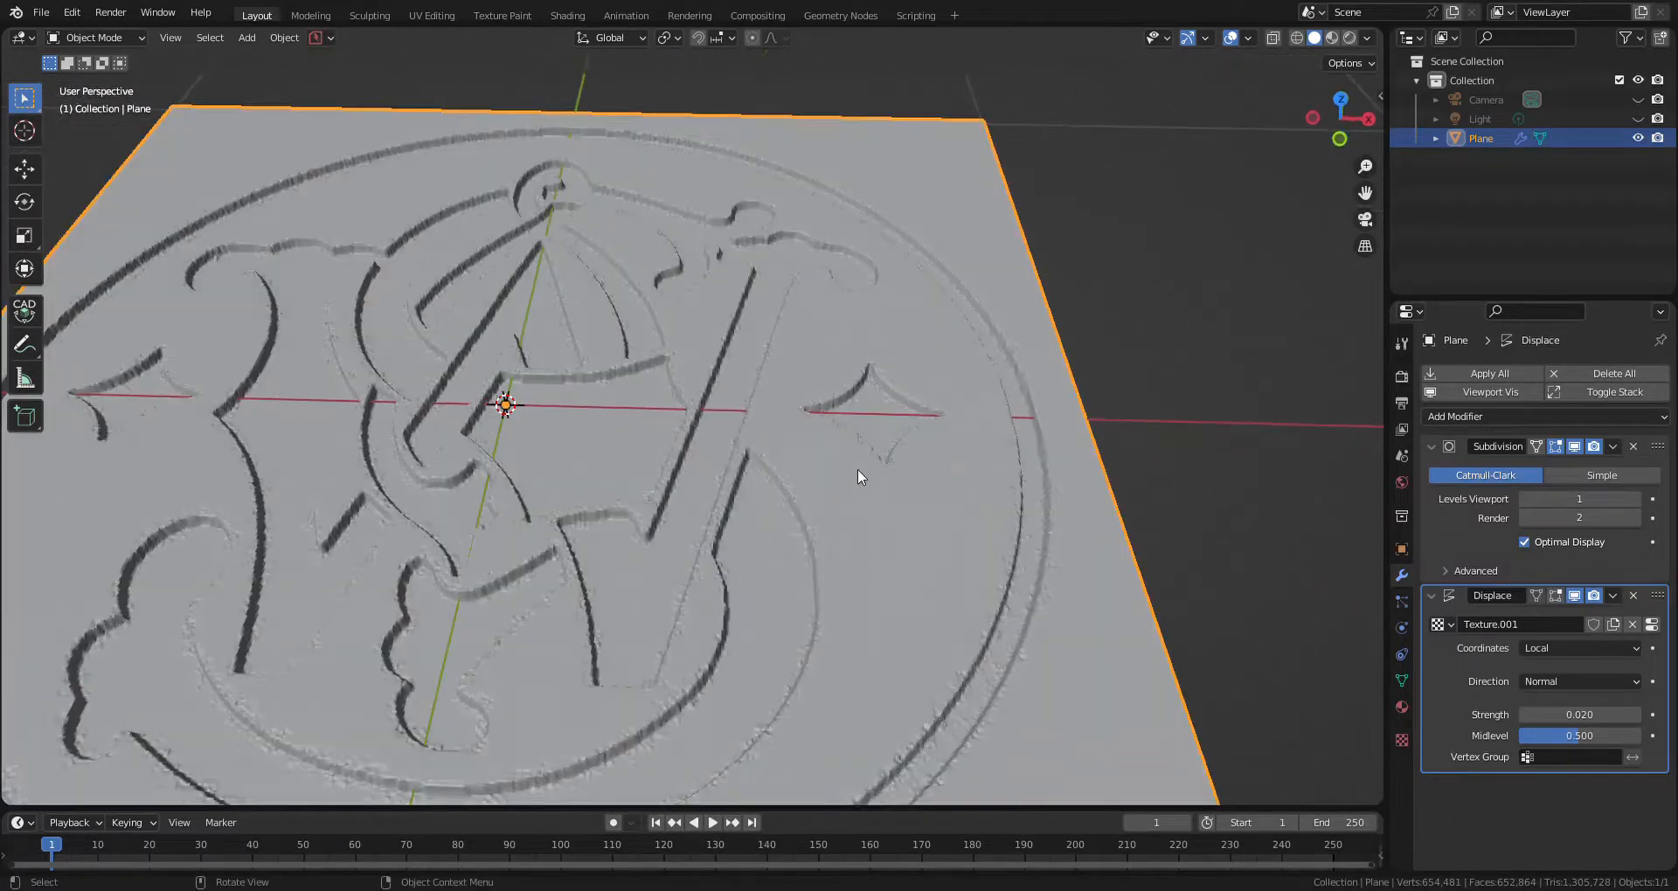
scroll(down, 3)
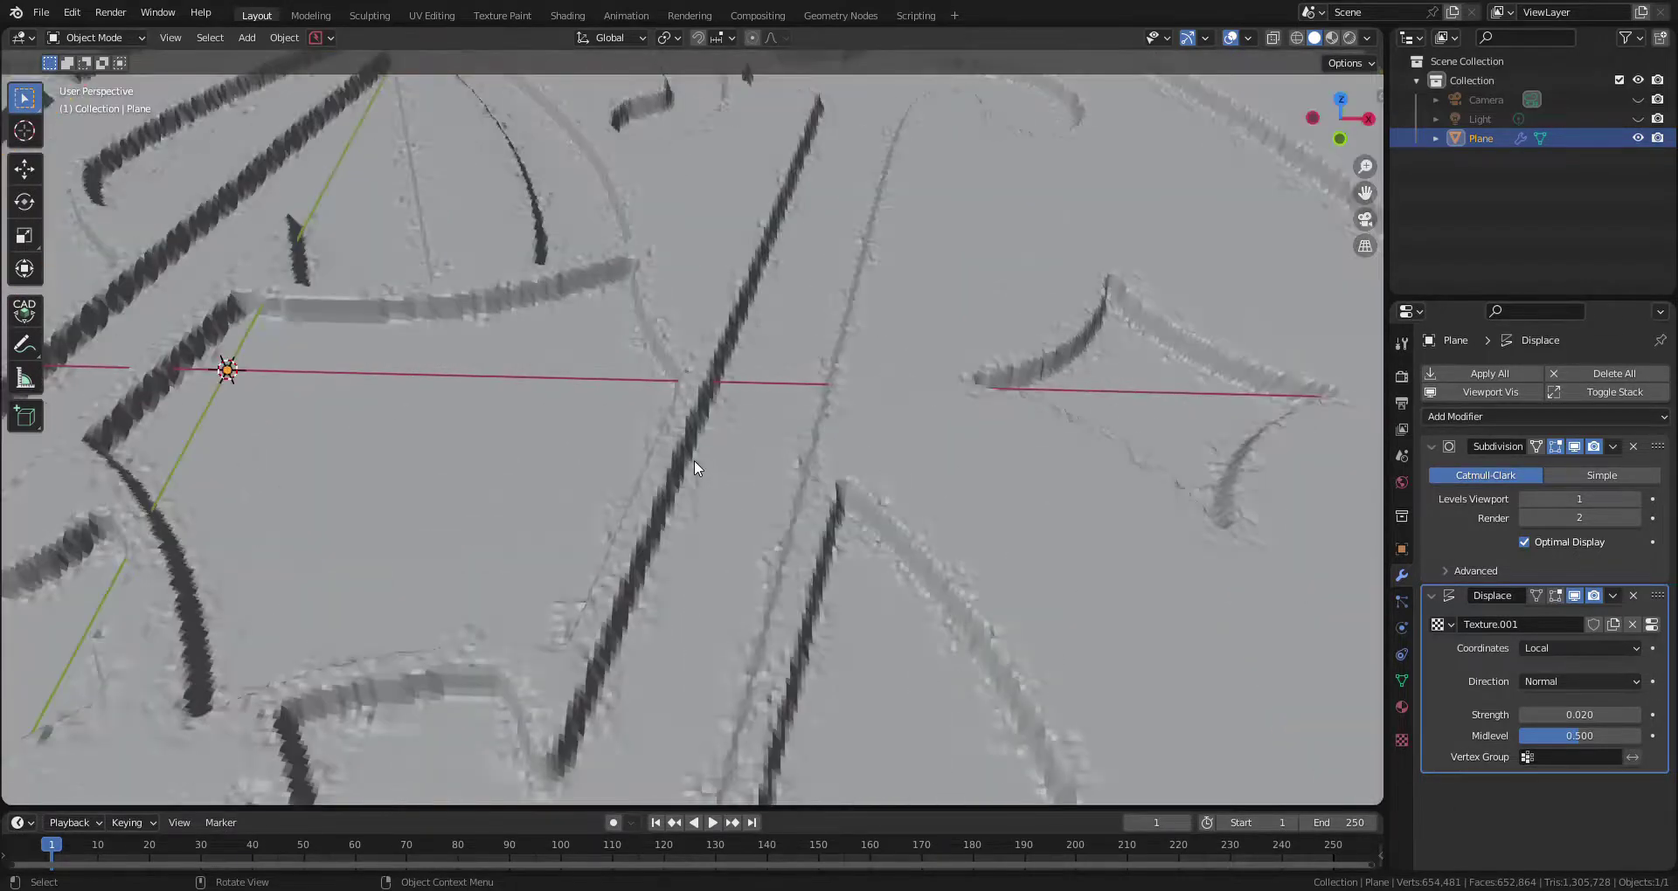
right_click(694, 468)
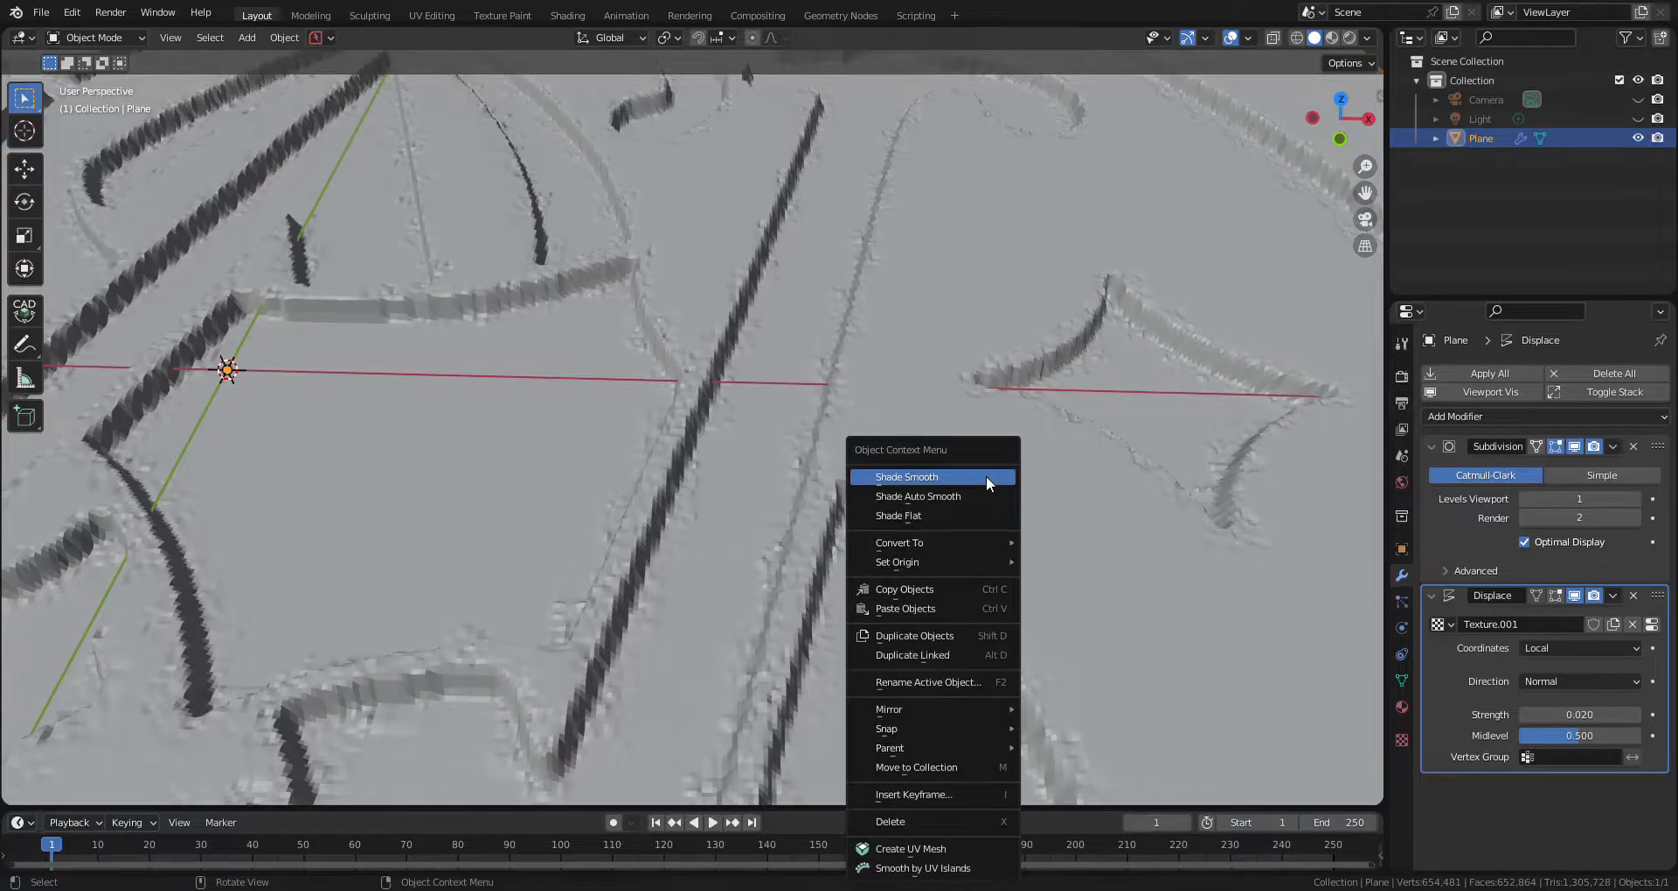
click(907, 478)
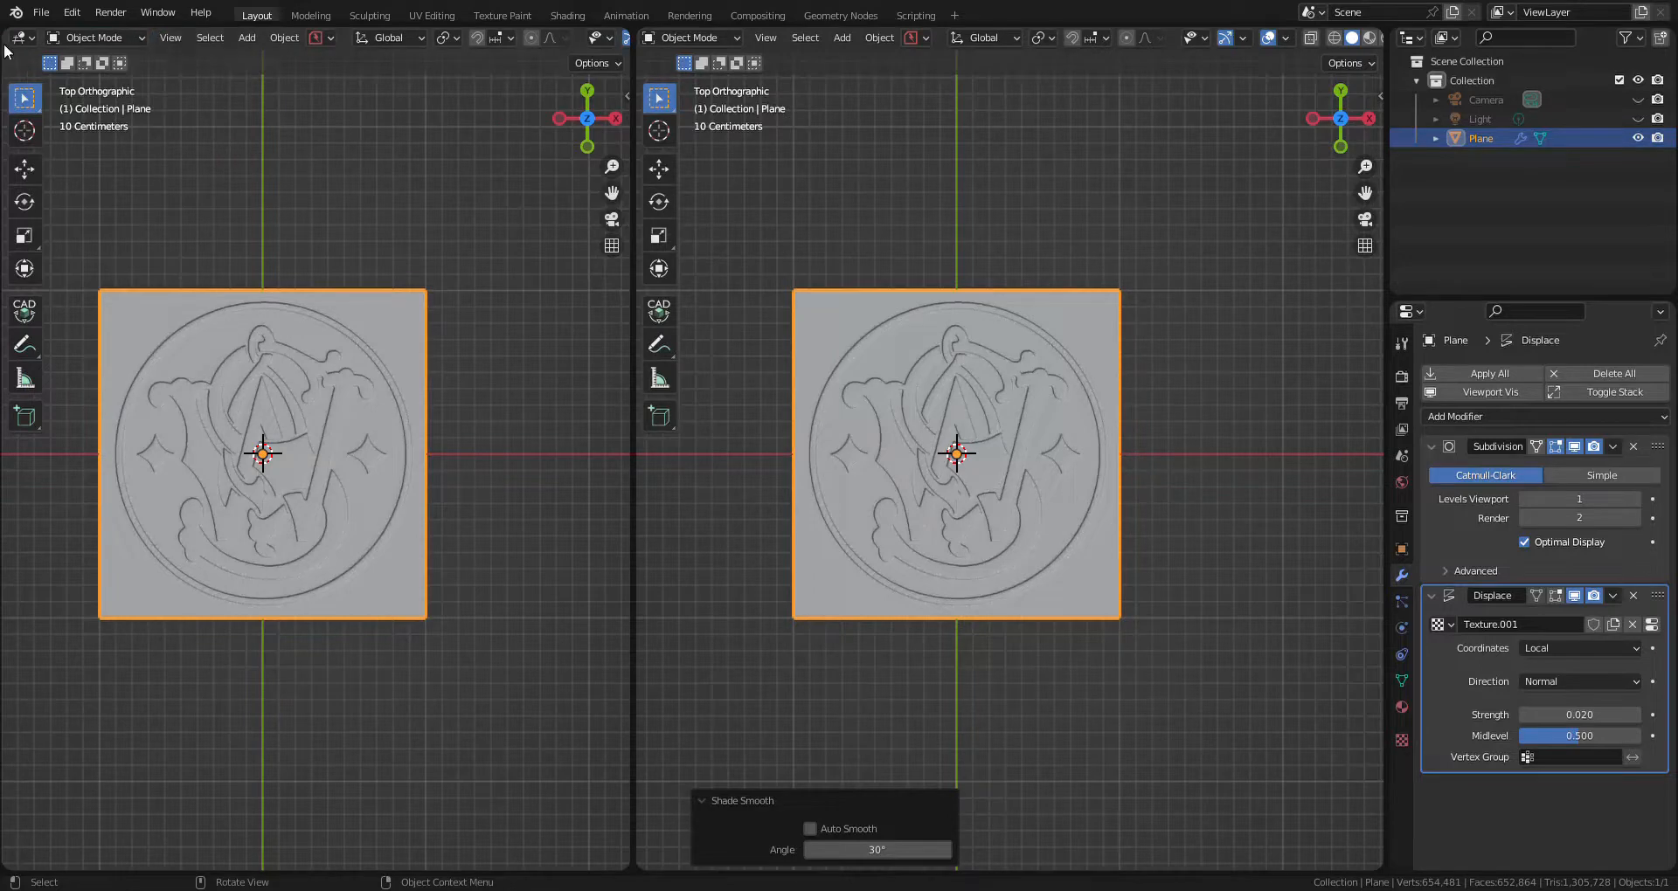
Step: Create a 2048×2048 black image named sw_logo_normals in the left Image Editor
click(20, 39)
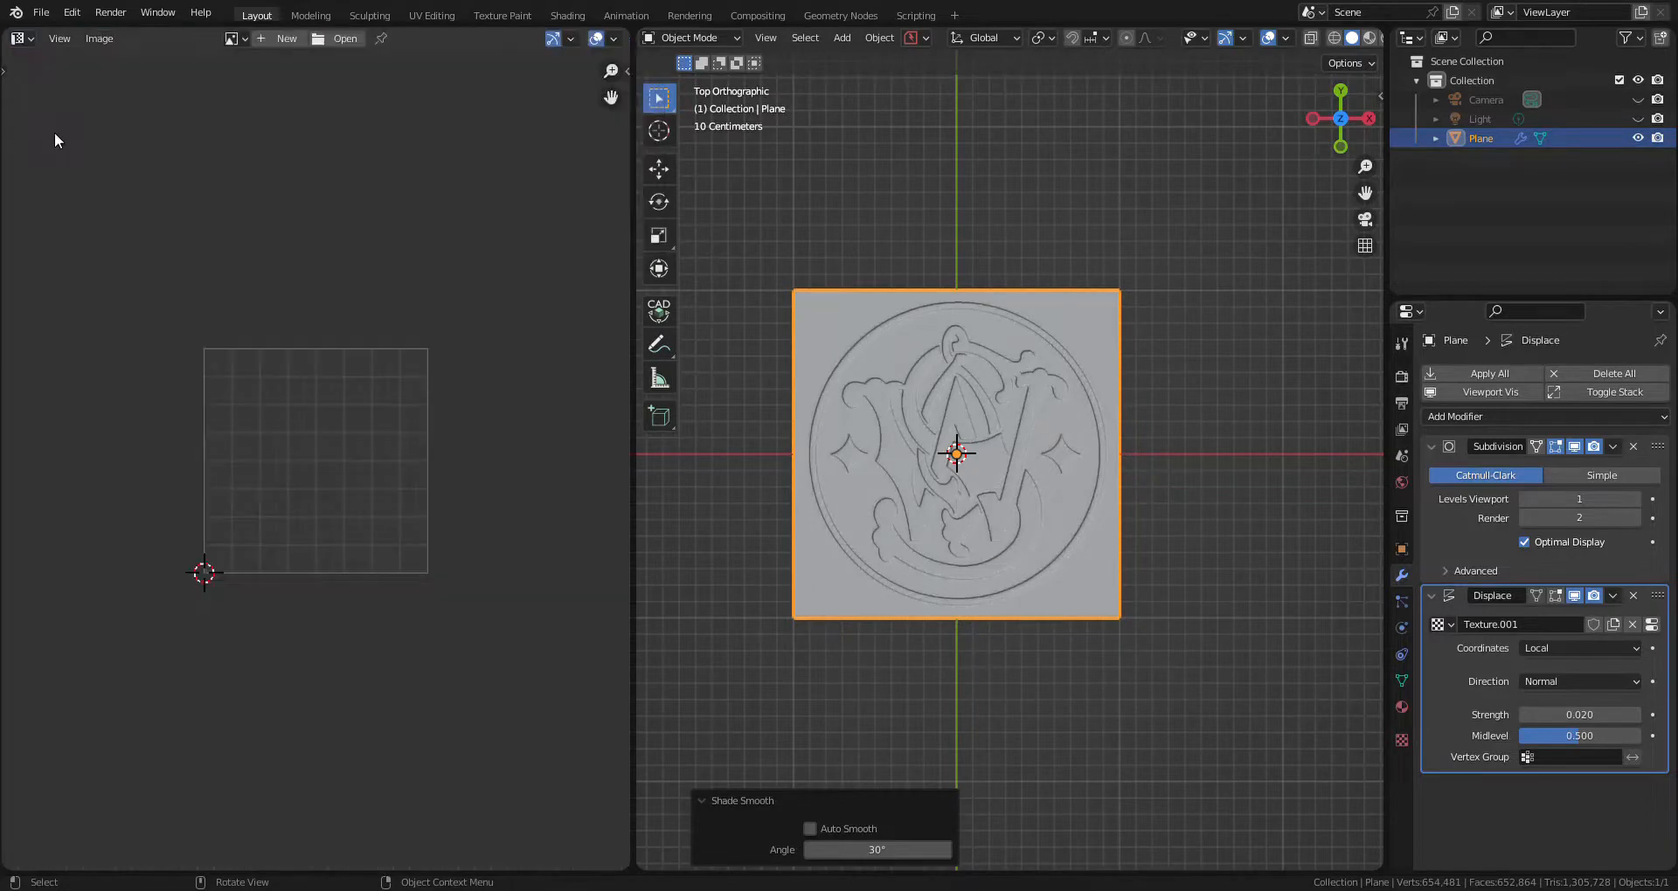
mouse_move(233, 99)
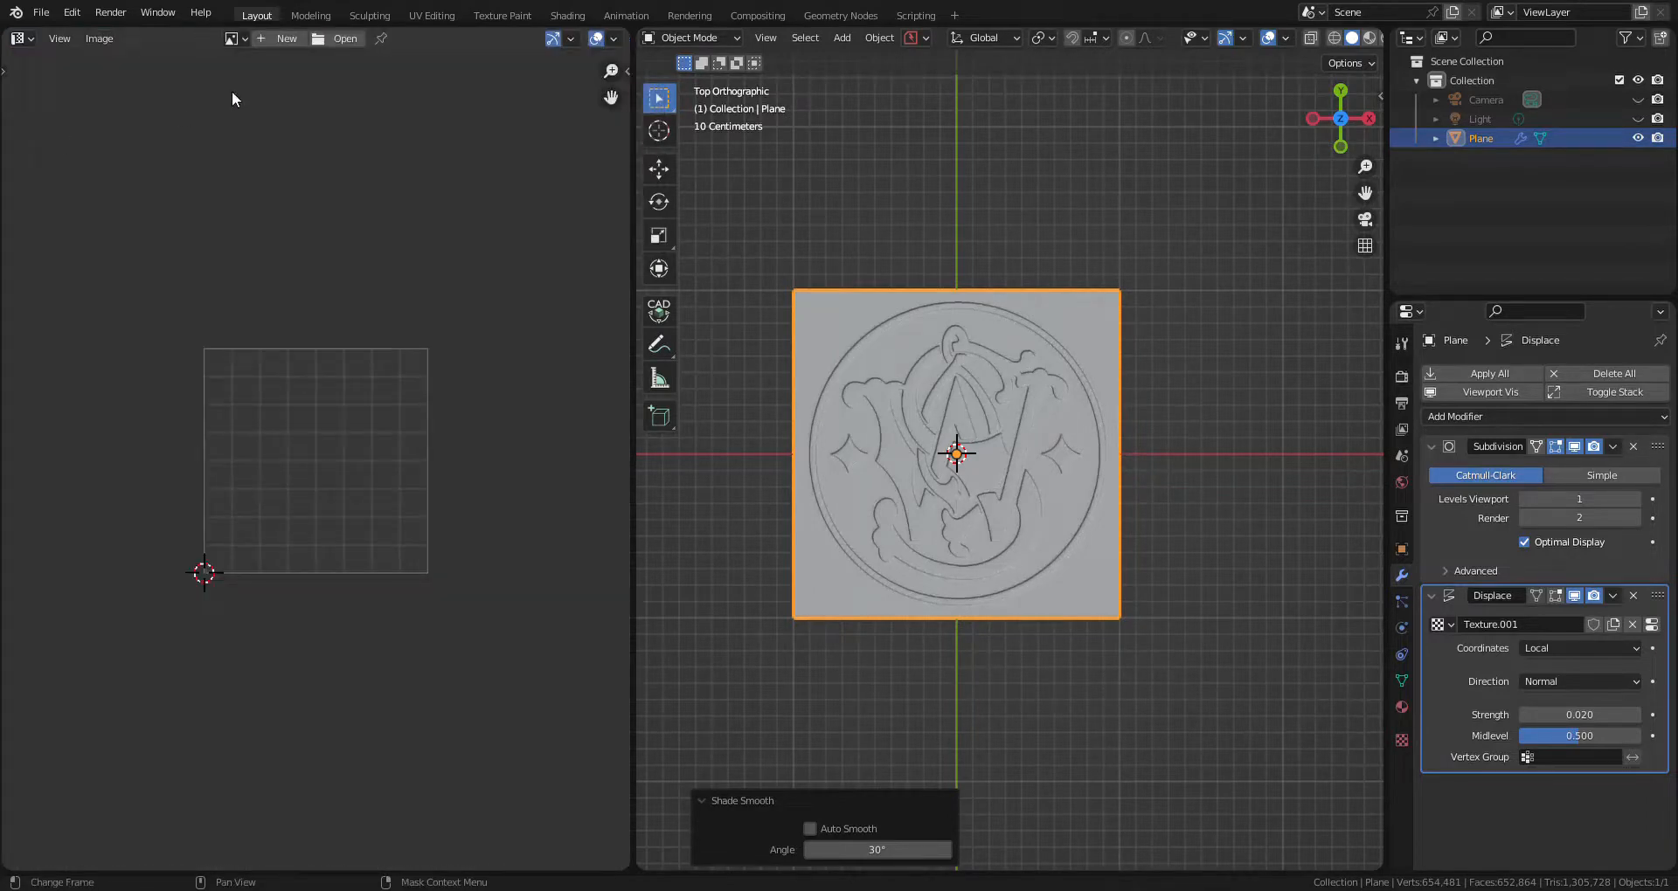
click(286, 37)
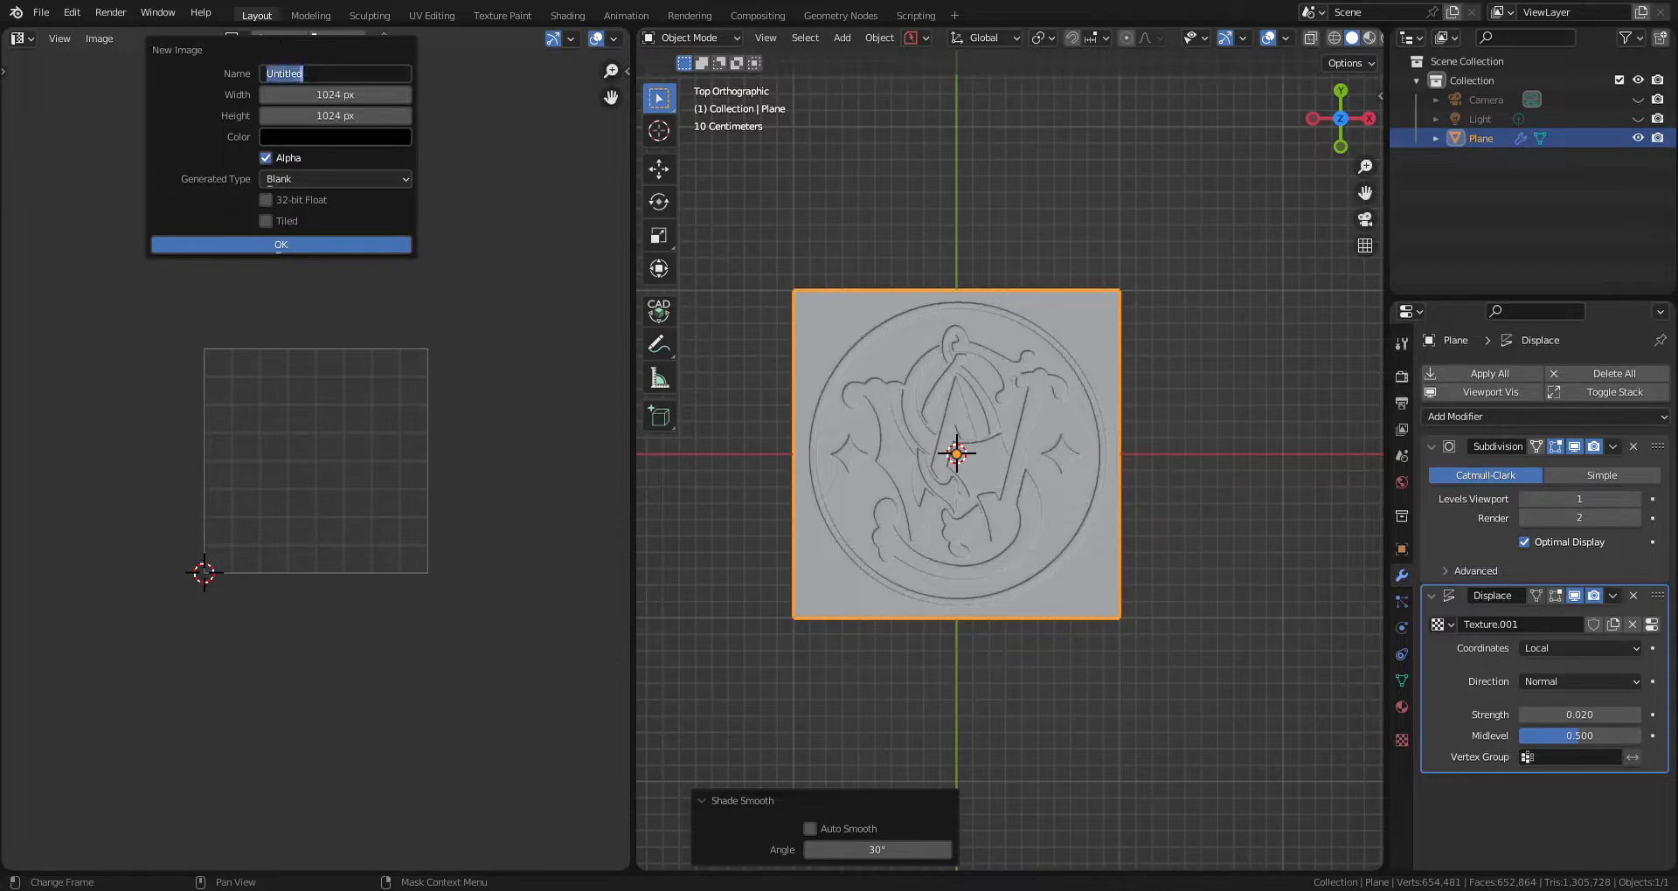
text(sw)
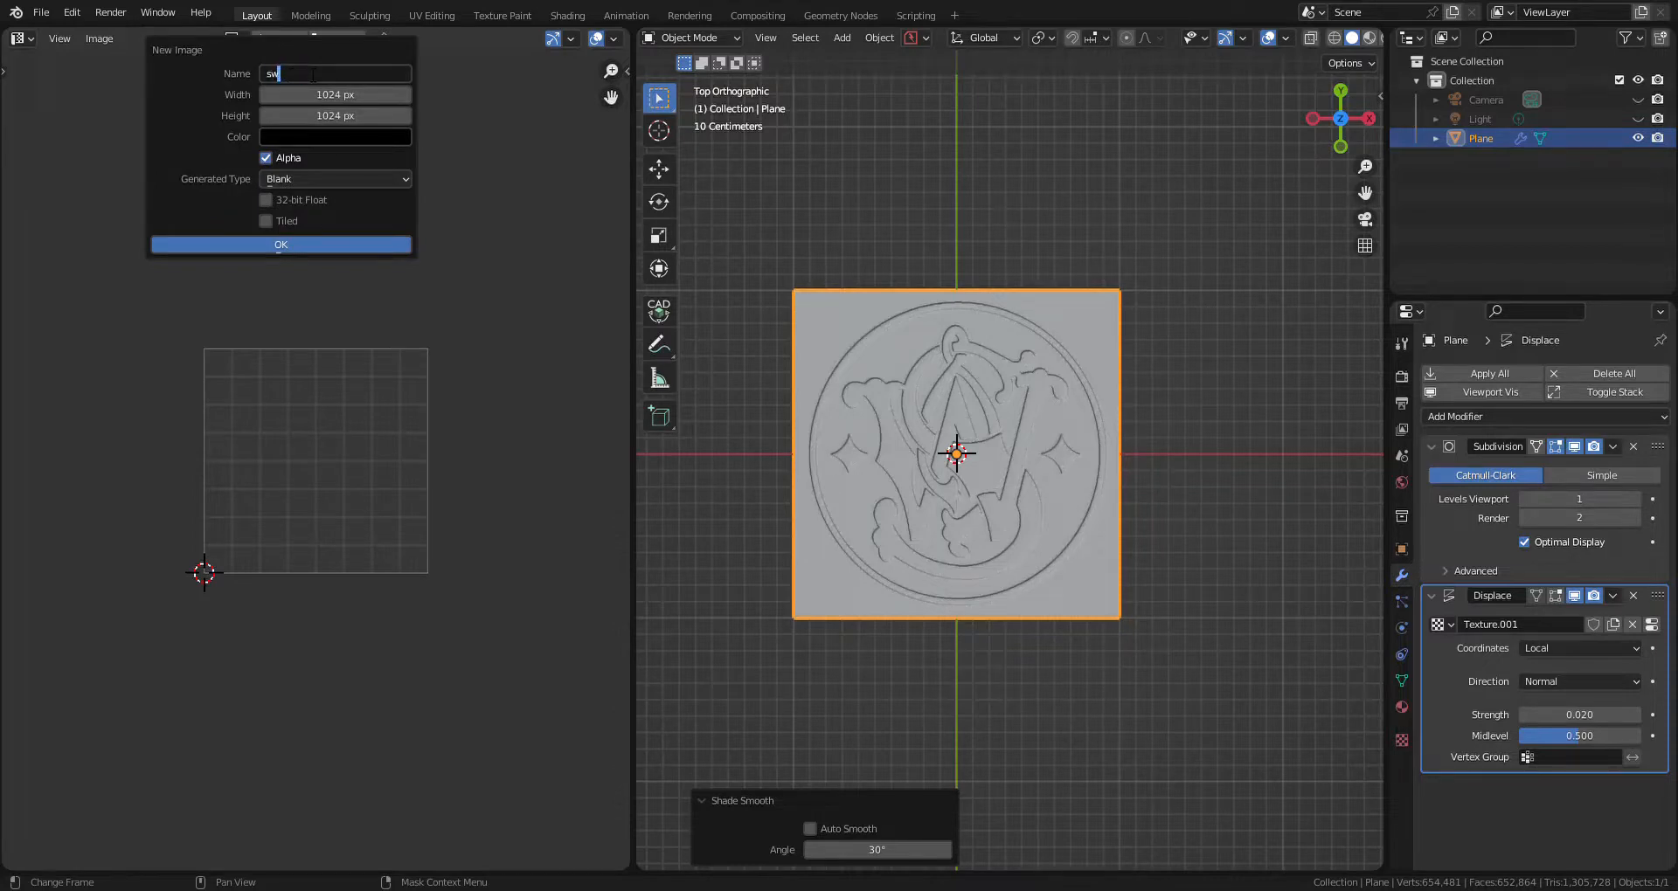
text(_logo_normals)
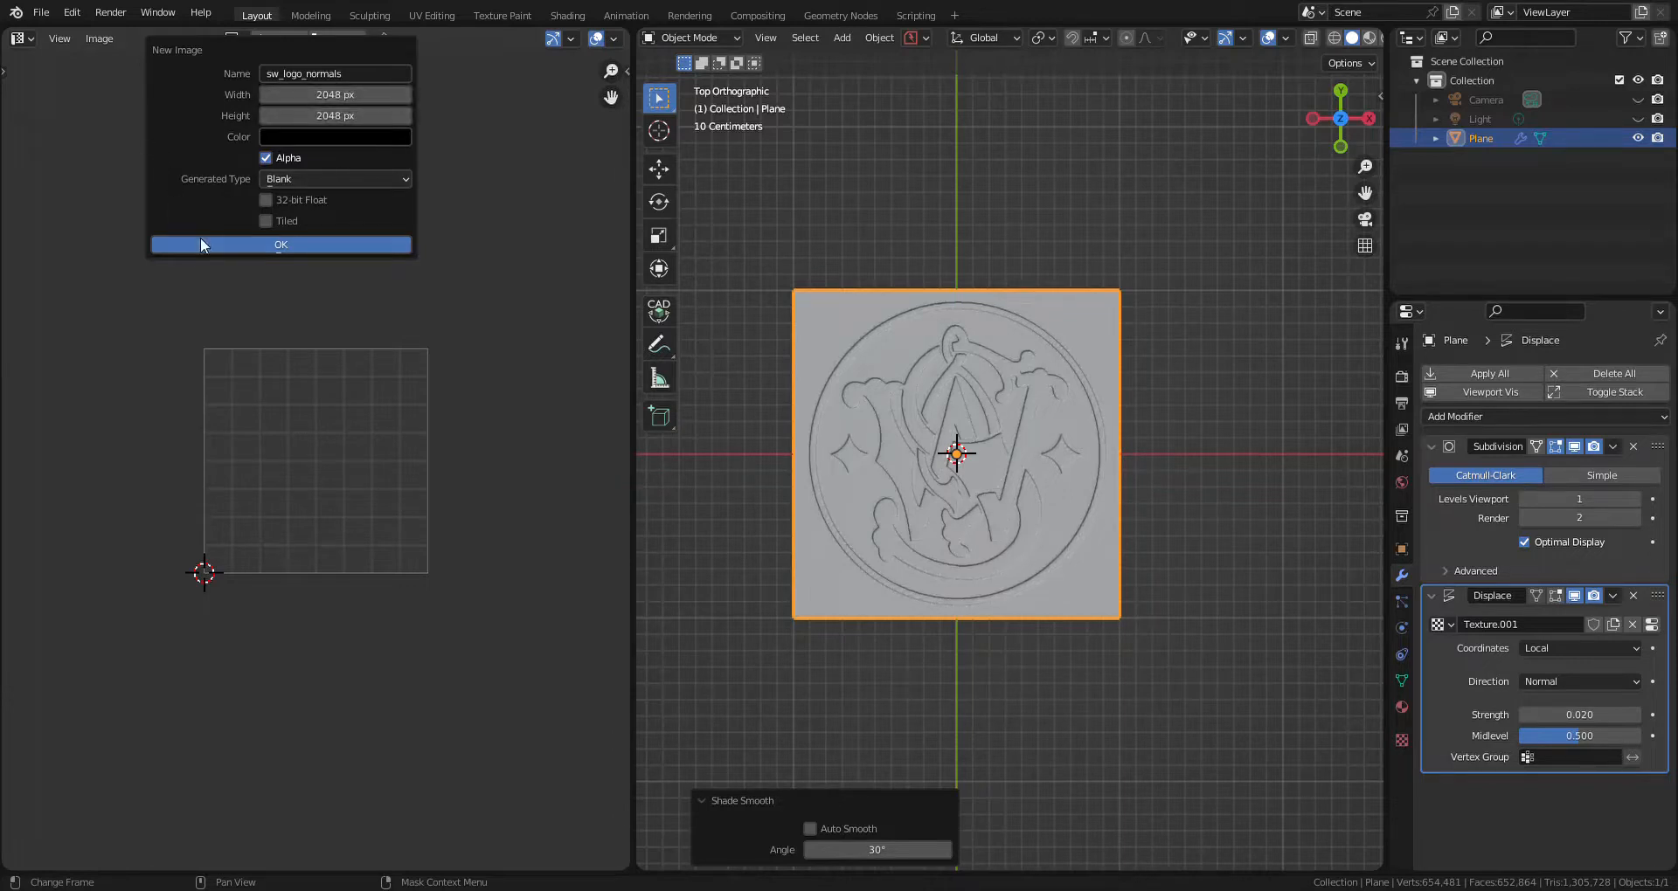
click(280, 243)
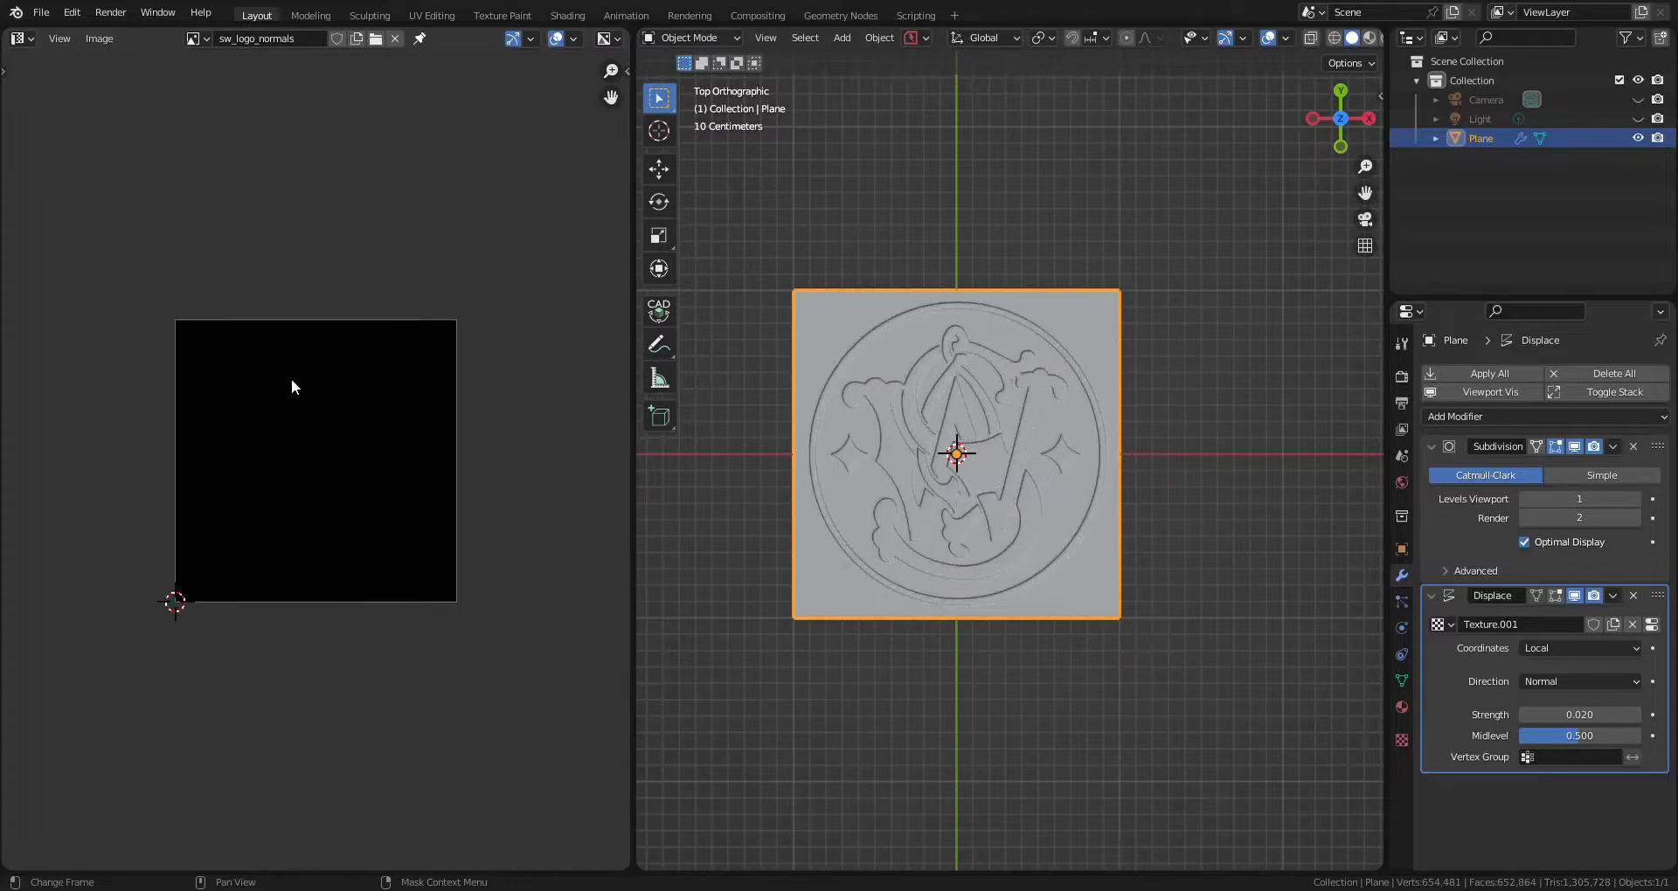
click(1401, 706)
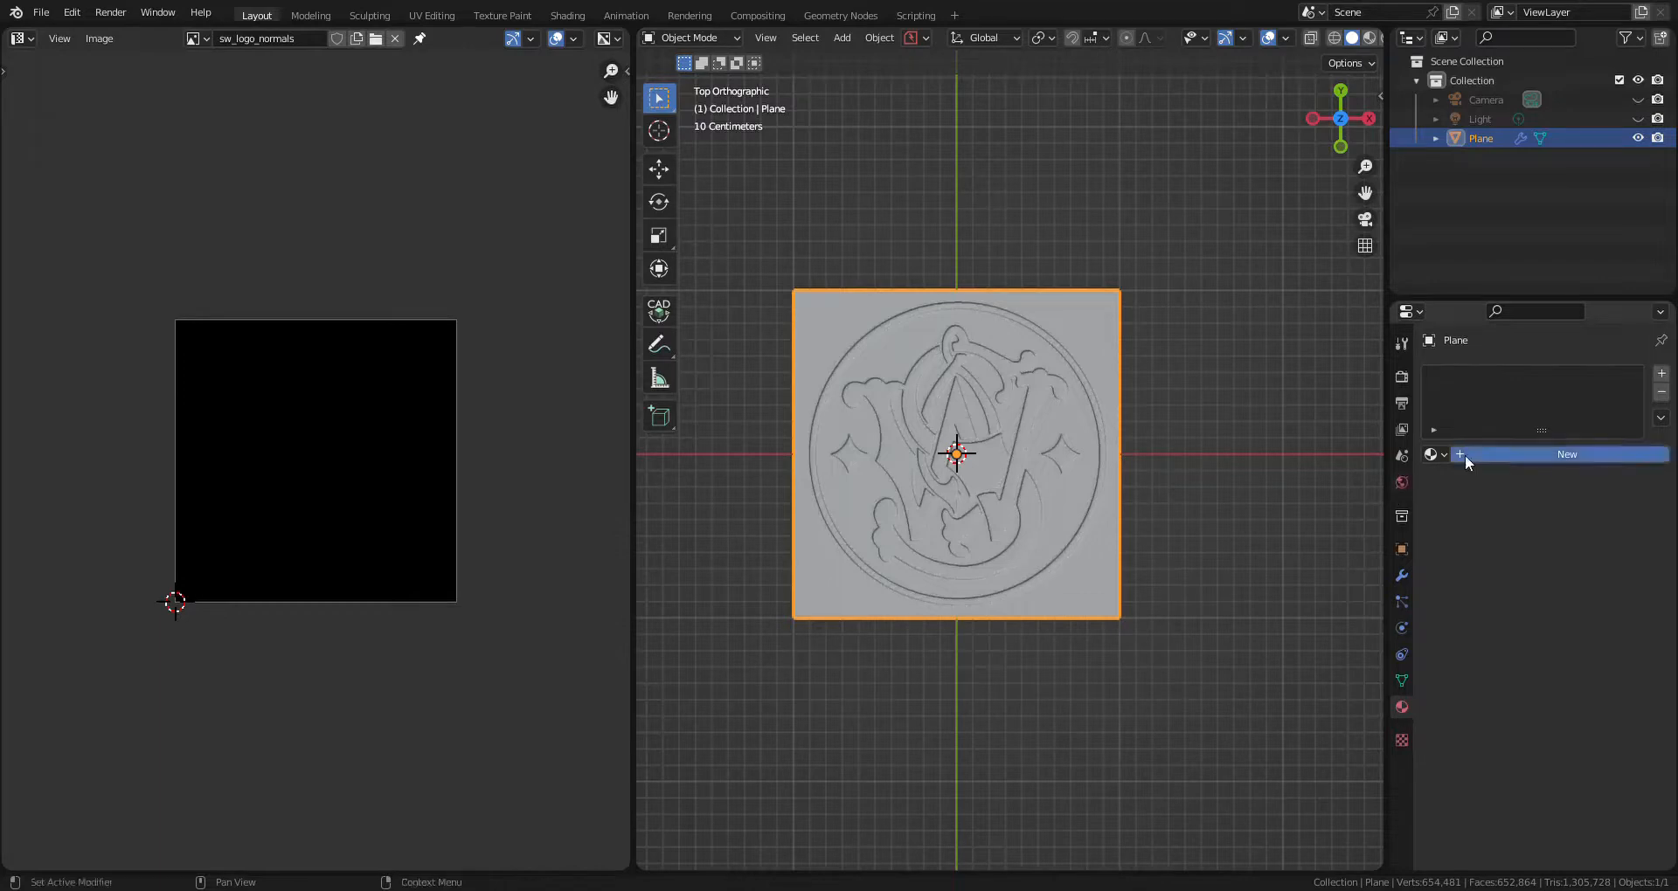
mouse_move(1477, 497)
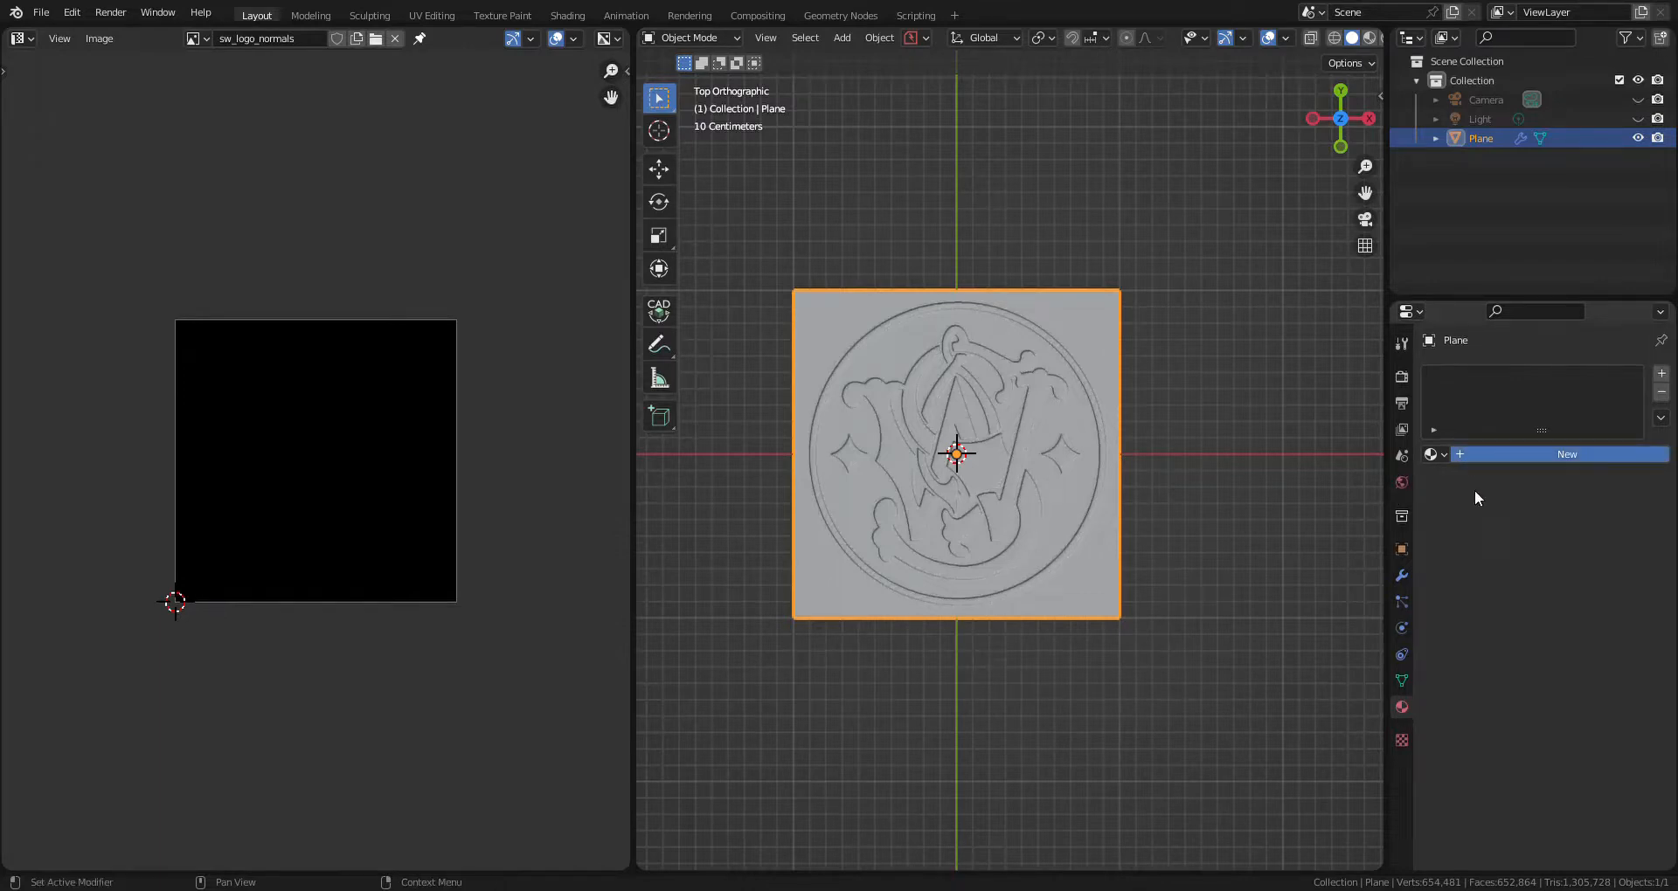
Step: Add a new material whose Base Color is an Image Texture using sw_logo_normals
click(1567, 454)
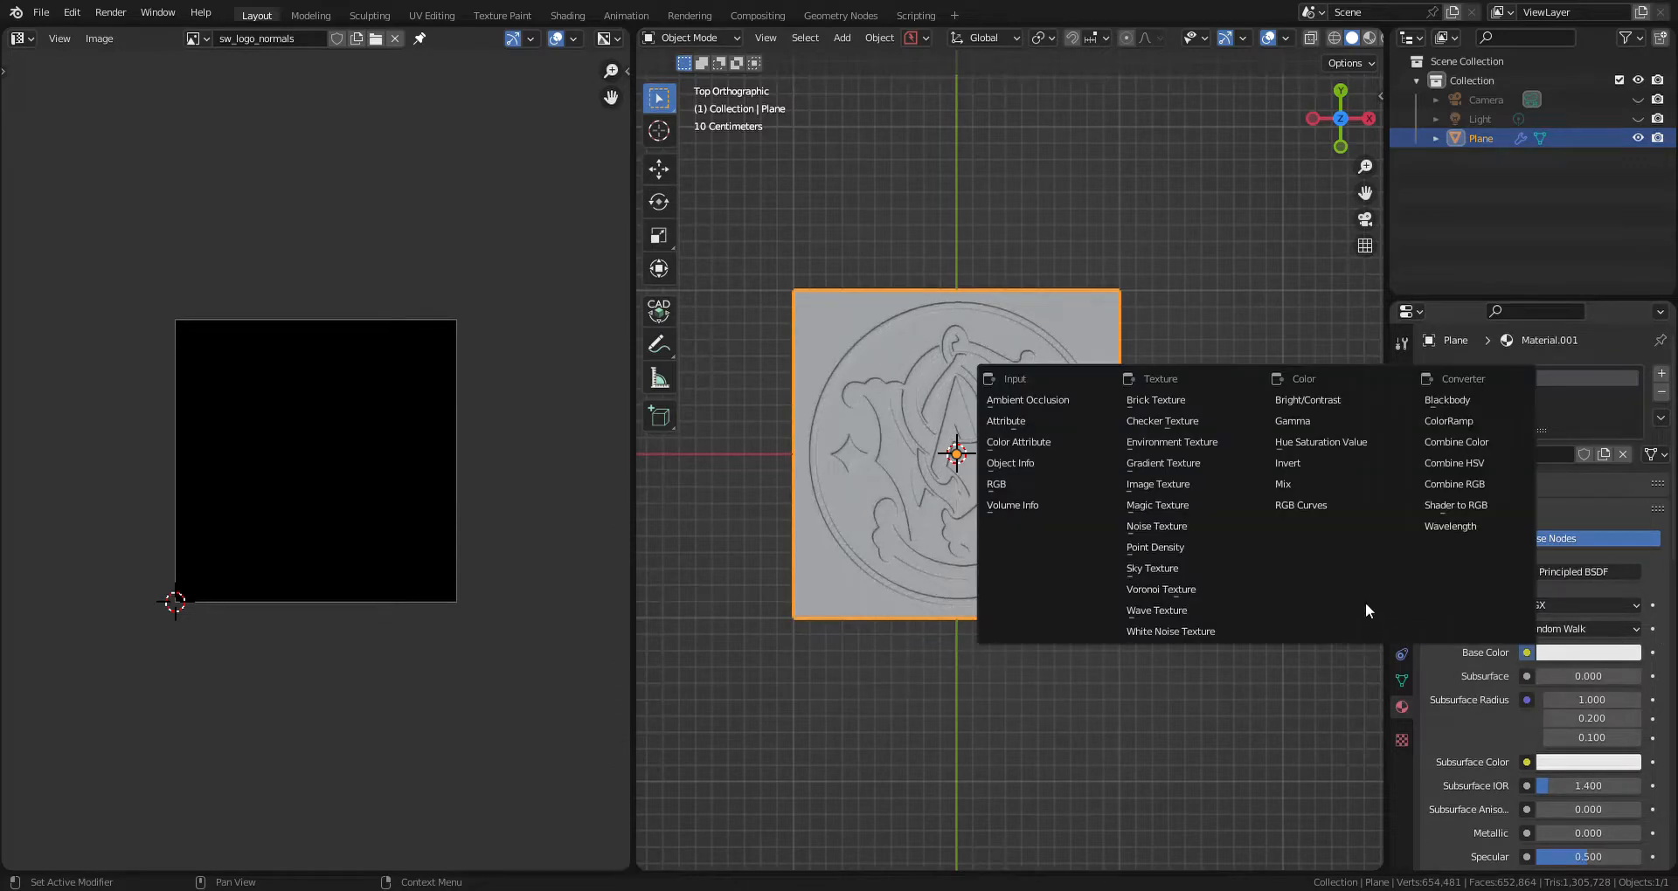
click(1158, 484)
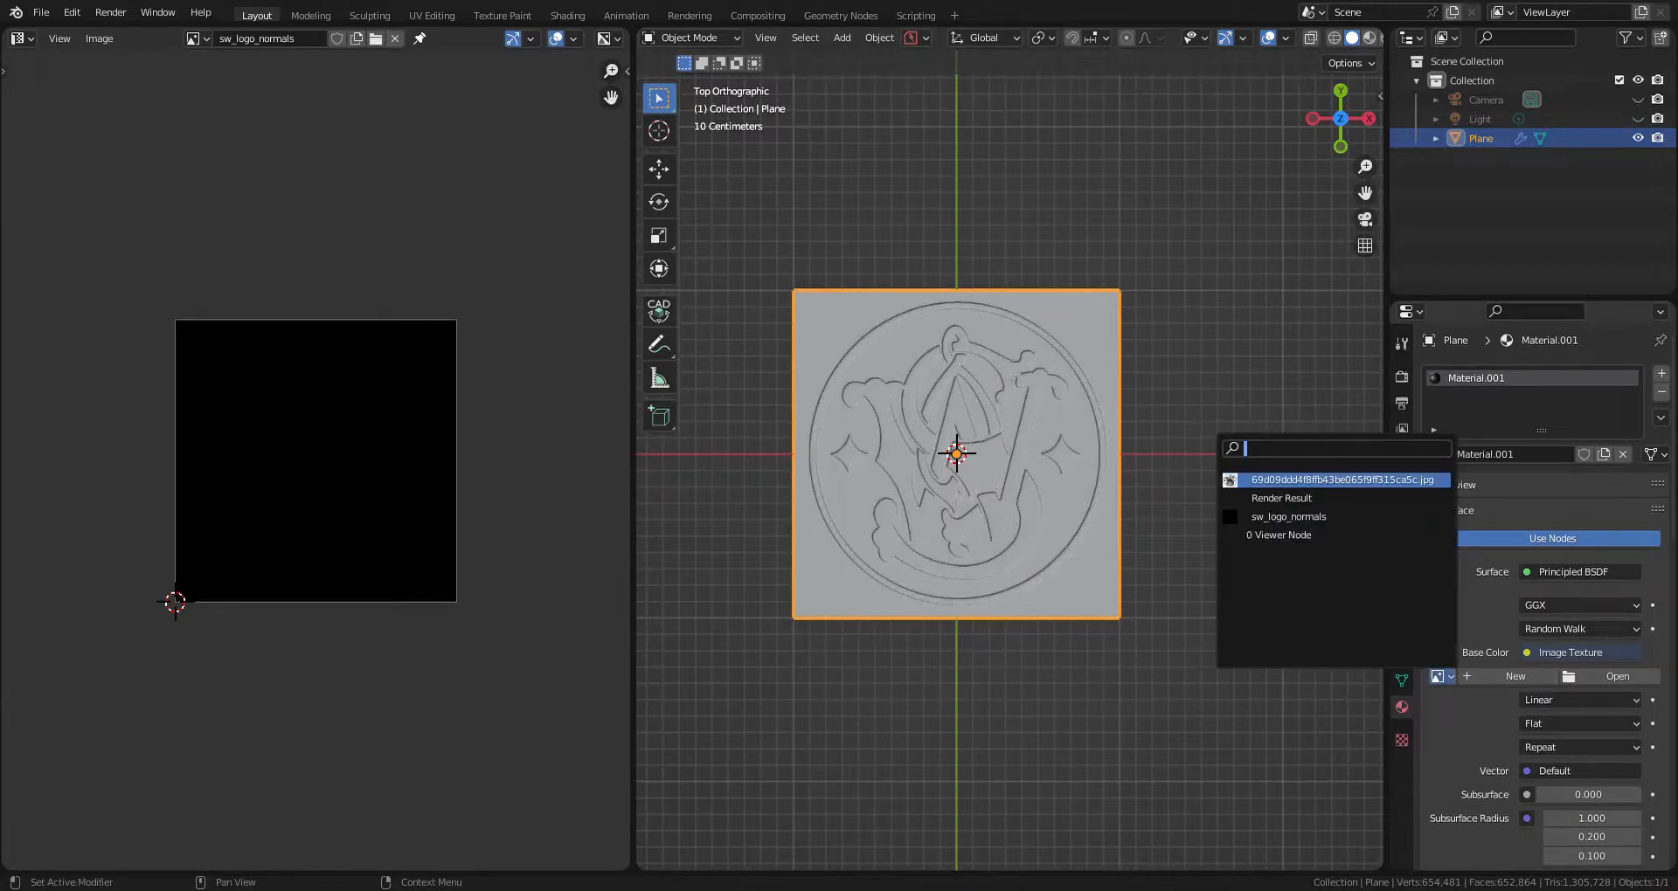
click(1288, 516)
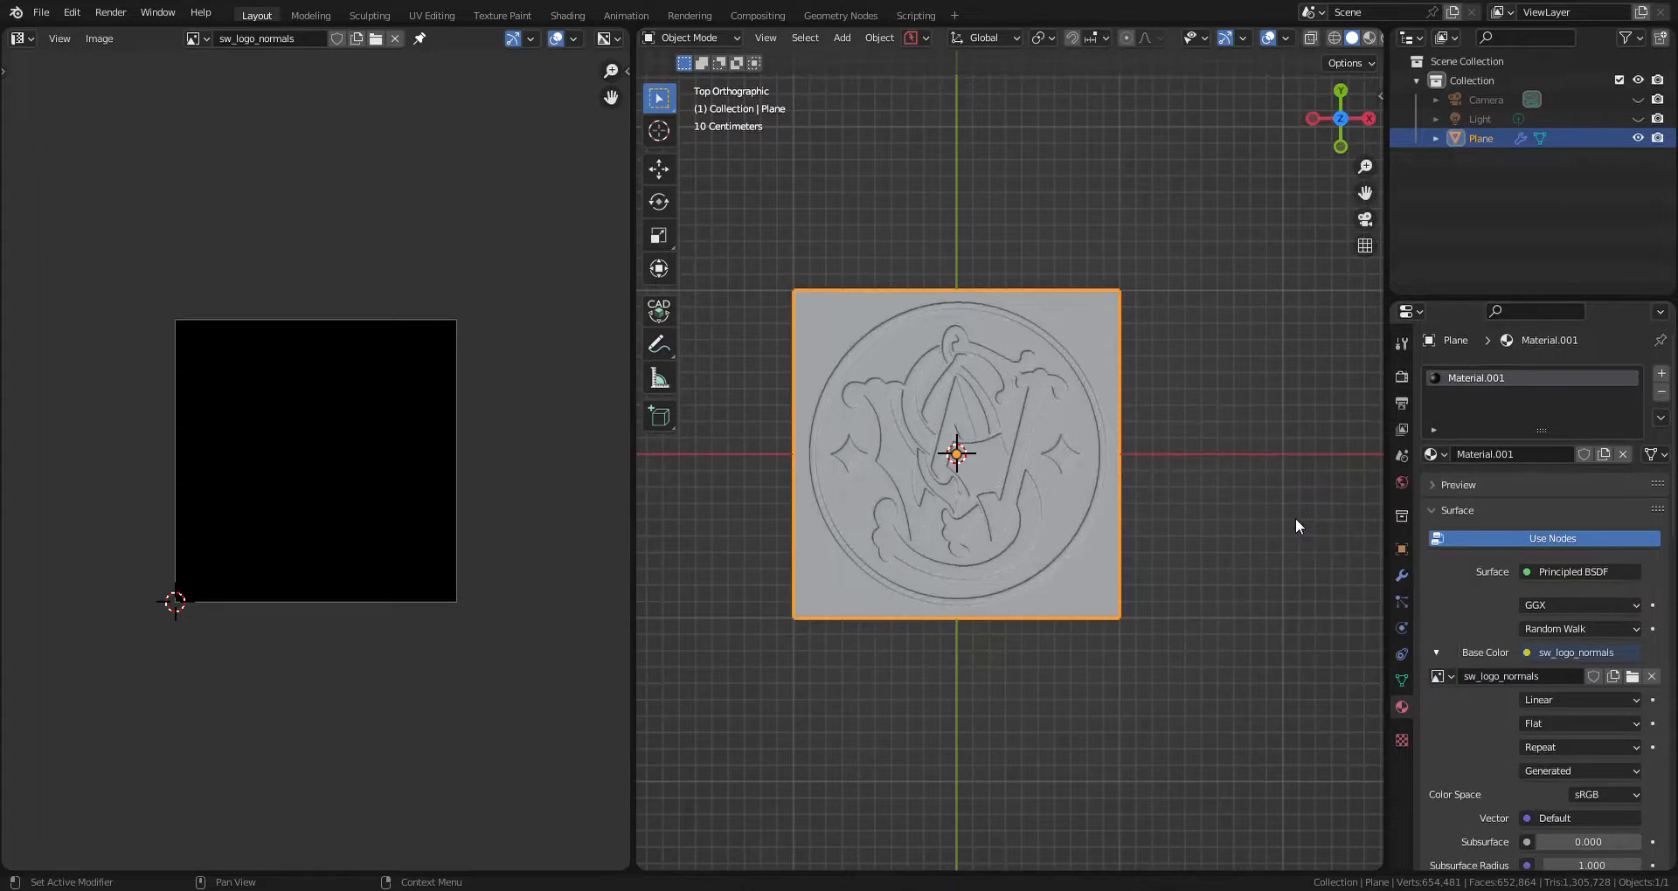
Step: Choose the render engine and expand the Bake settings in Render Properties
click(1589, 373)
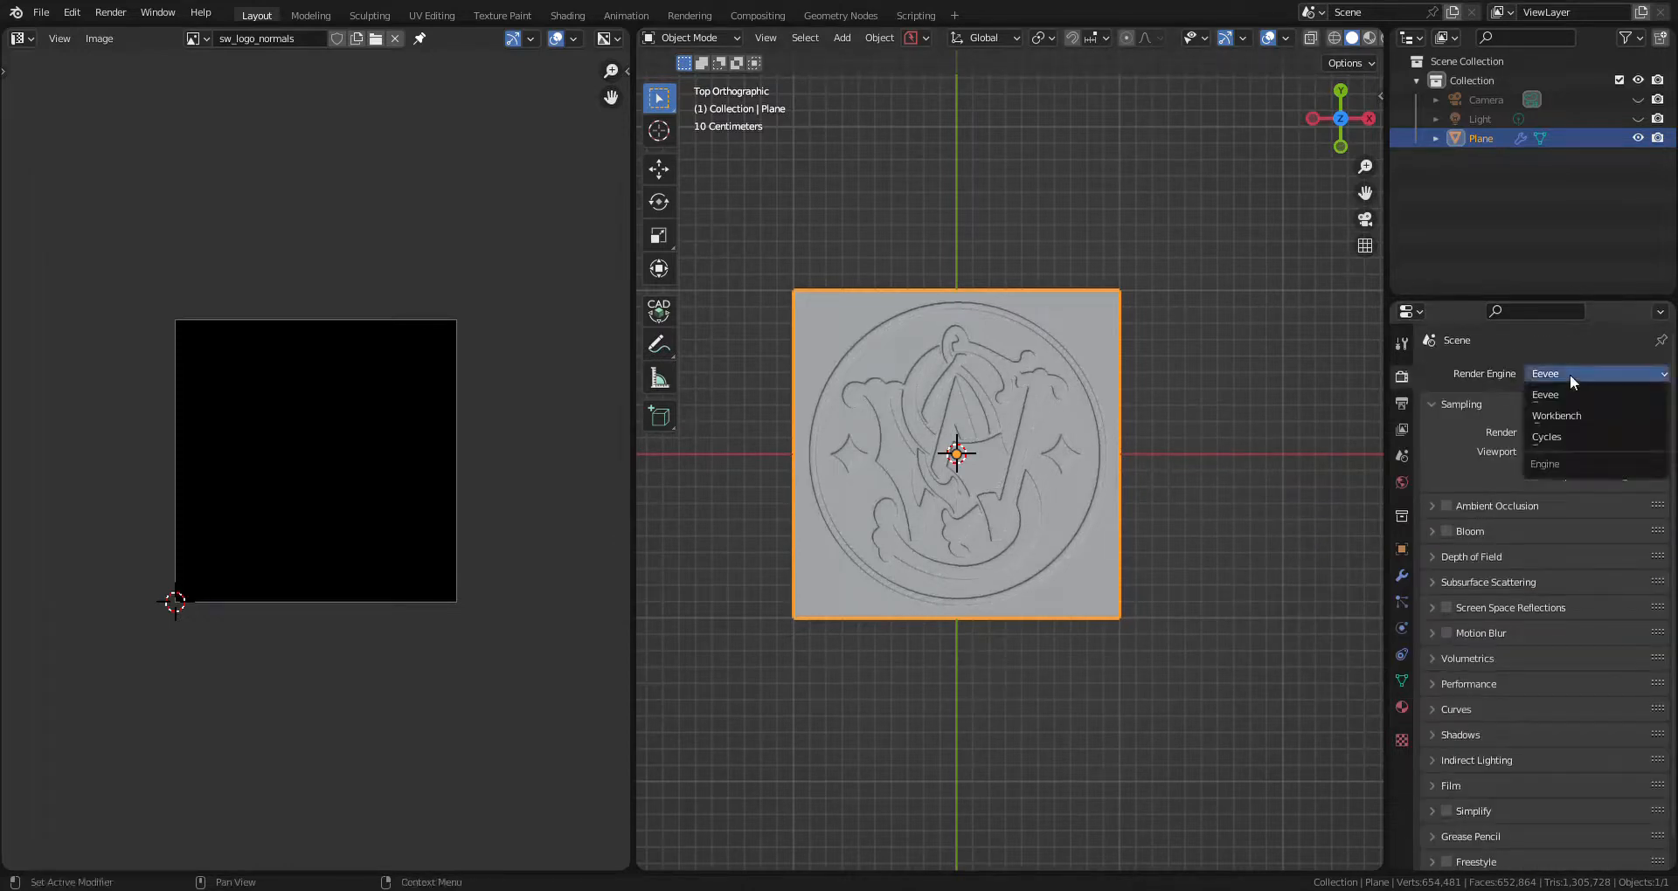
click(1545, 437)
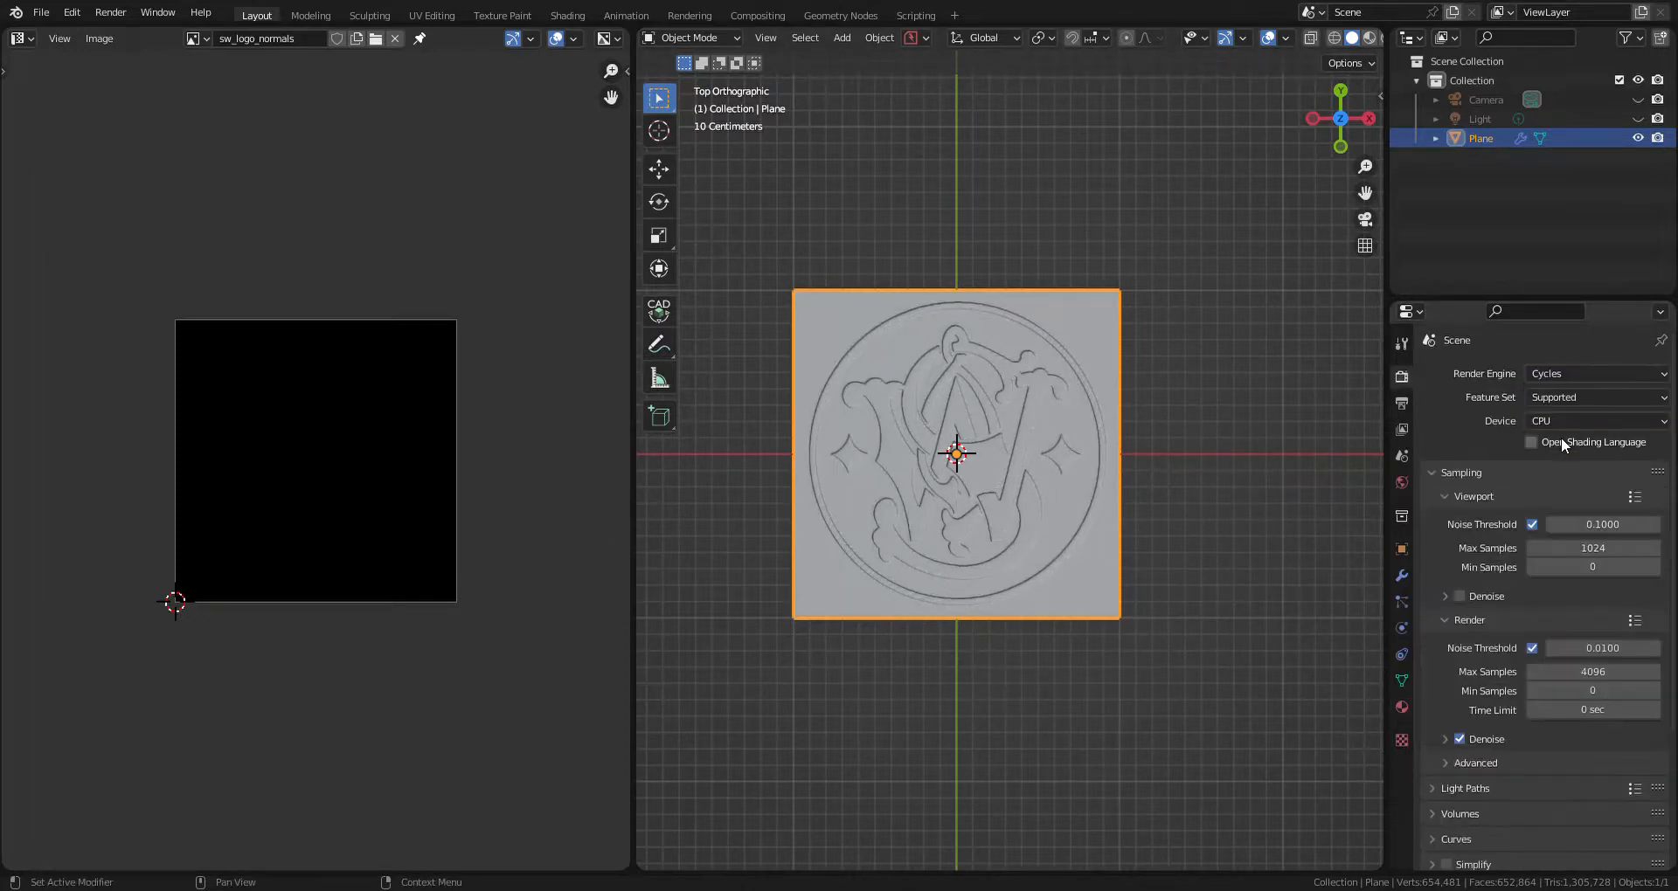
scroll(down, 3)
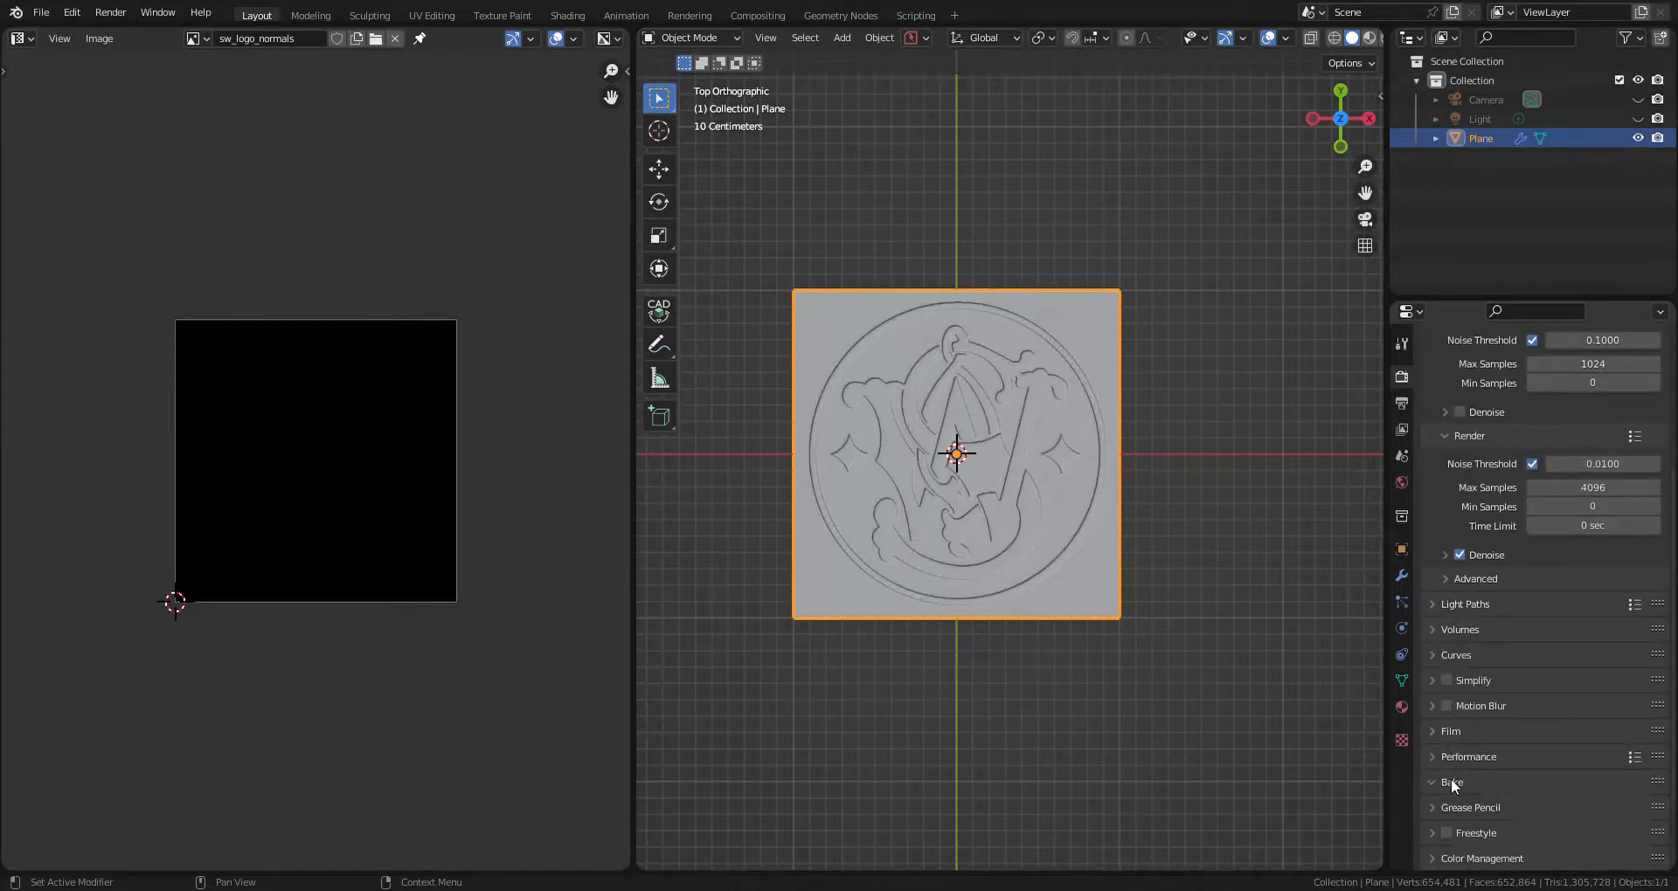
click(1453, 782)
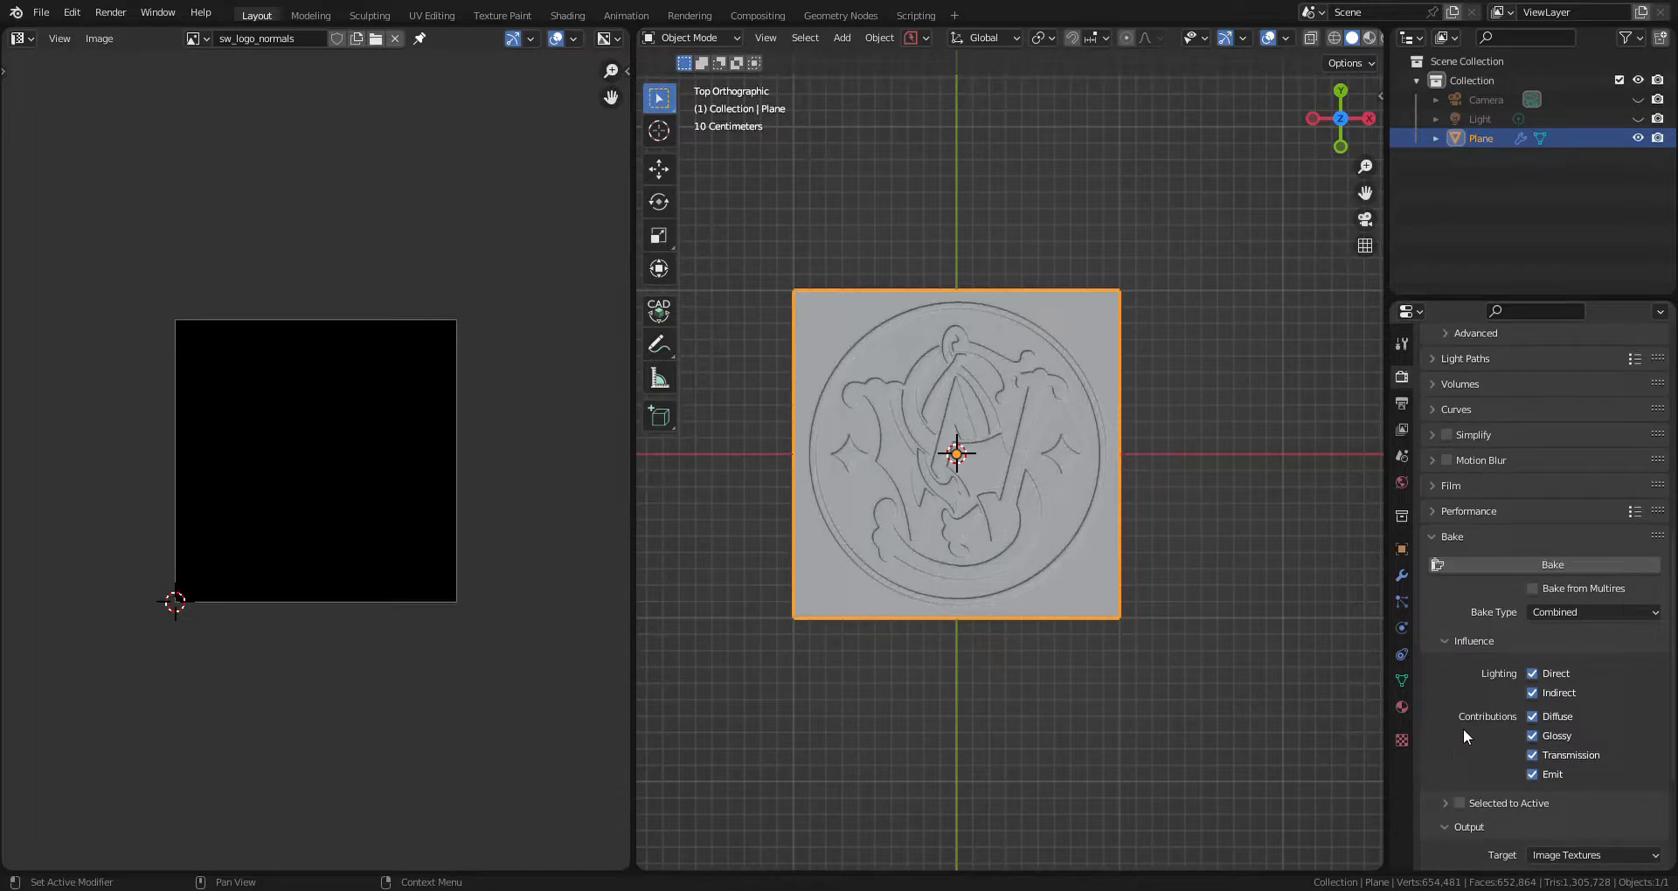
Step: Bake Normal type in Object space into sw_logo_normals and begin saving the result
click(1591, 612)
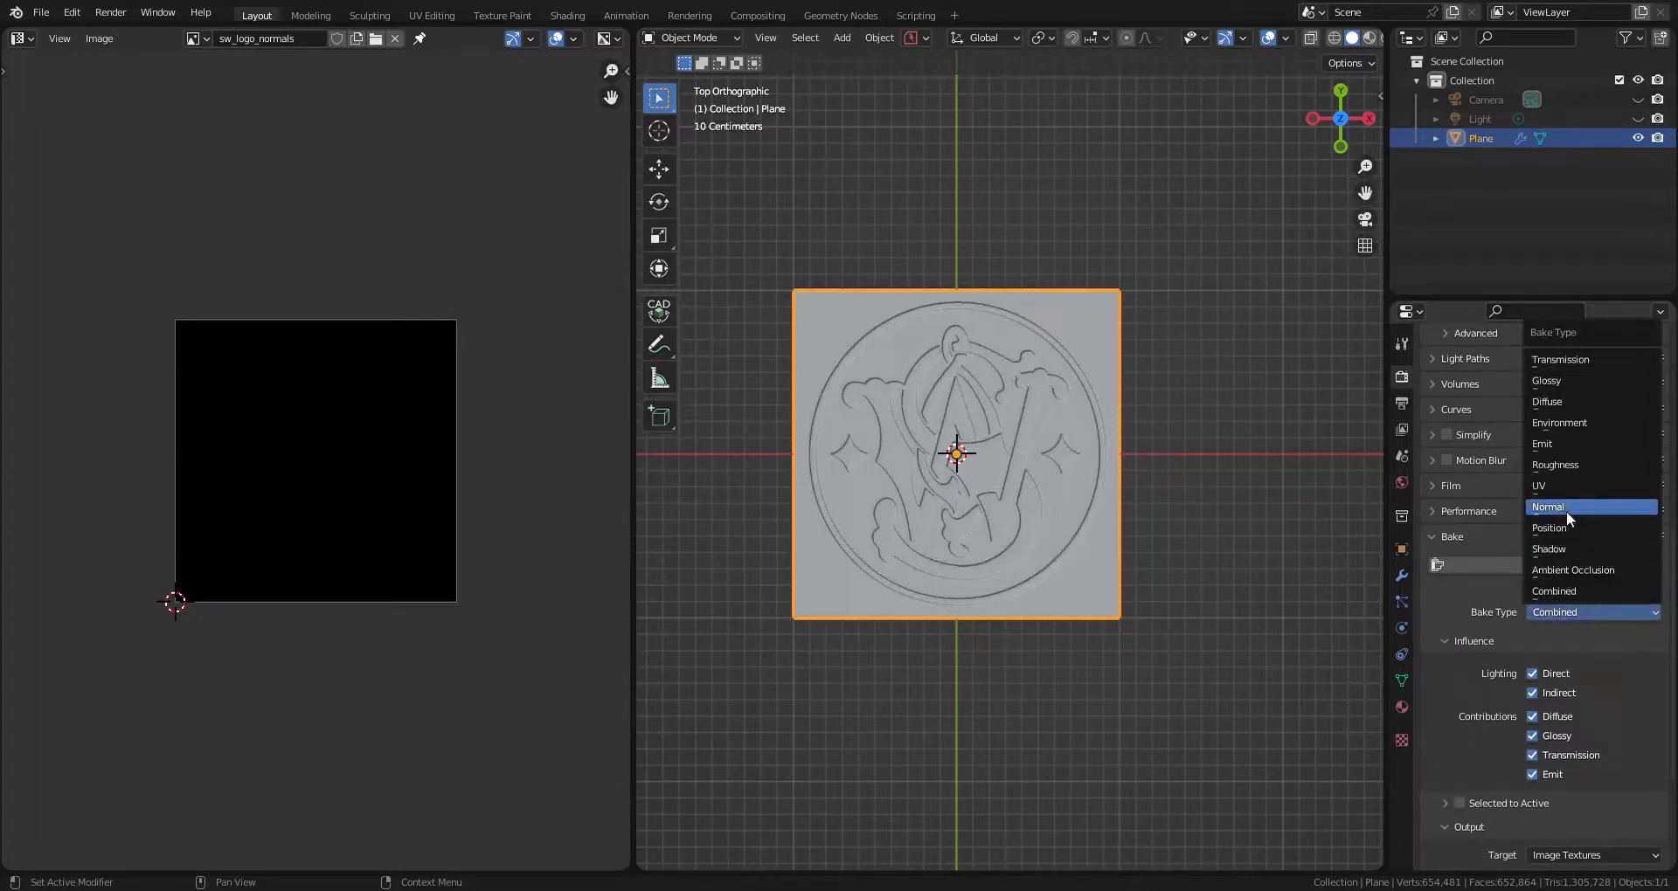
click(1549, 506)
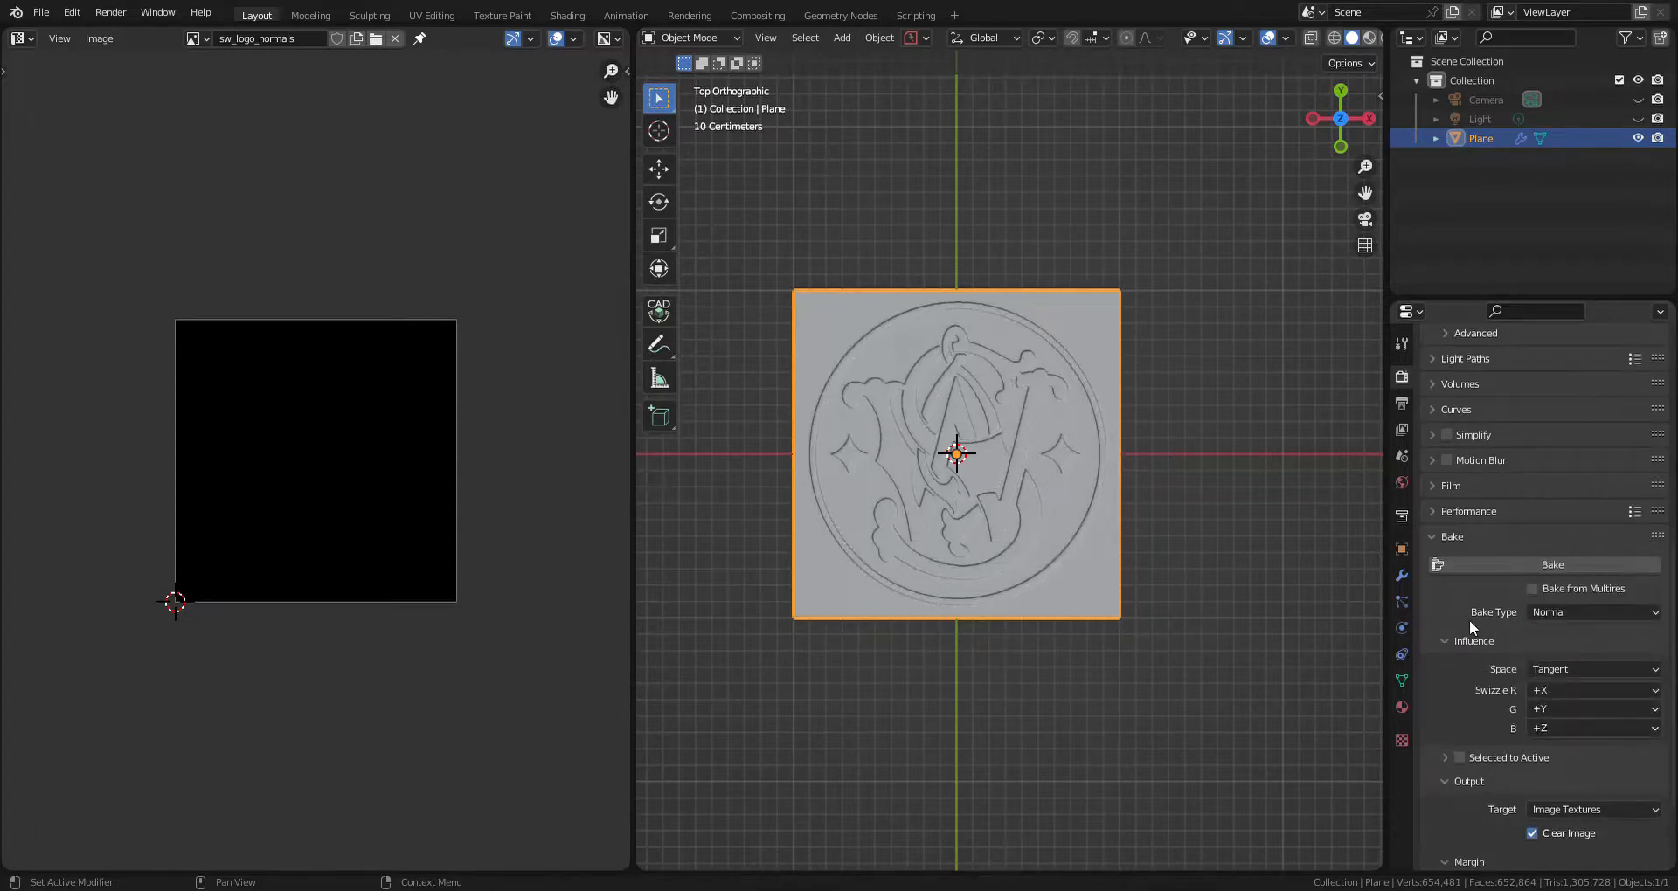
click(1592, 669)
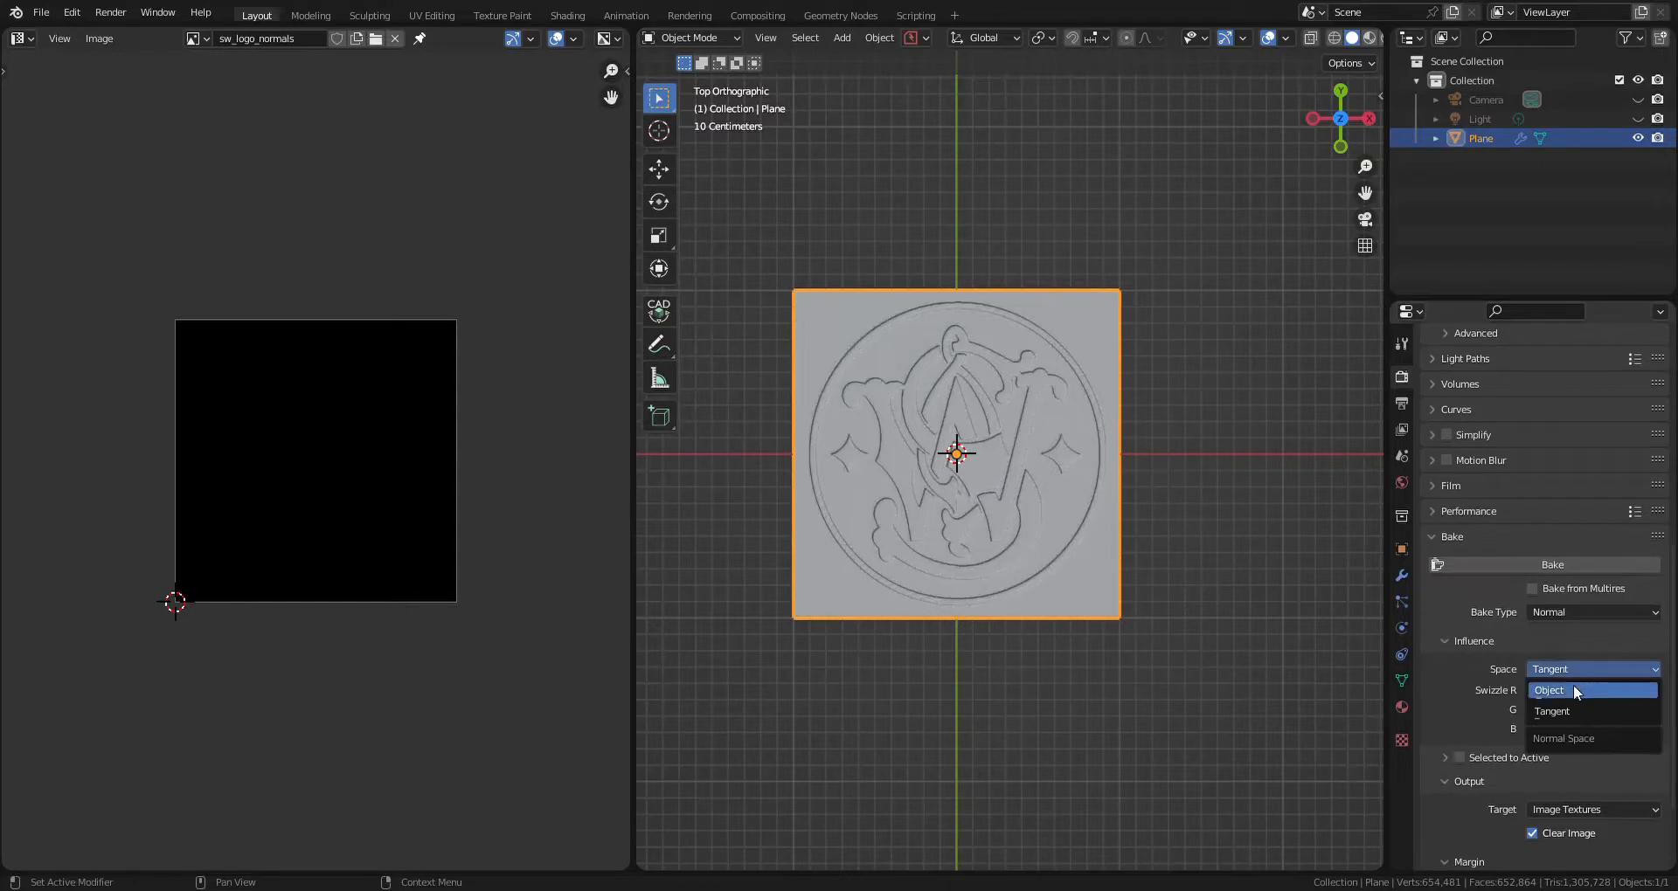
click(1549, 691)
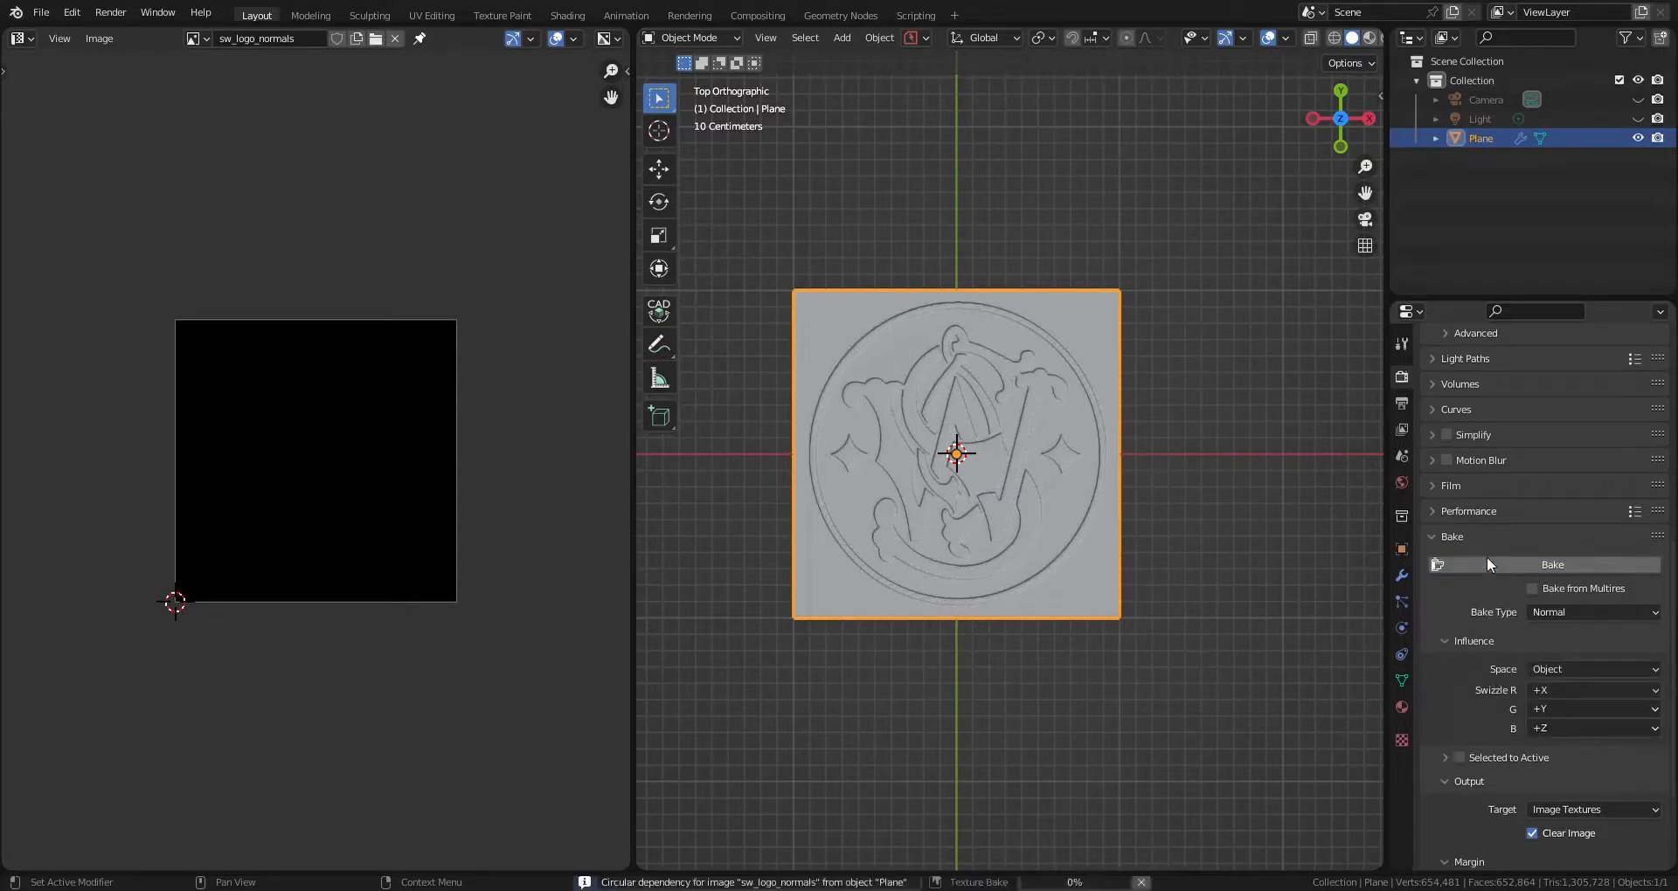
click(1551, 564)
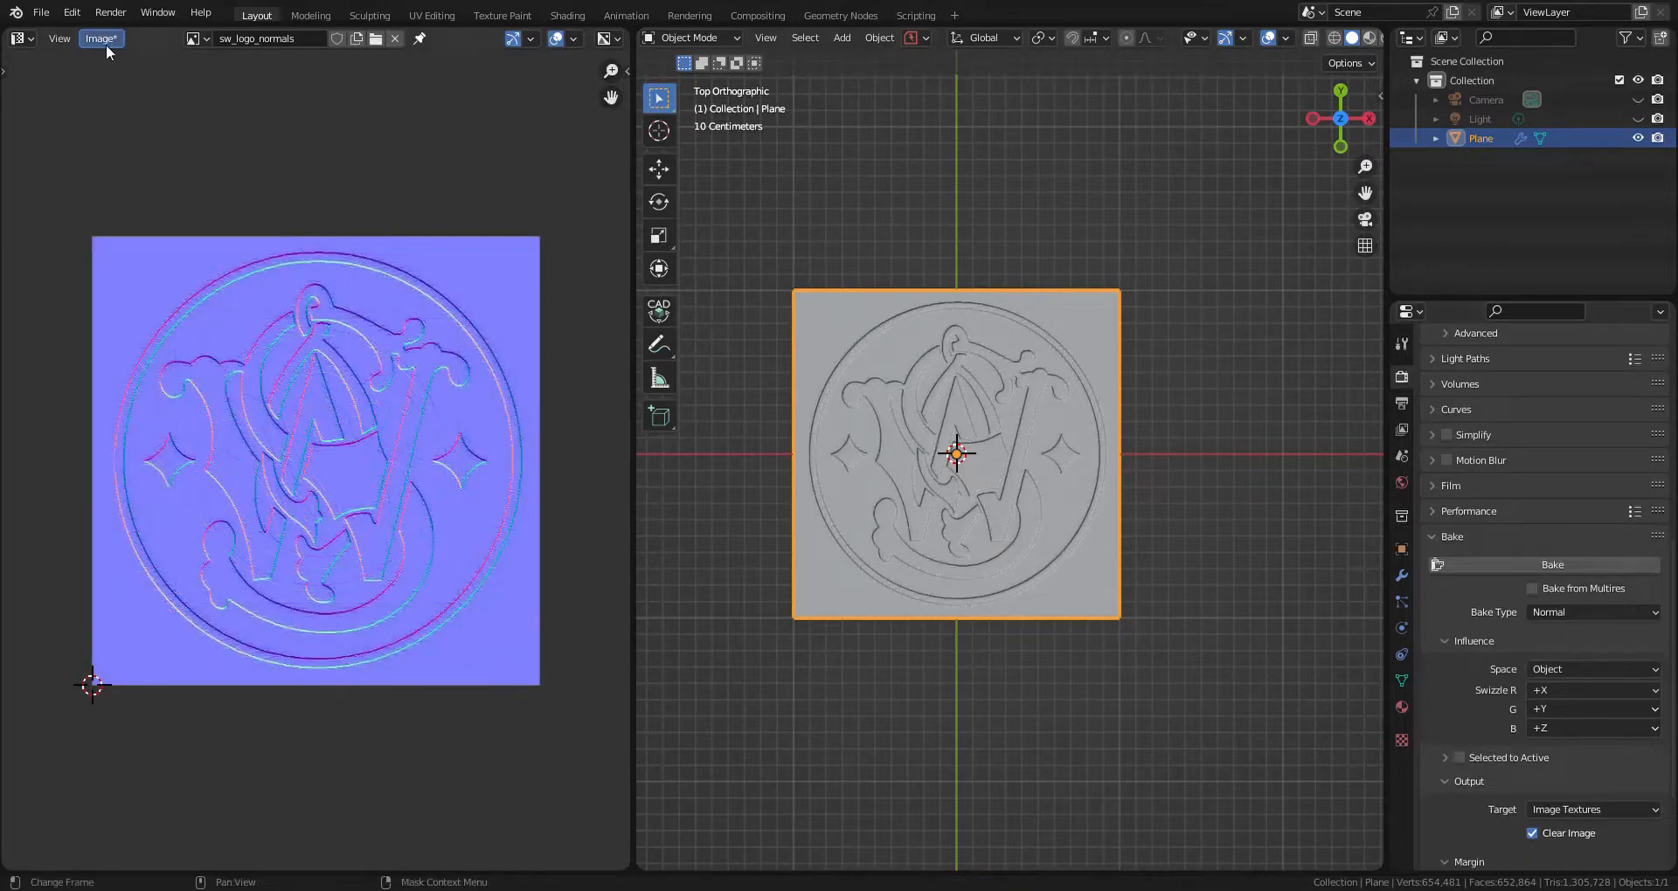
click(101, 39)
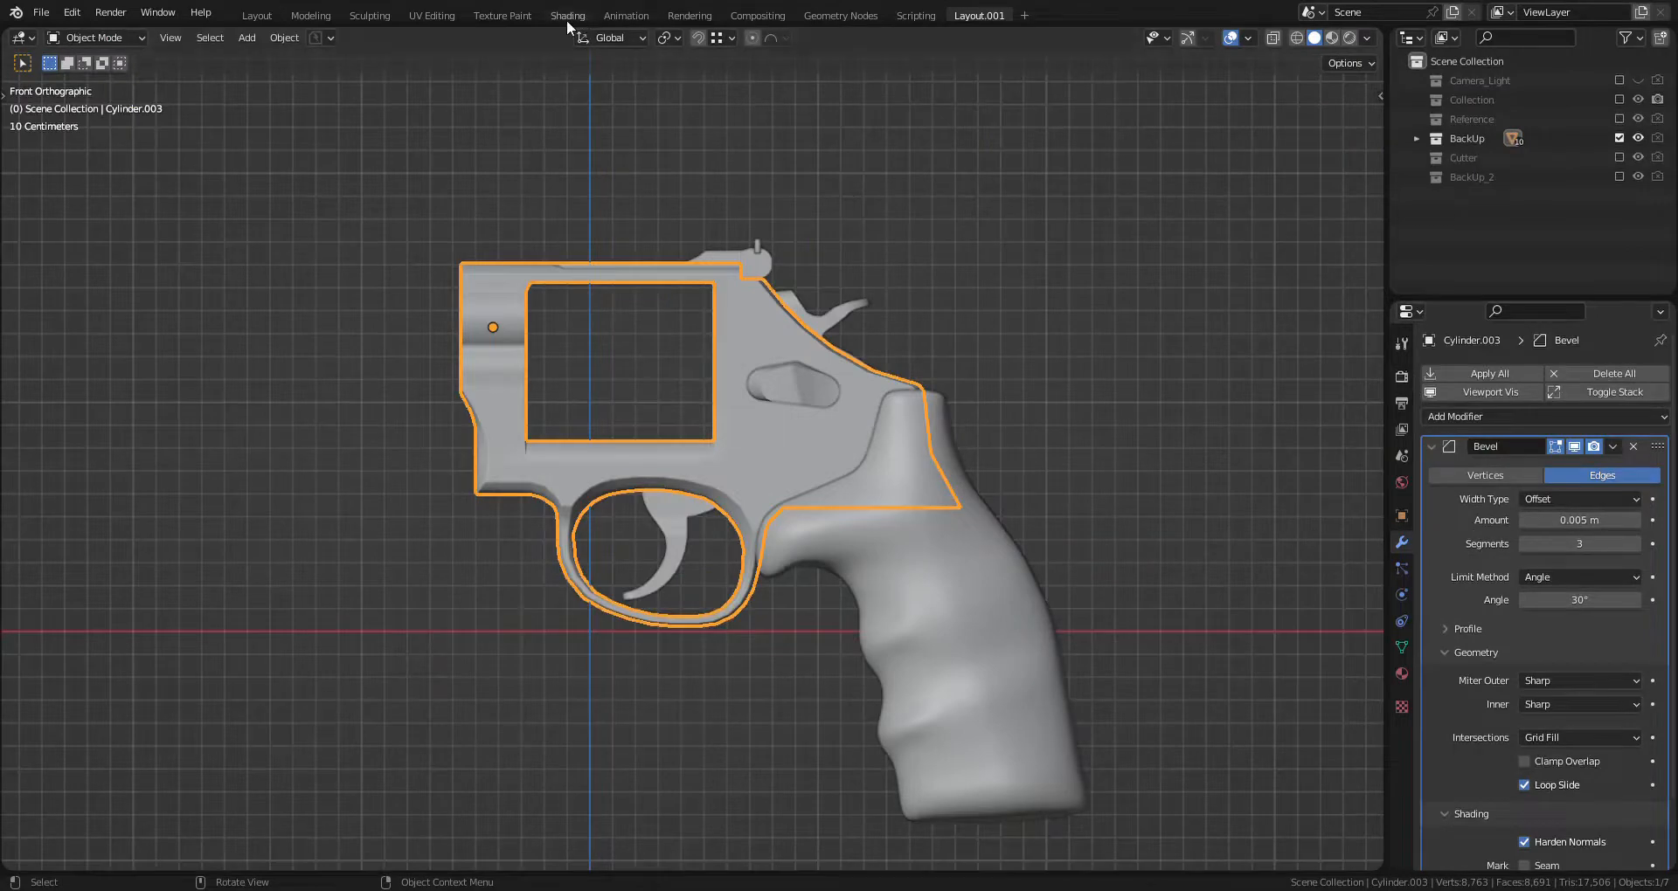
Step: In the Shading workspace, give the revolver frame a new material with an Image Texture node
click(567, 14)
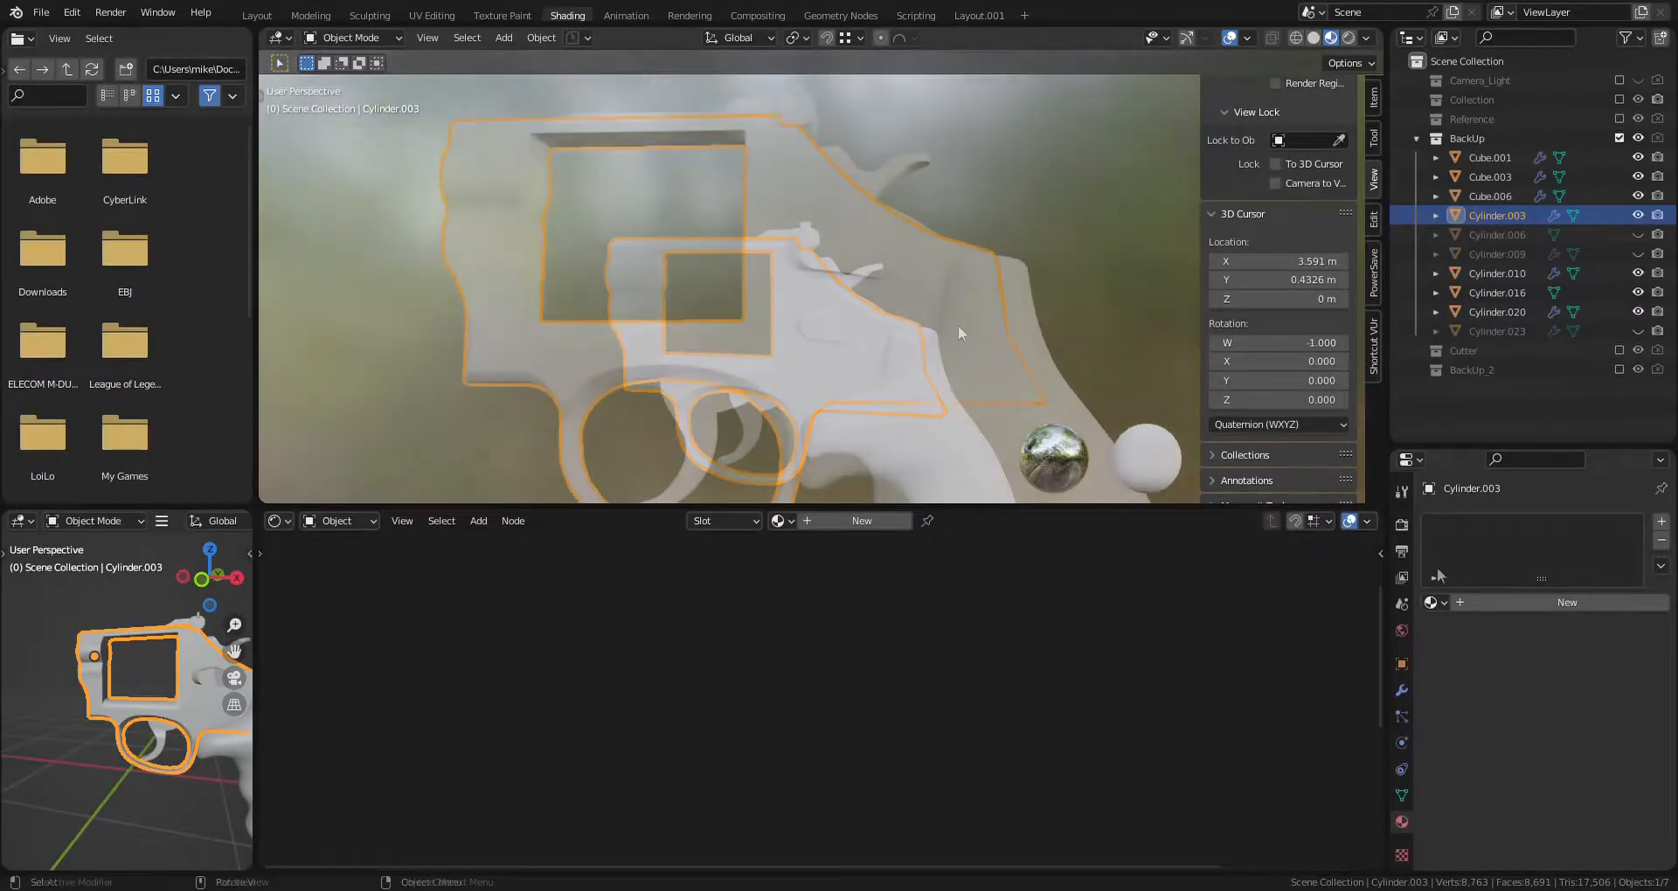
click(1565, 601)
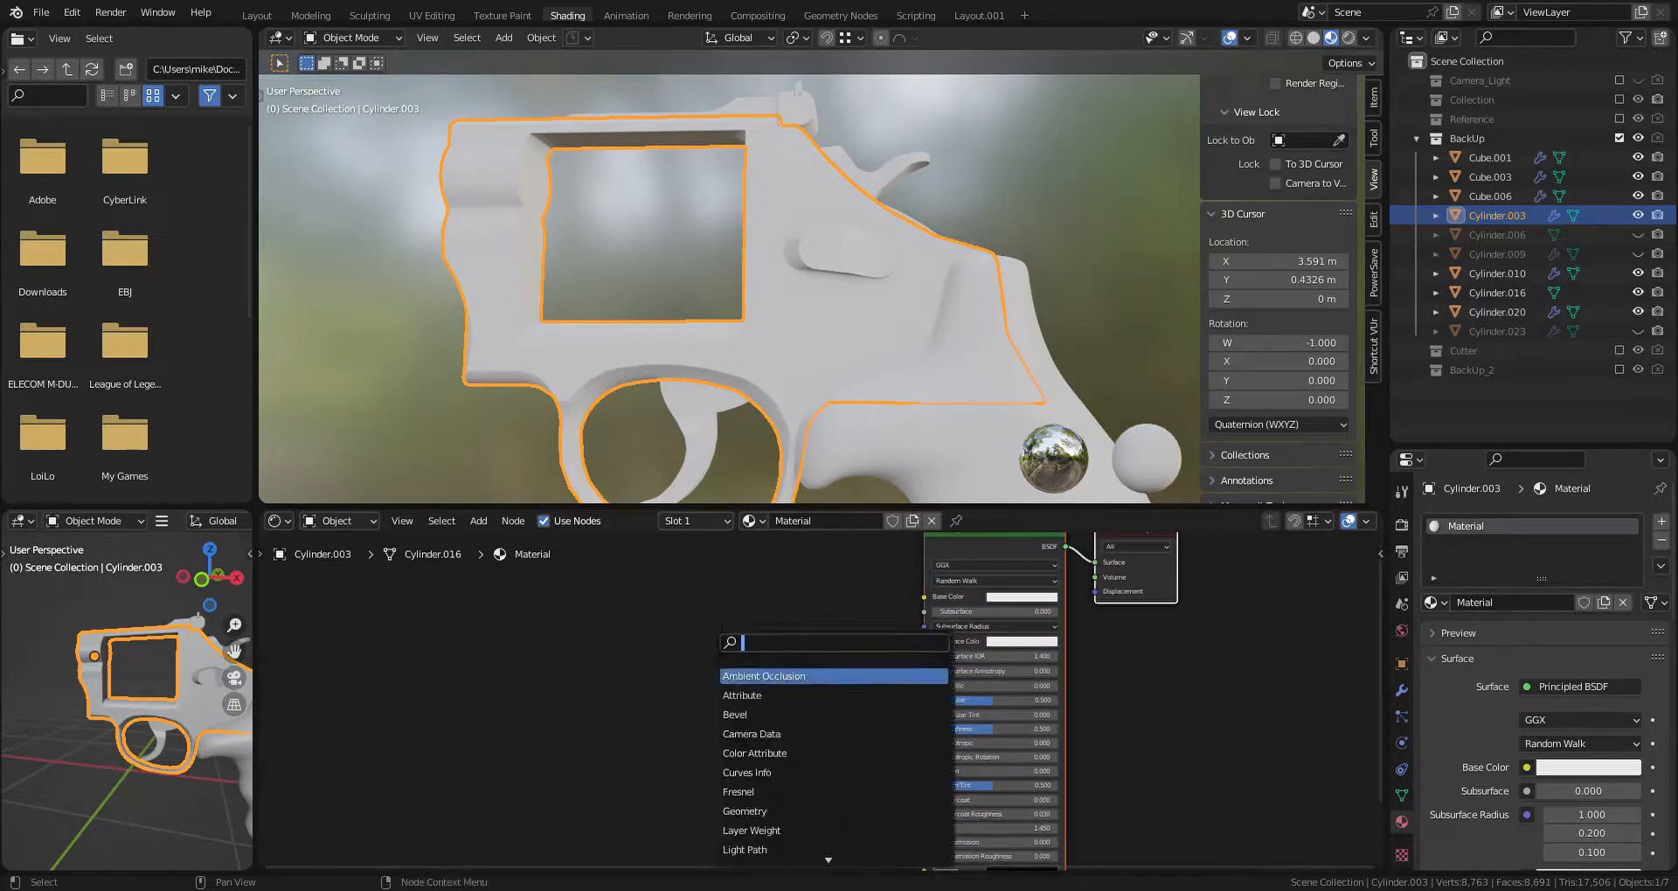
click(763, 675)
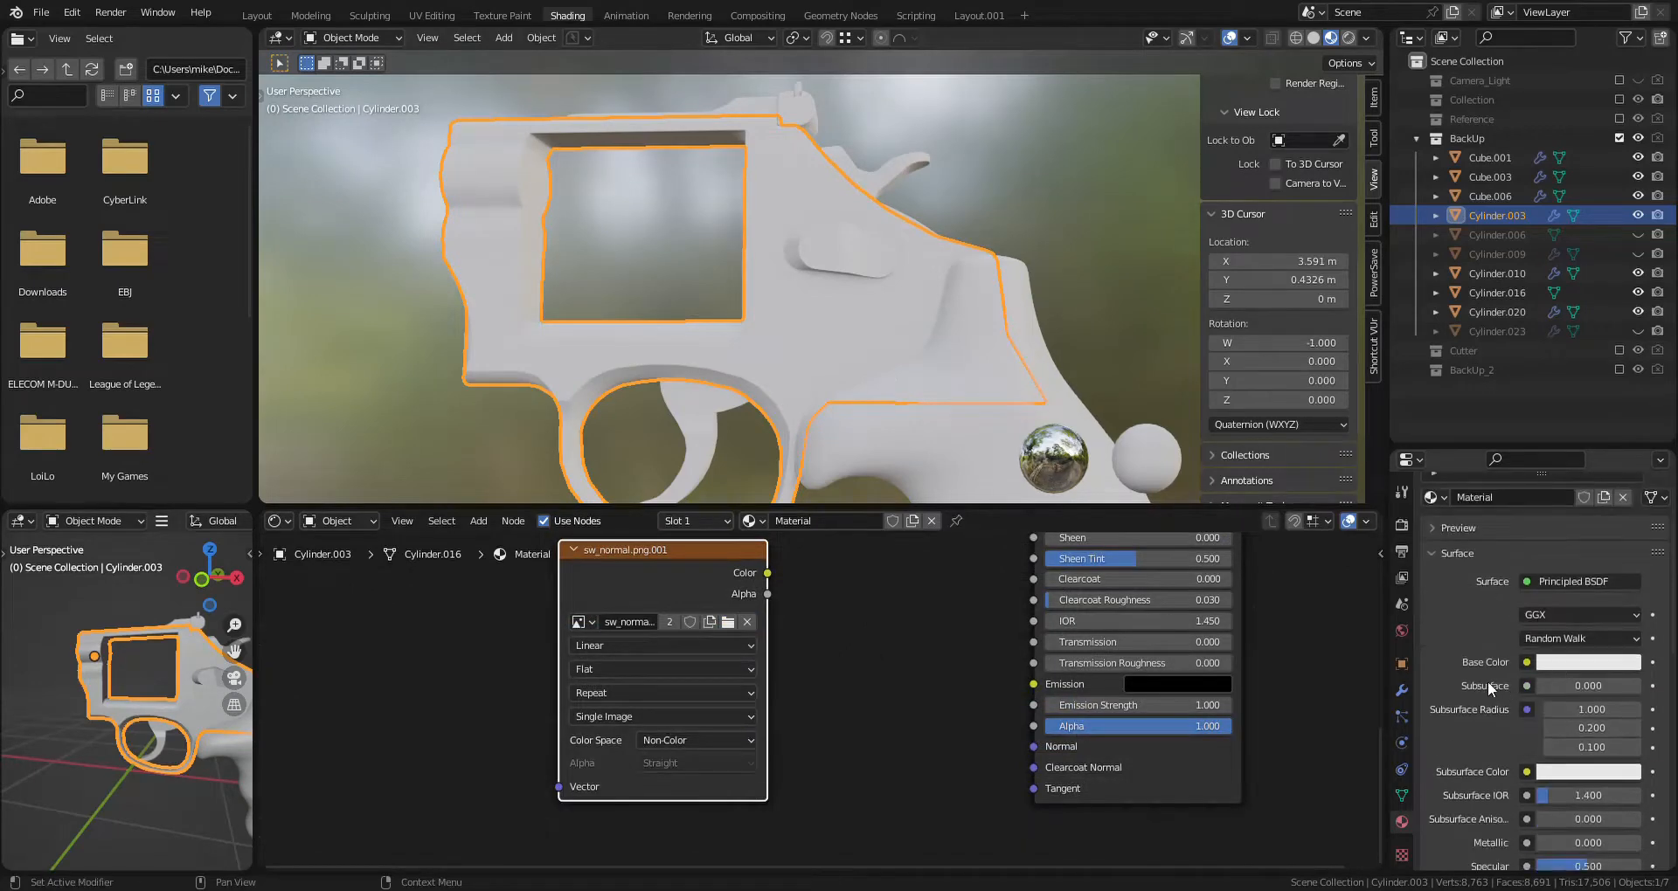
scroll(down, 3)
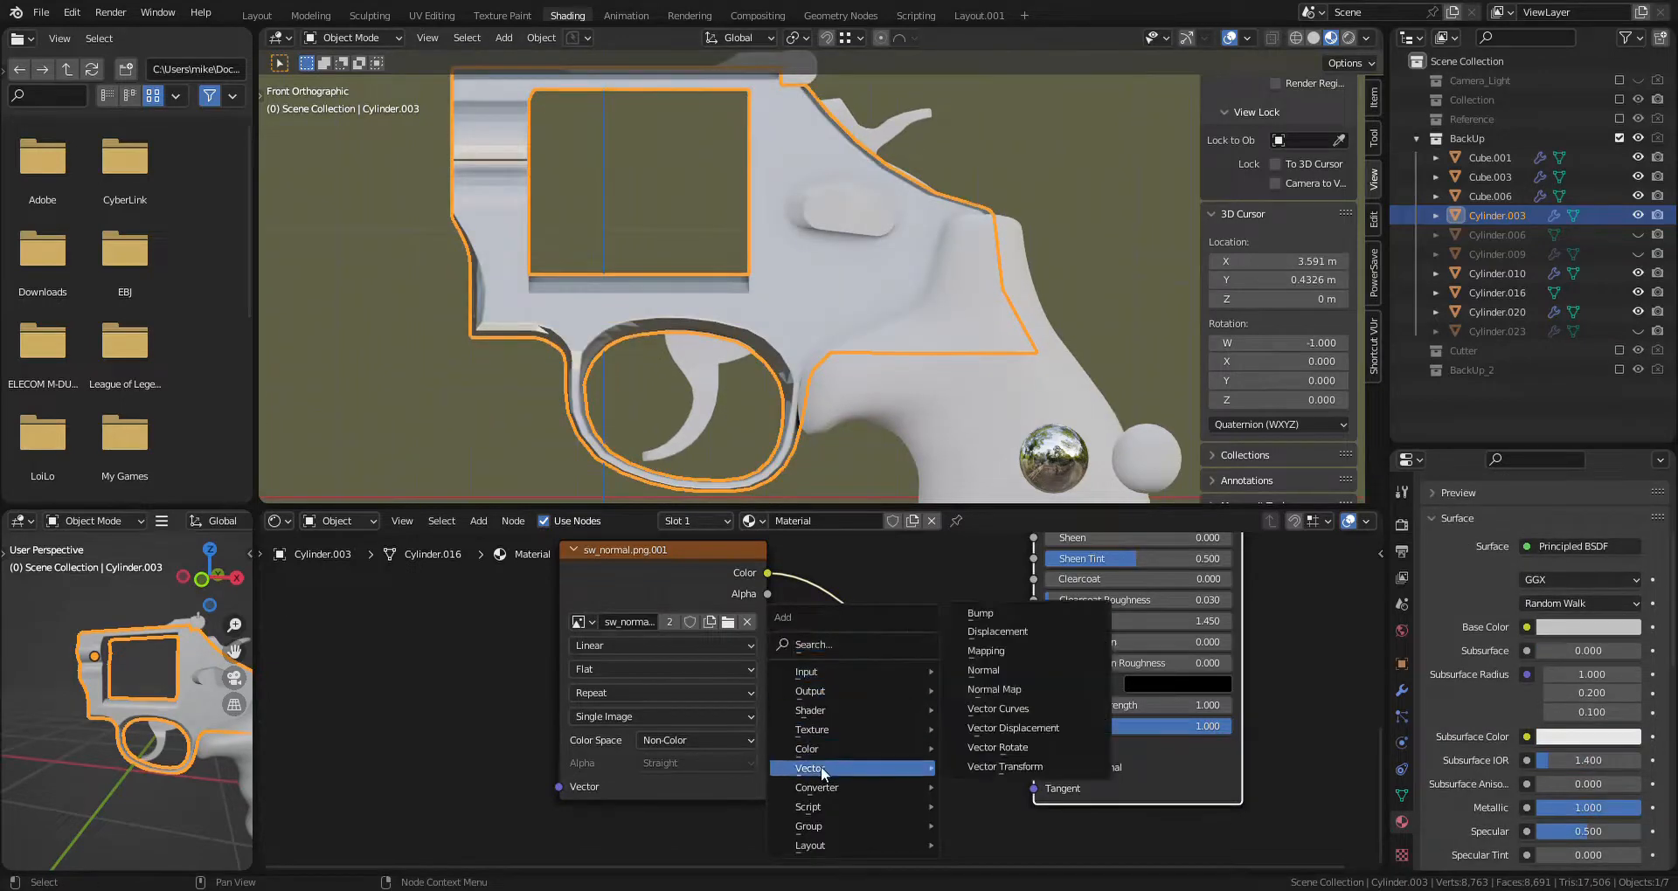
Step: Add a Normal Map node and turn the File Browser area into an Image Editor
click(994, 690)
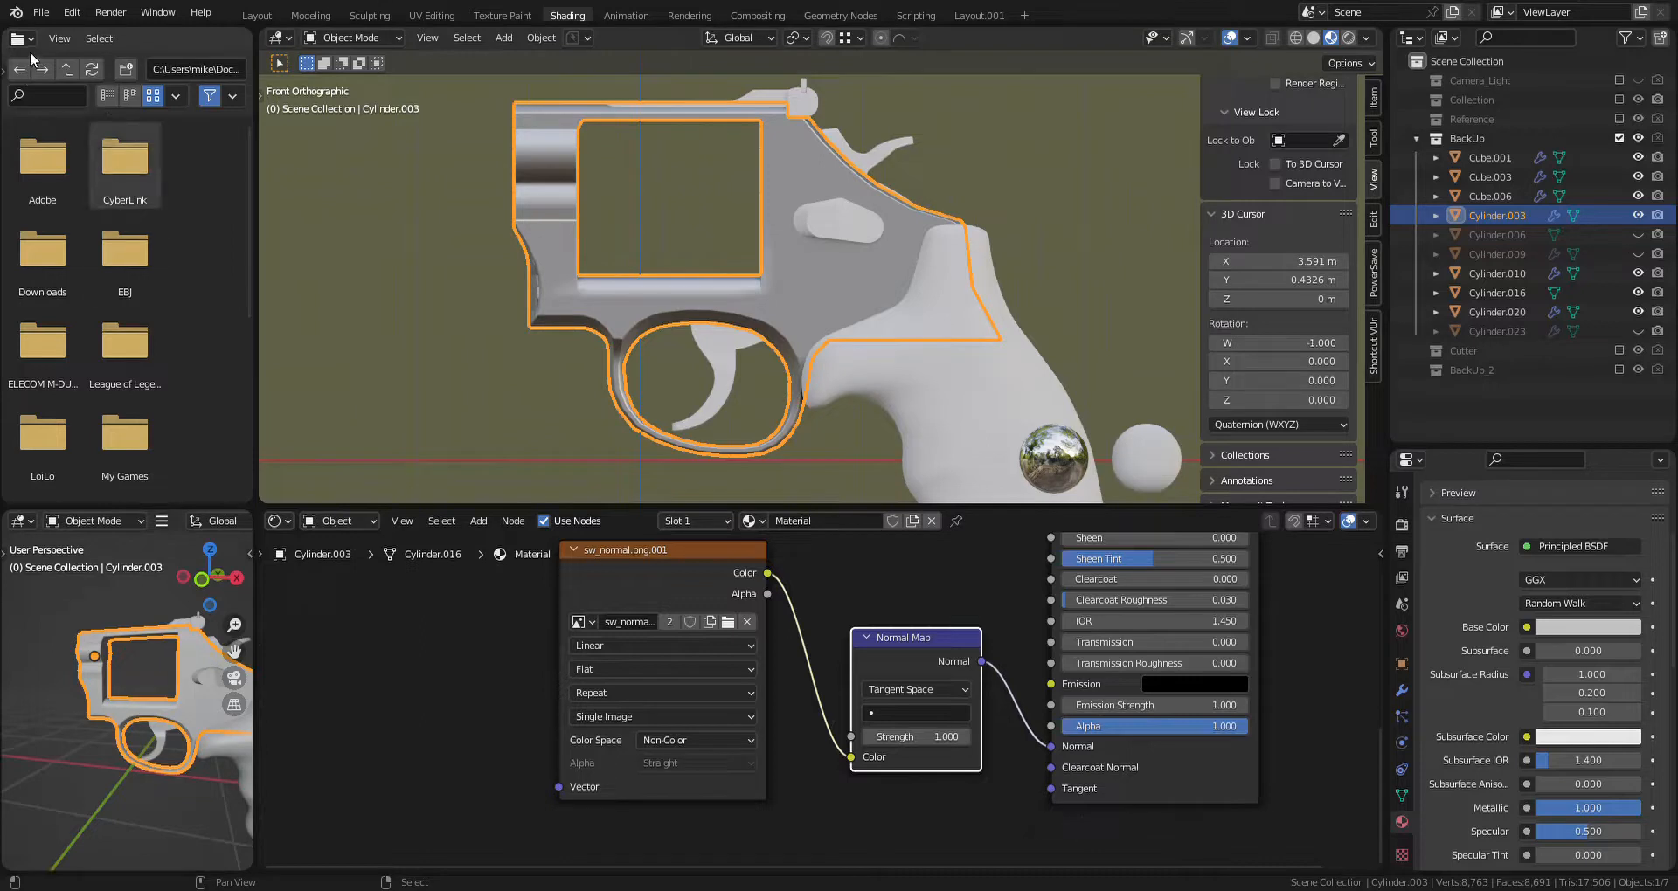
mouse_move(19, 38)
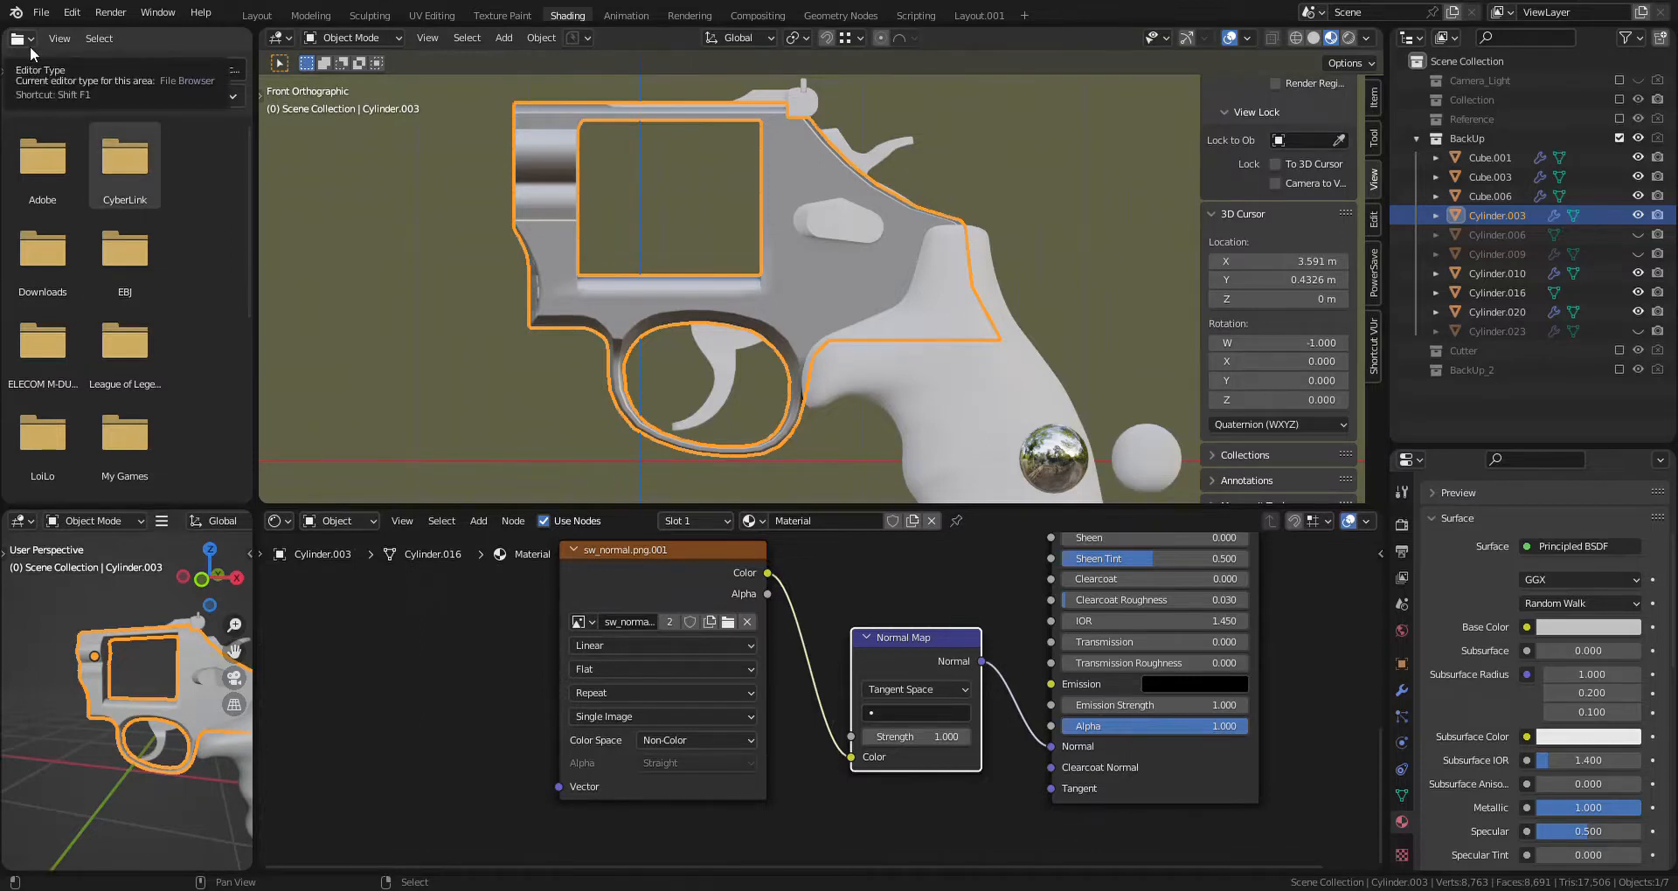
click(19, 37)
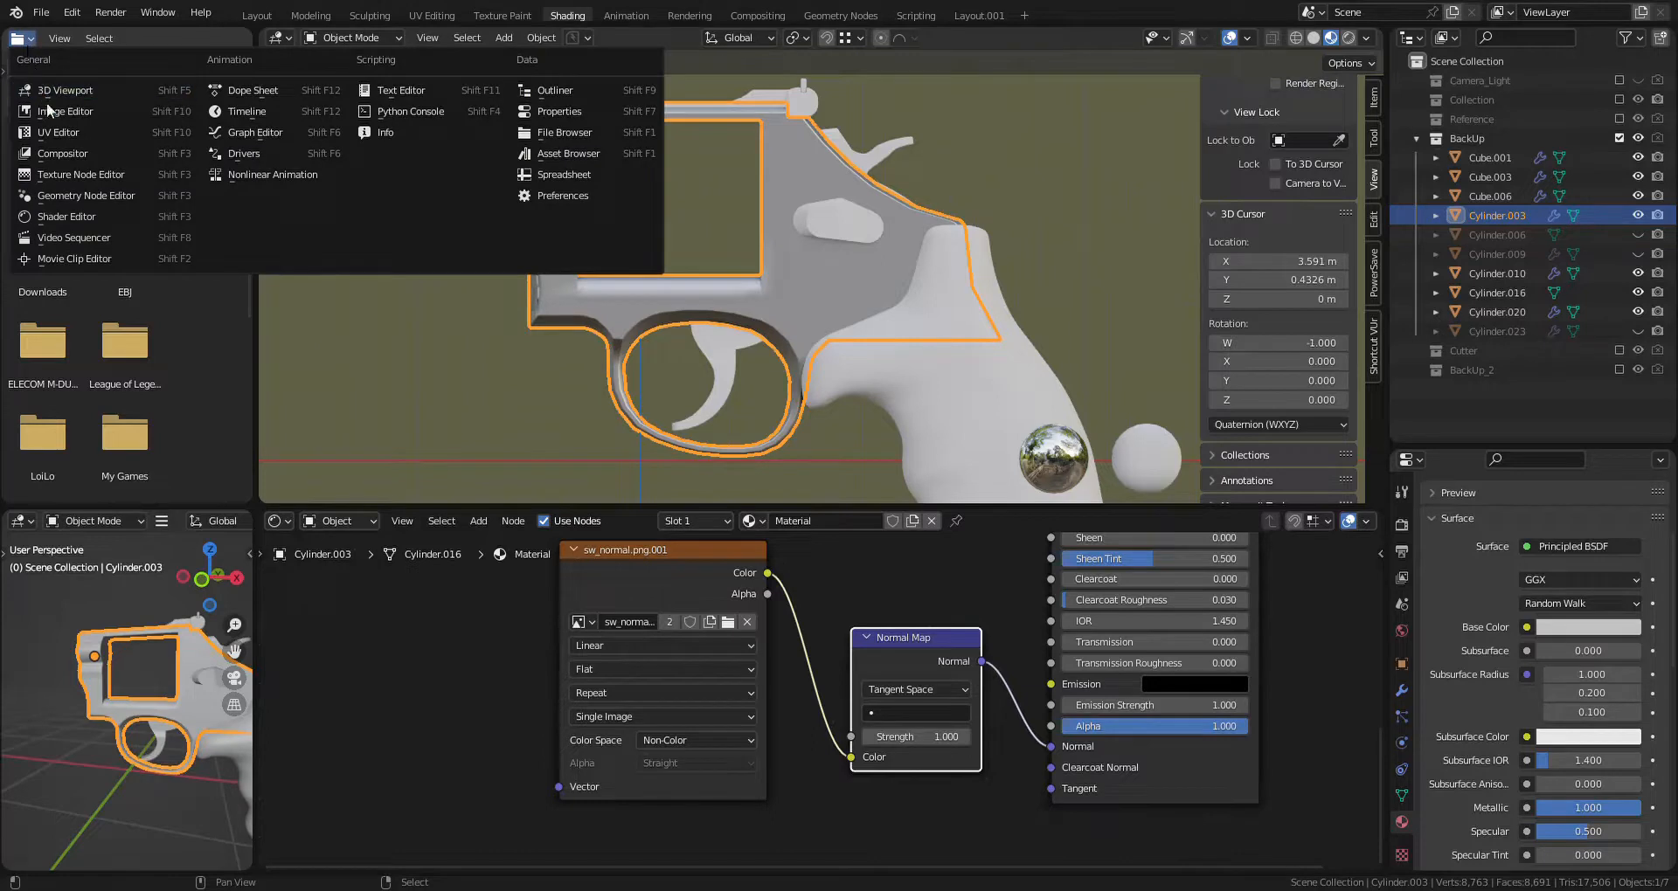
click(64, 110)
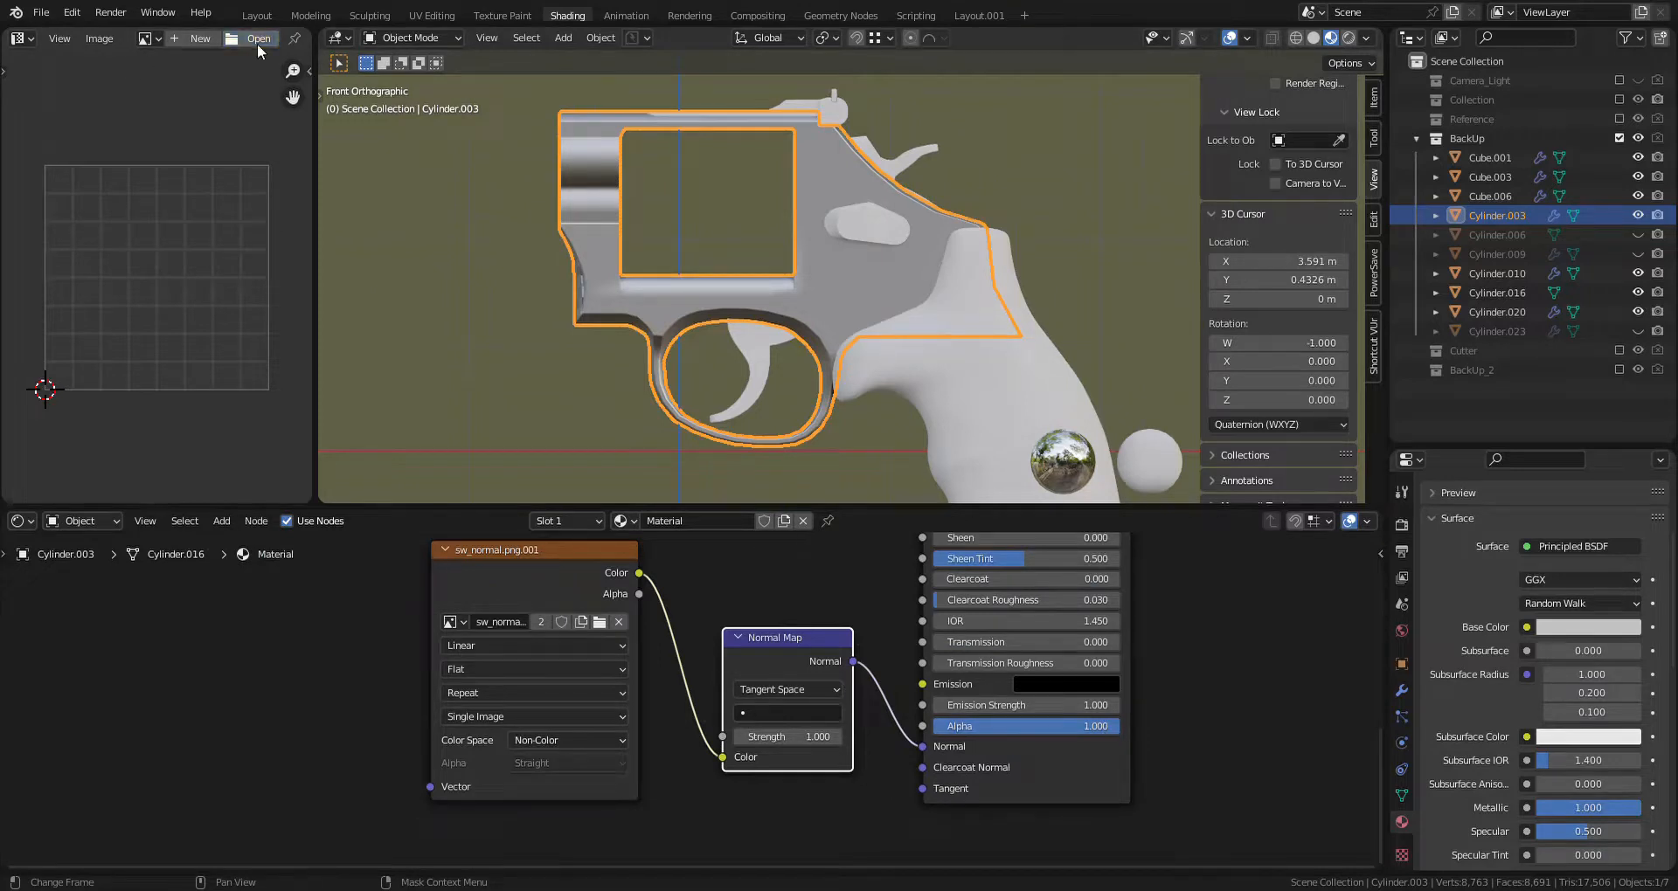
Step: Show sw_normal.png in the Image Editor, Smart UV Project the frame, and scale the UVs
click(256, 39)
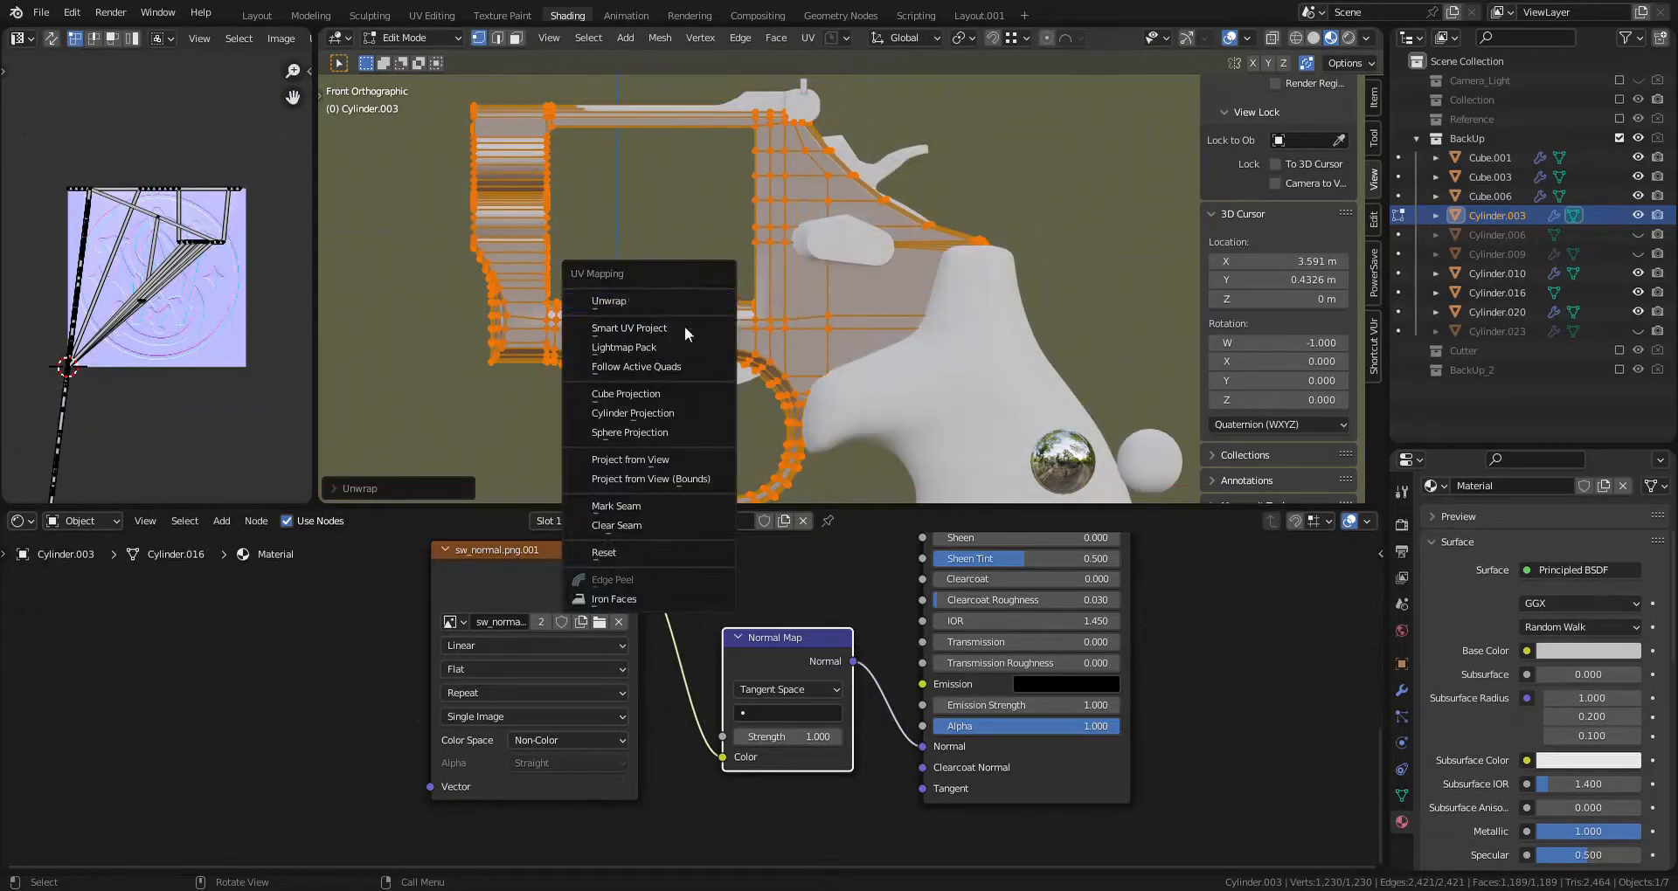
click(630, 459)
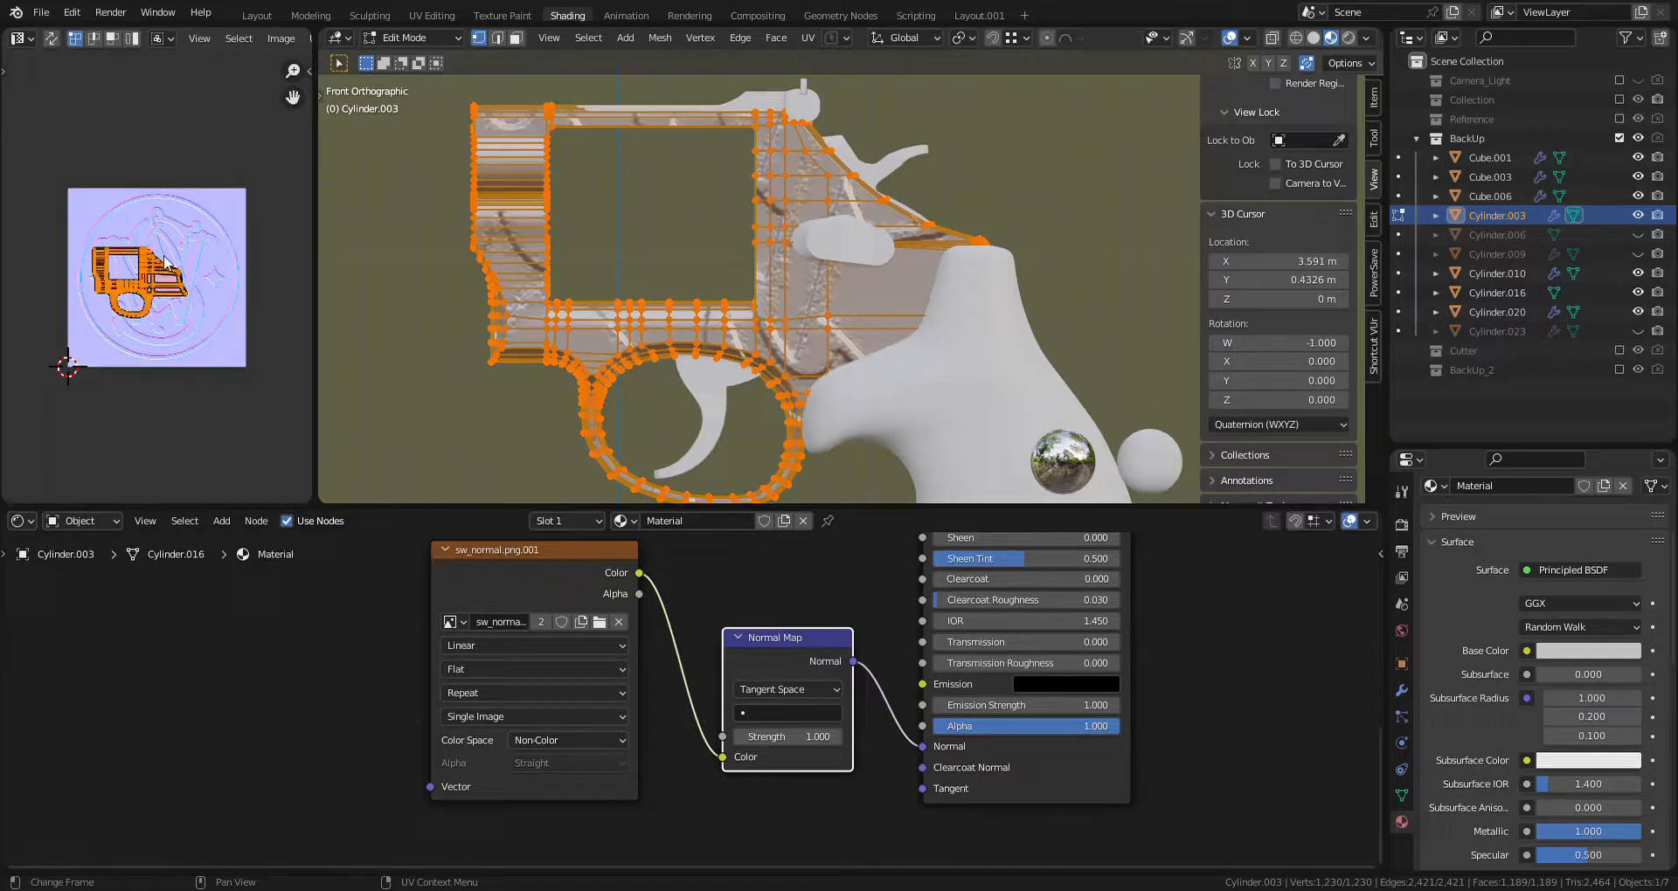
key(s)
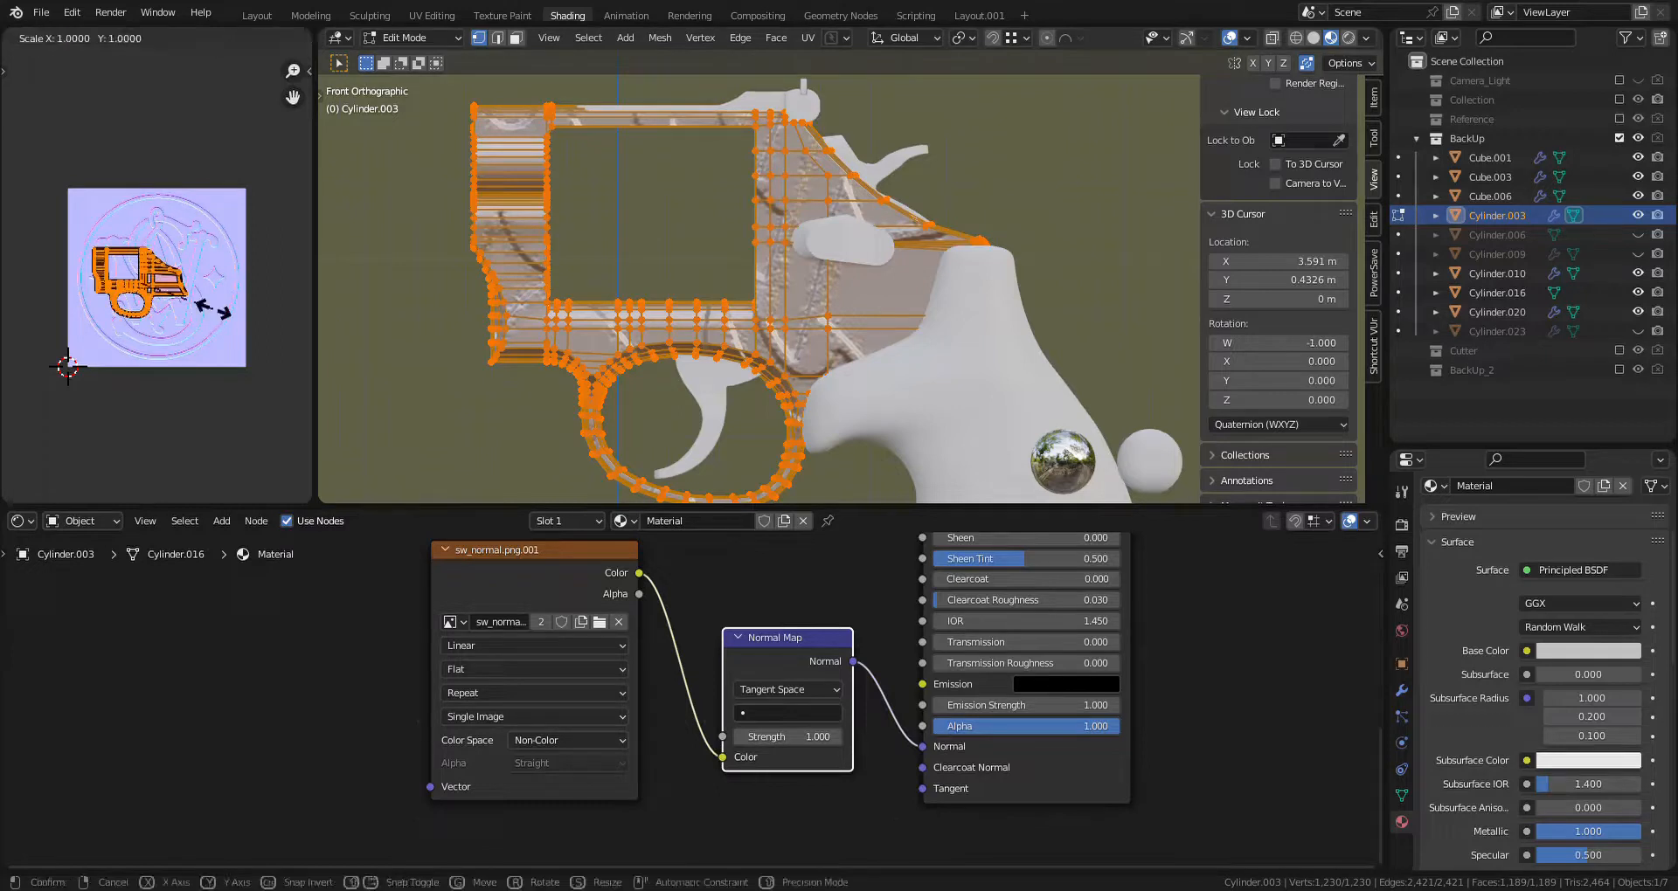
mouse_move(96, 227)
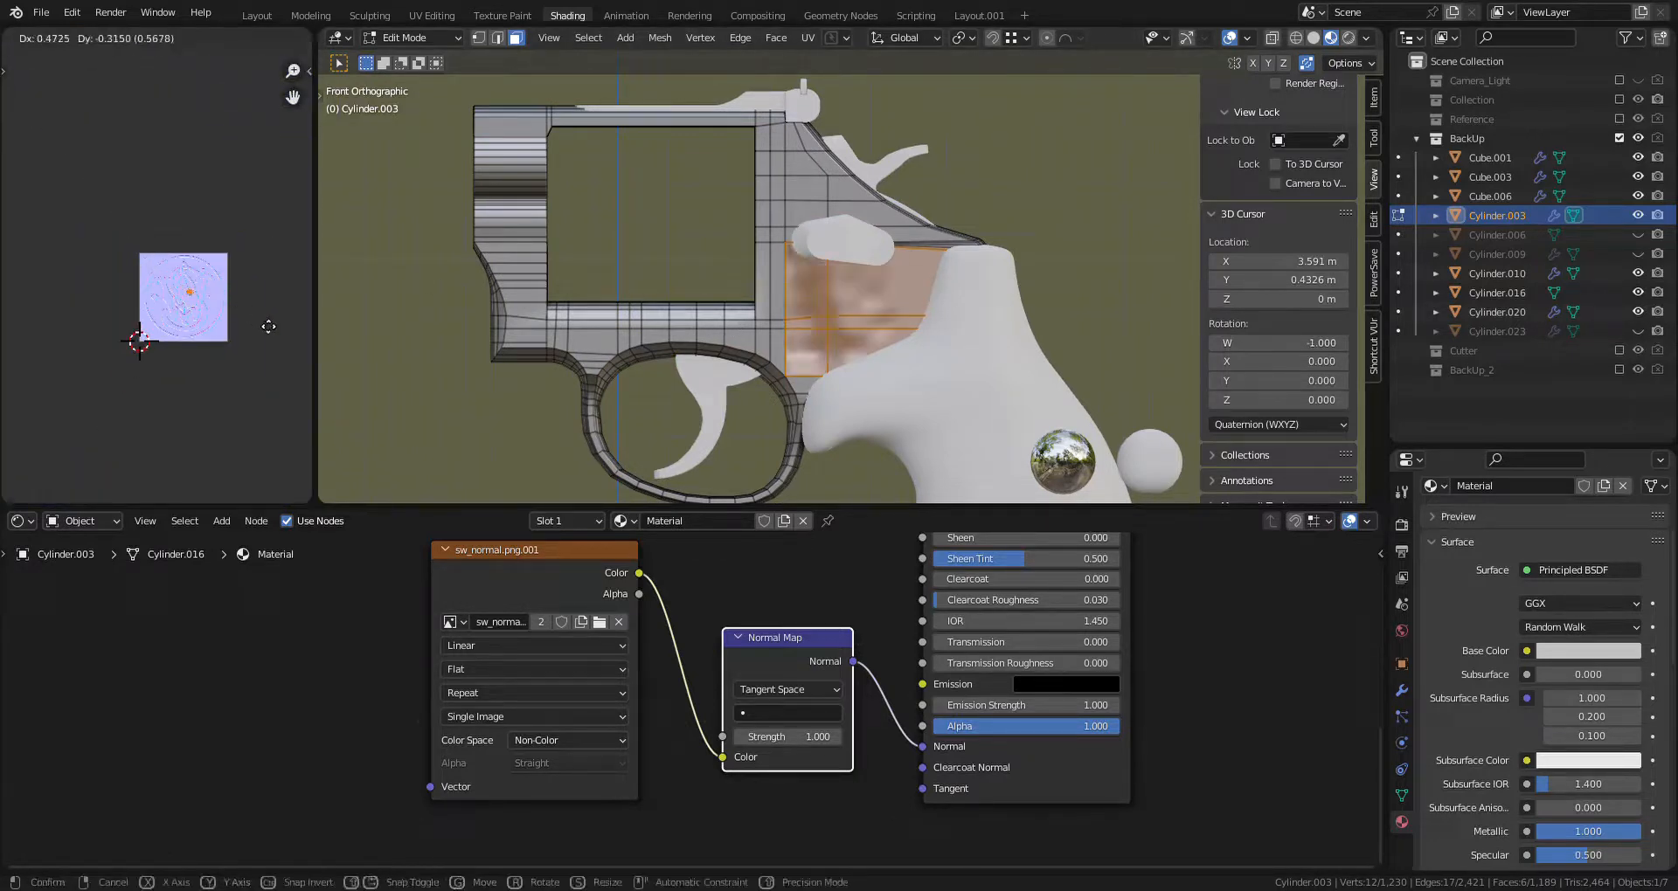
Step: Confirm the side UV scale, set texture extension to Extend, and move UVs to place the logo
click(204, 308)
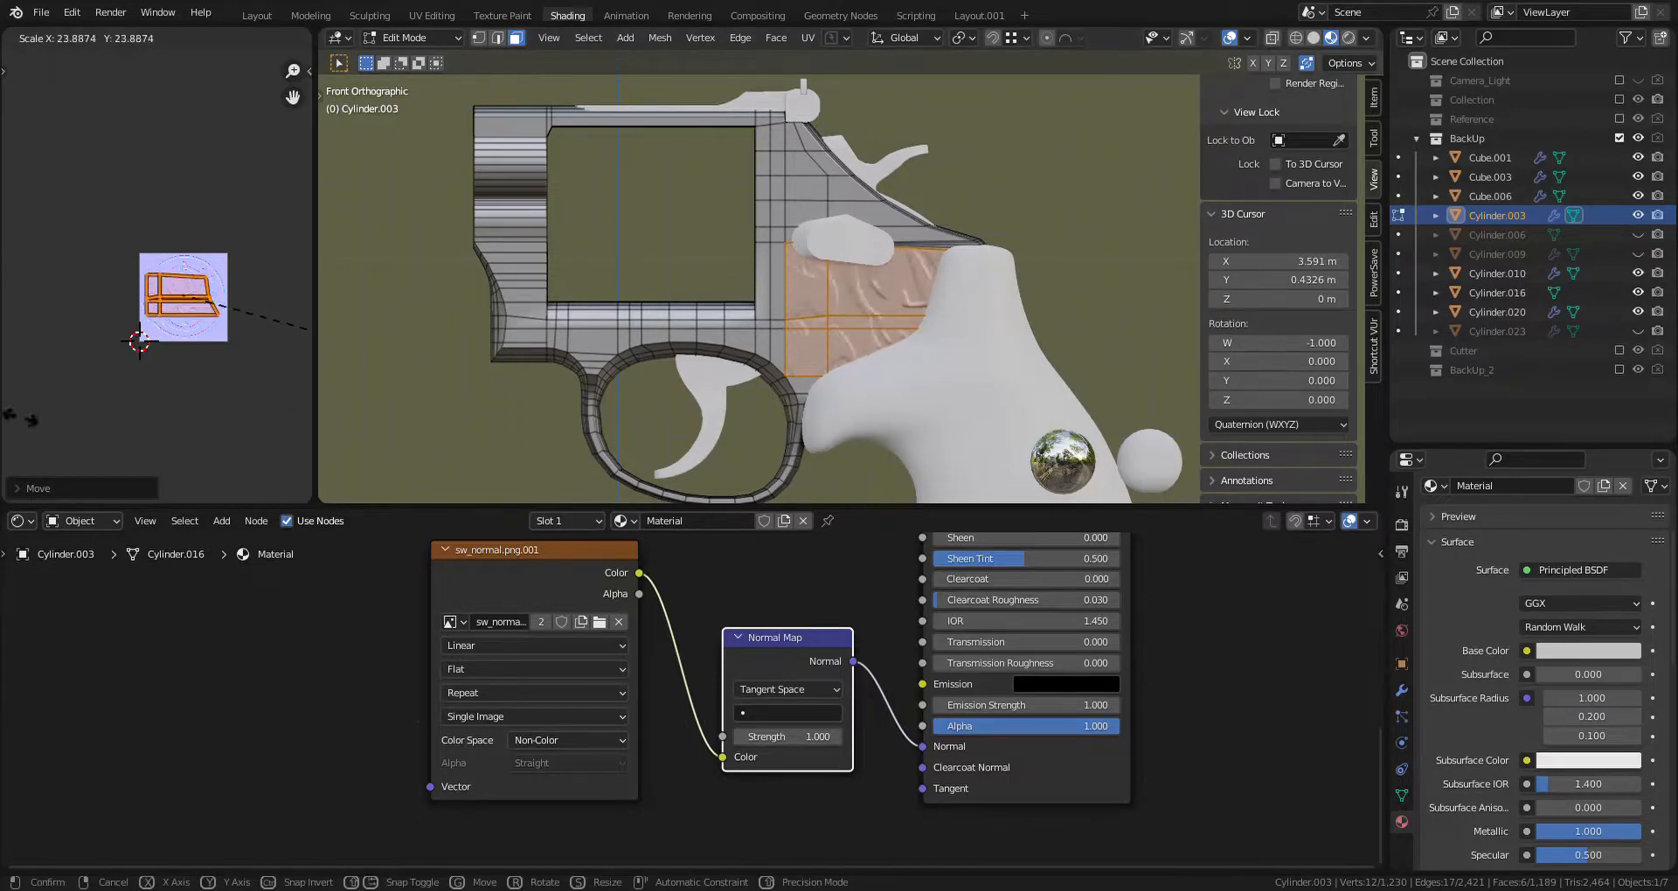
mouse_move(235, 84)
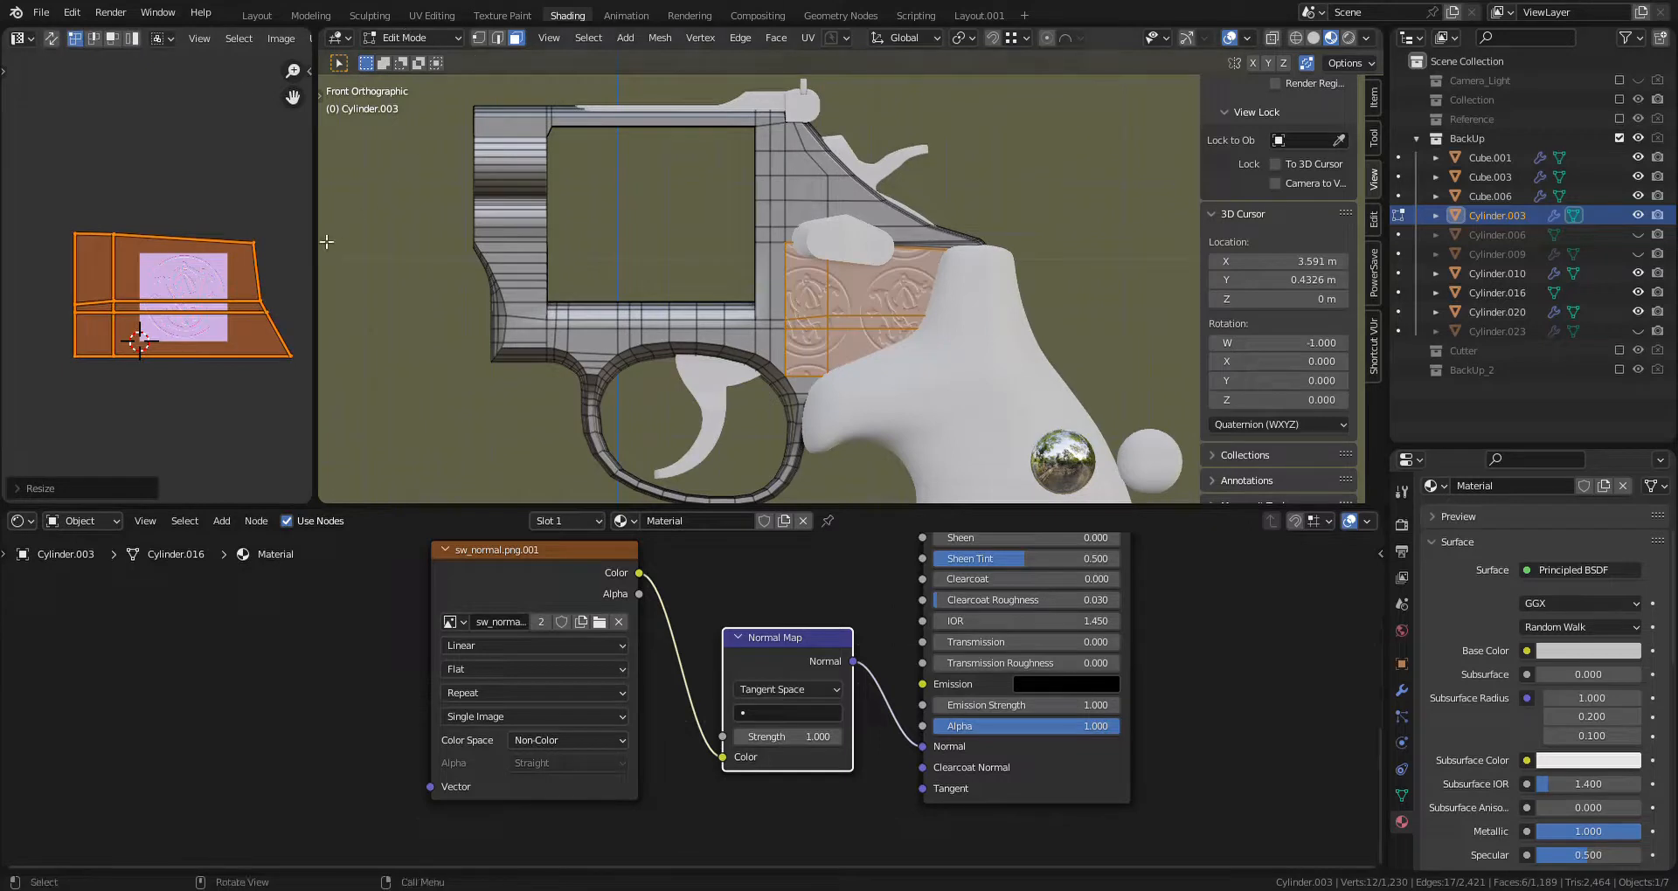
mouse_move(638, 645)
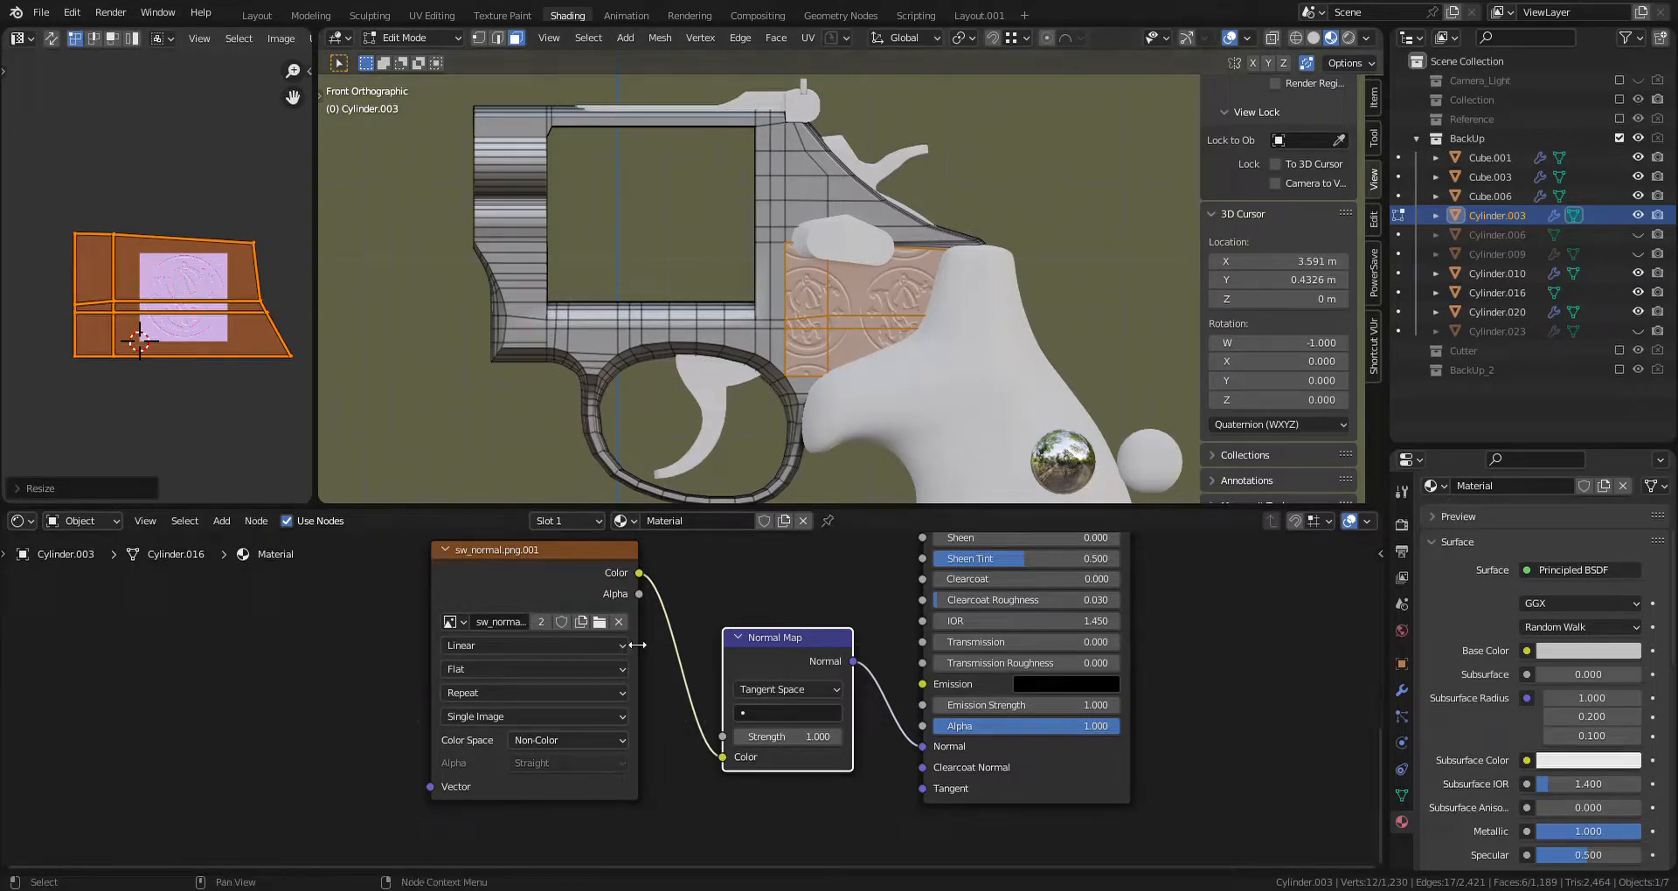
click(532, 692)
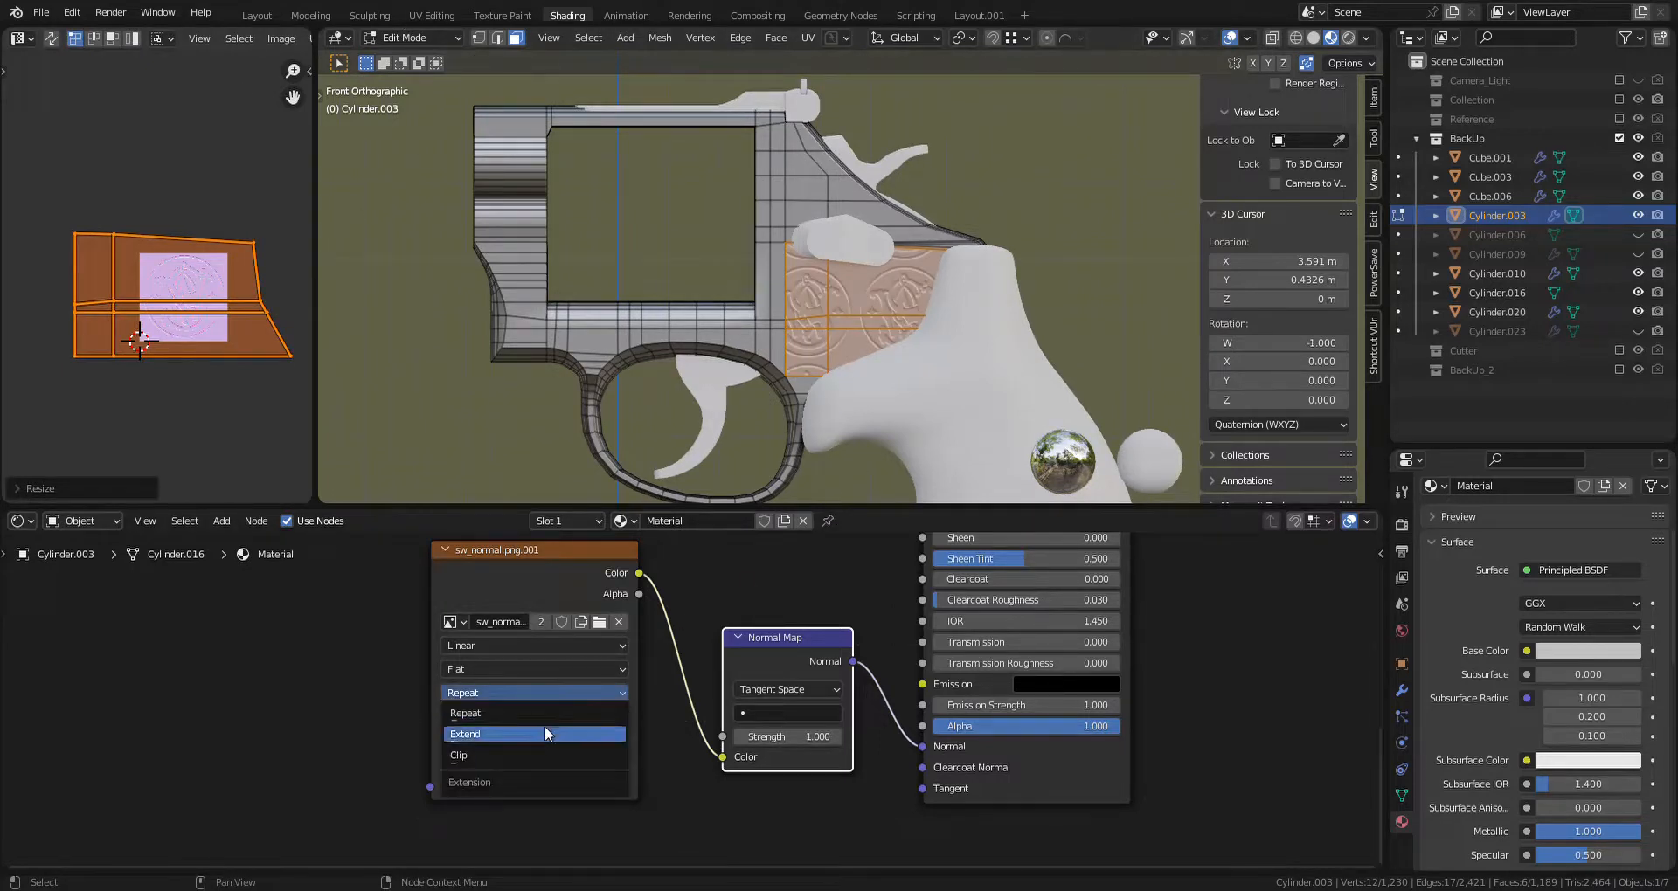
click(464, 733)
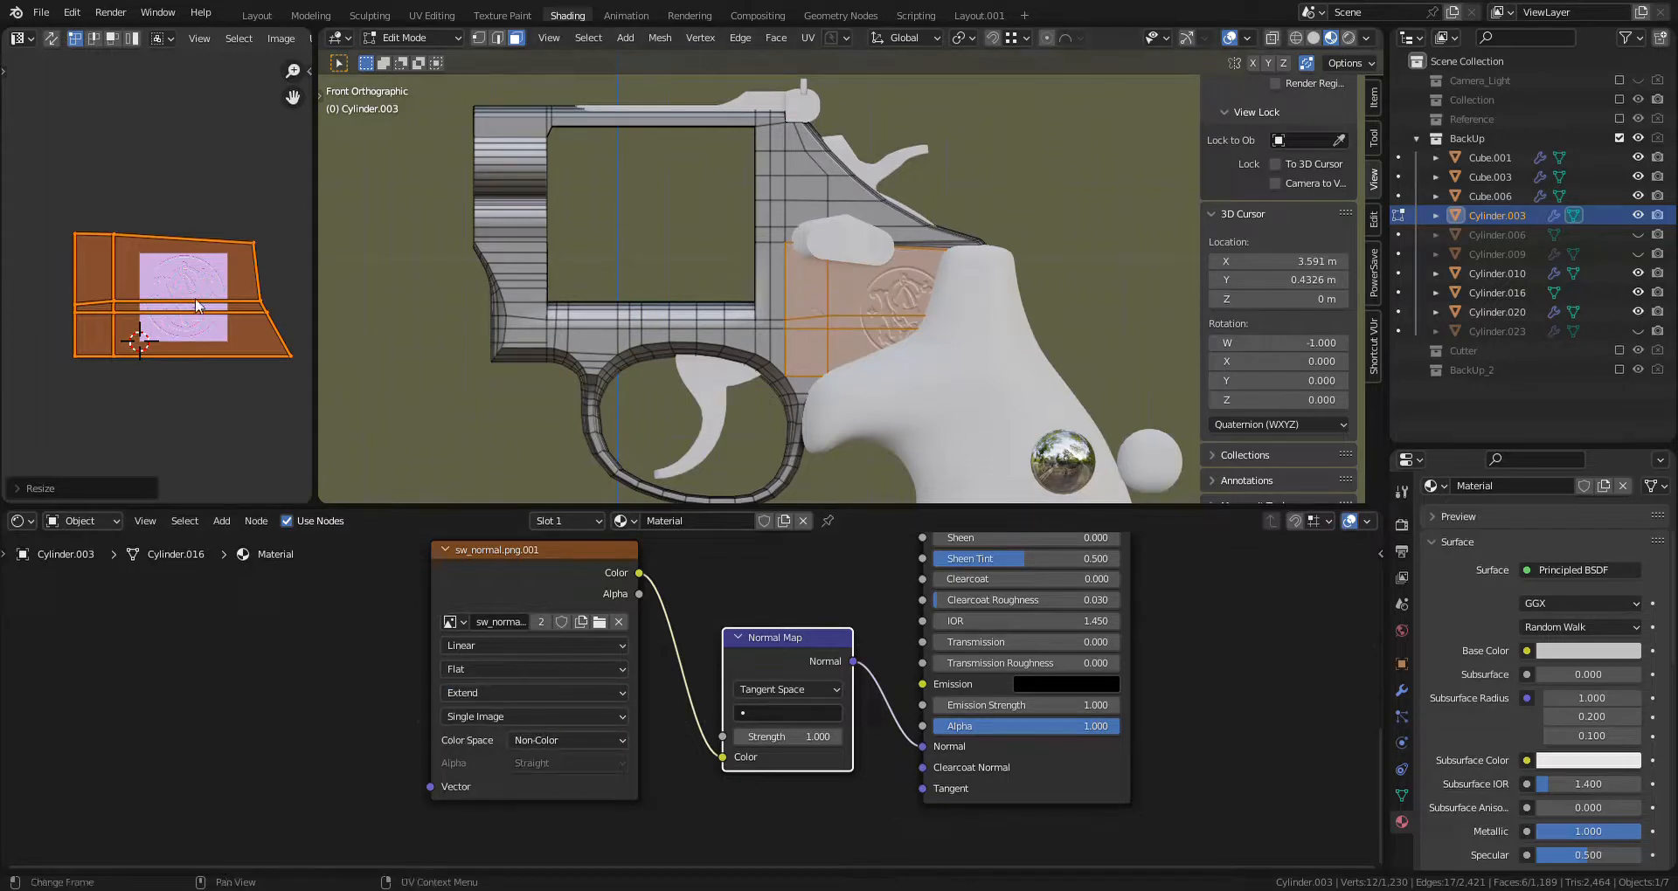
drag(182, 310, 233, 306)
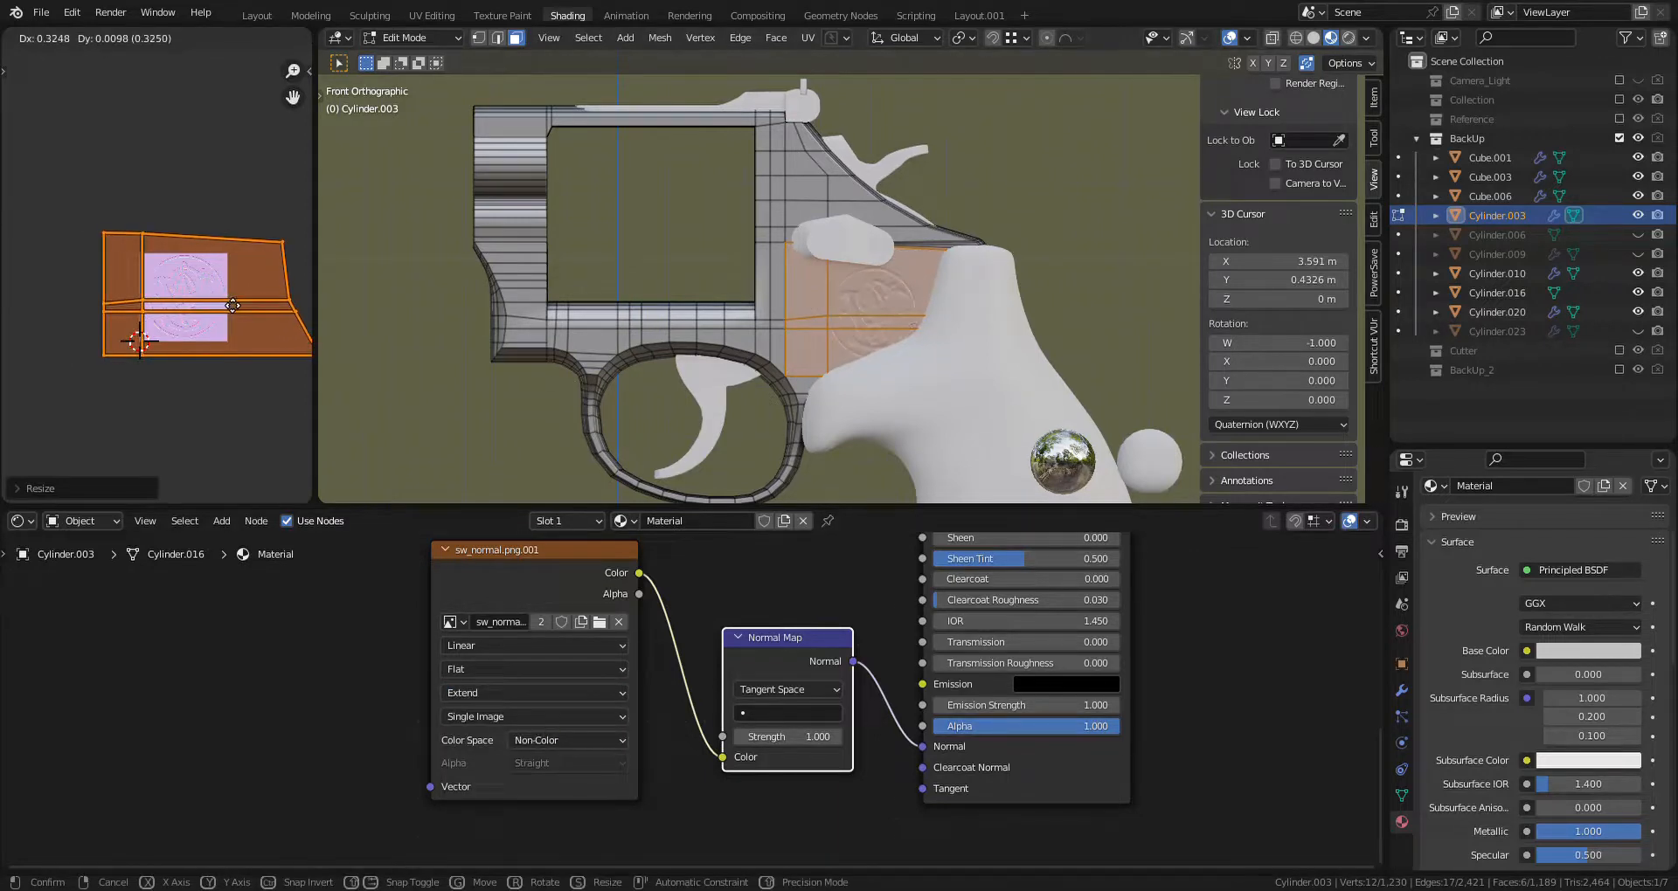